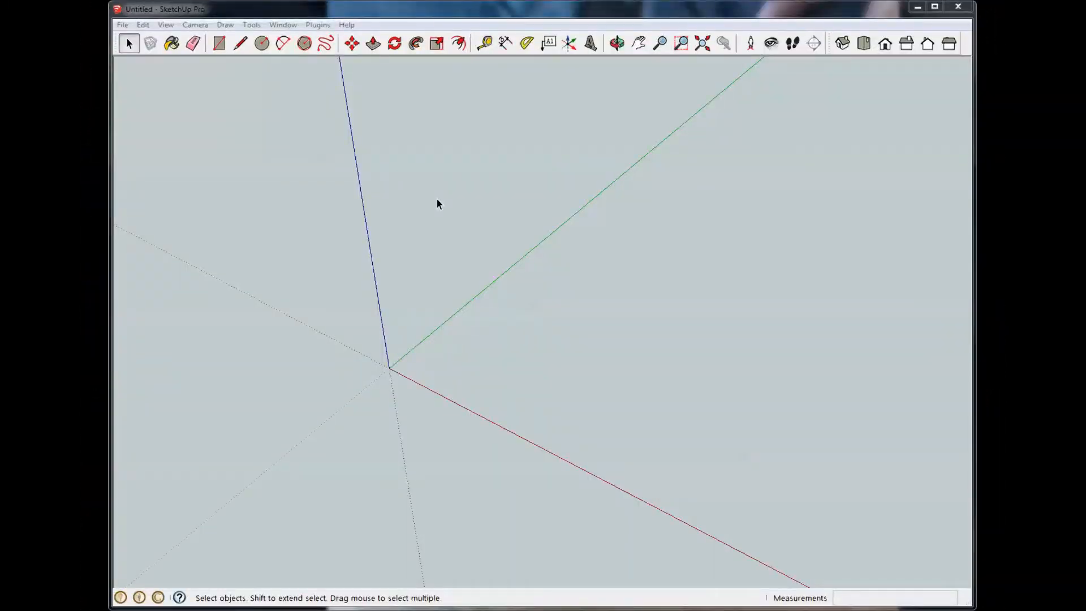
mouse_move(382, 210)
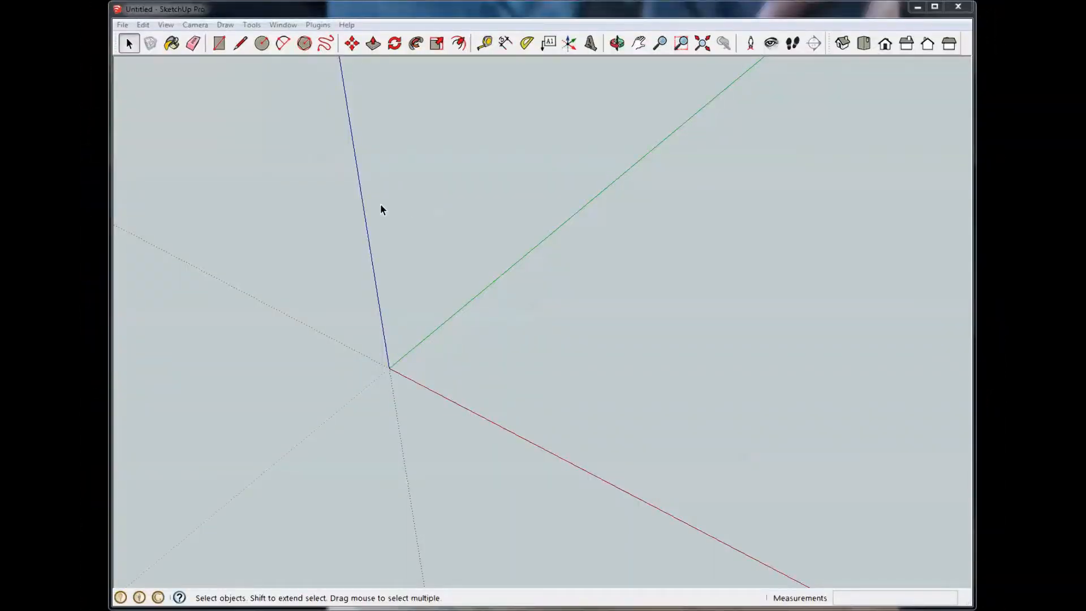
mouse_move(307, 218)
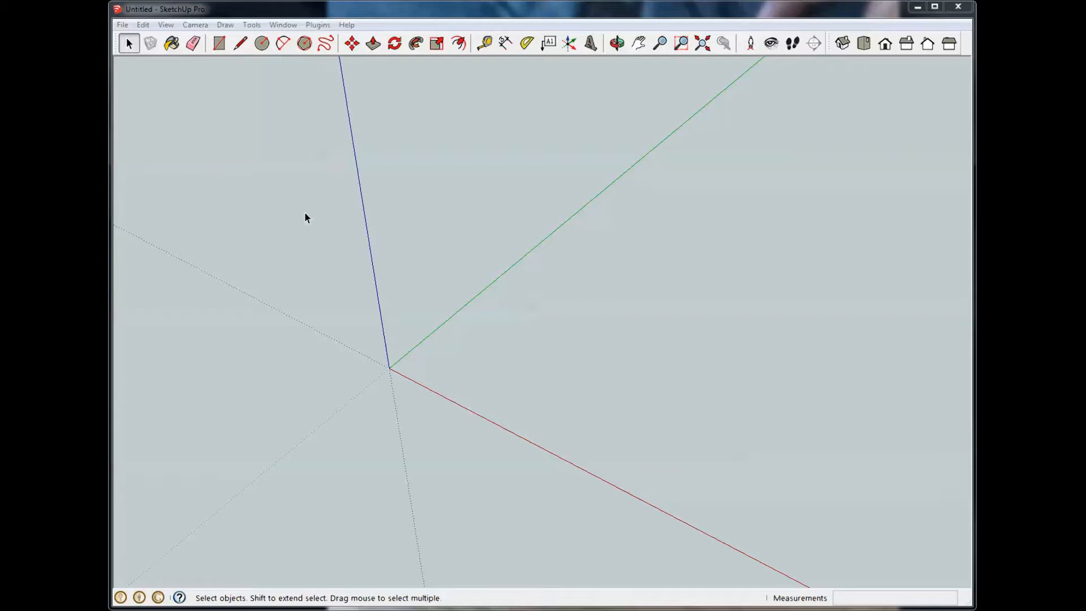
mouse_move(292, 164)
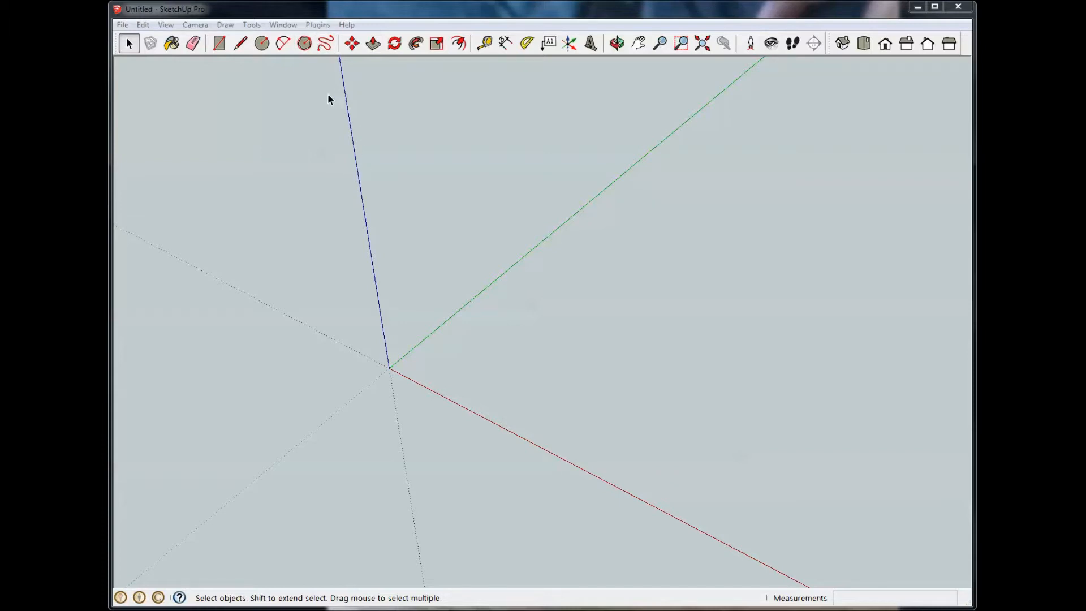
mouse_move(130, 44)
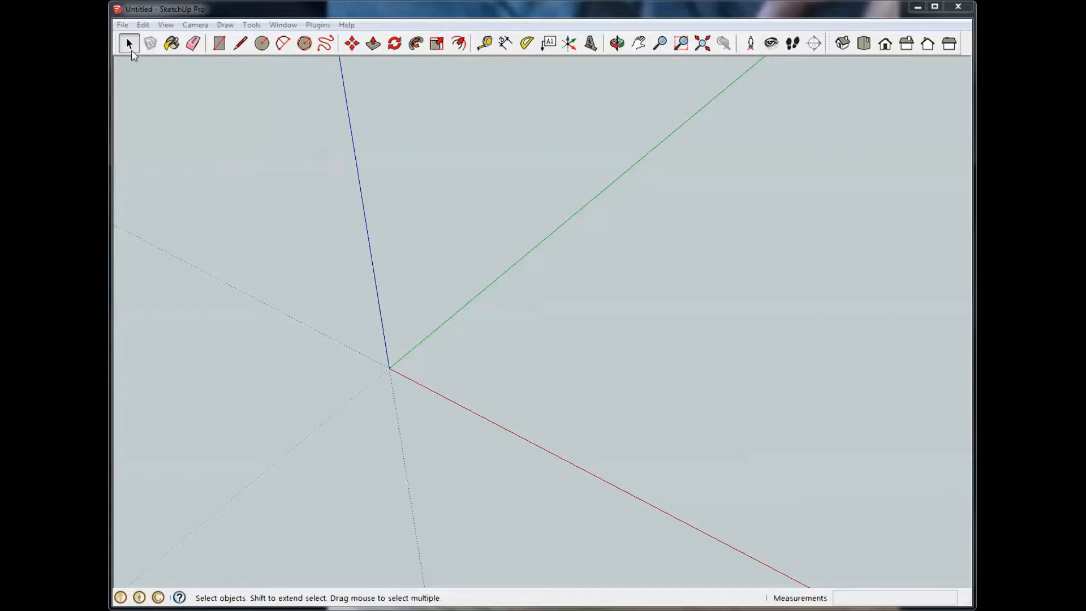
mouse_move(128, 44)
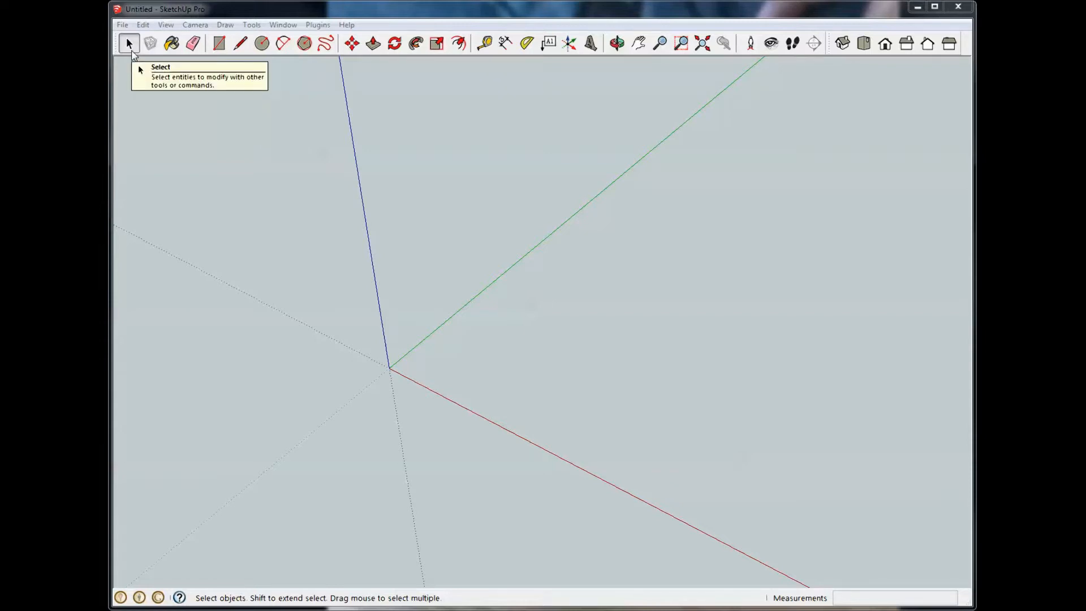
mouse_move(283, 44)
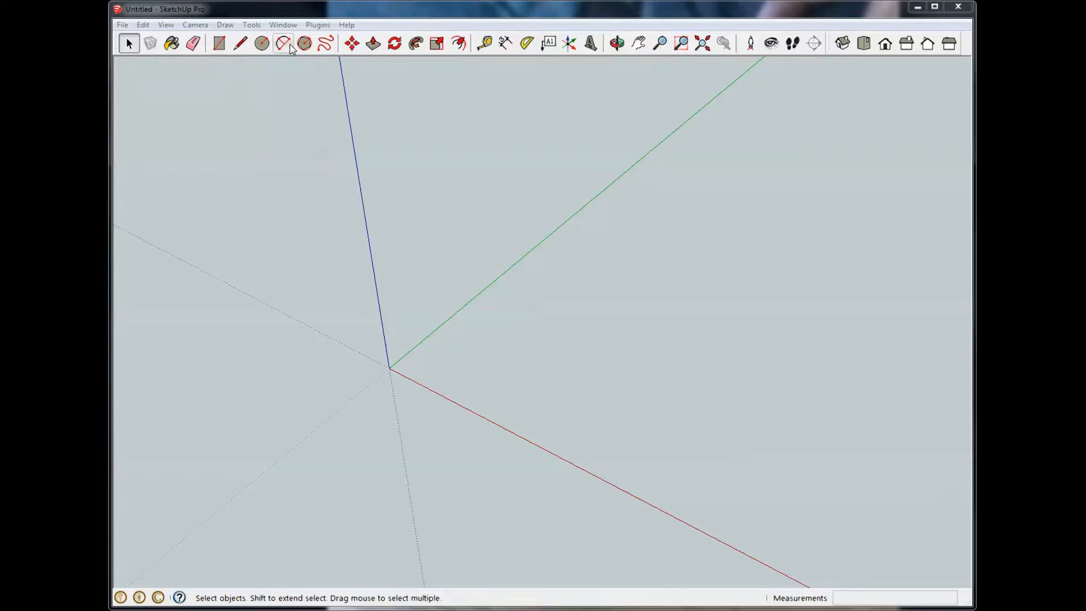
mouse_move(322, 44)
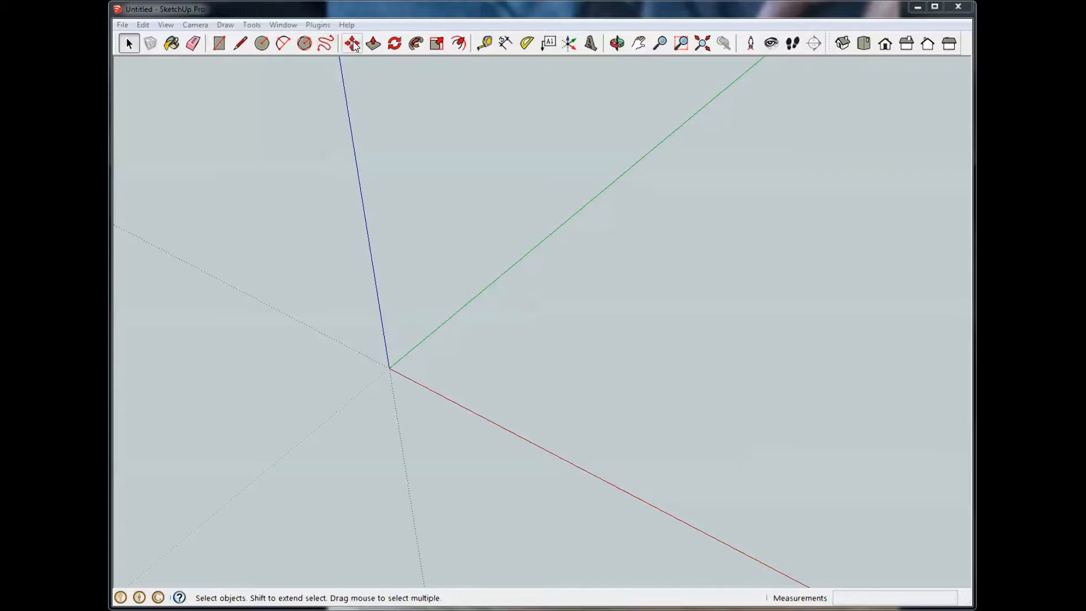
mouse_move(352, 44)
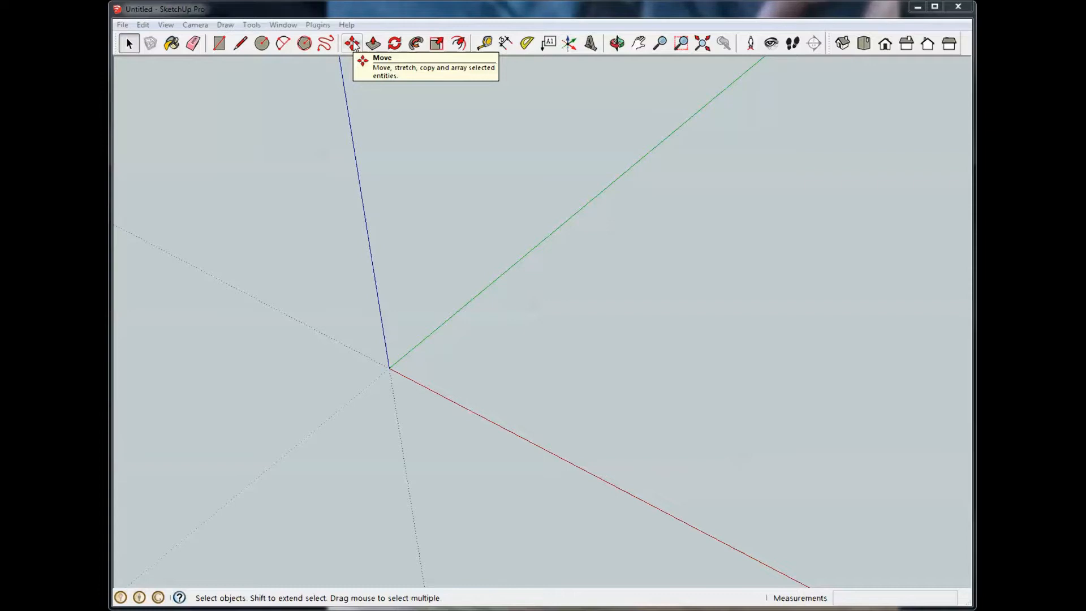
mouse_move(352, 131)
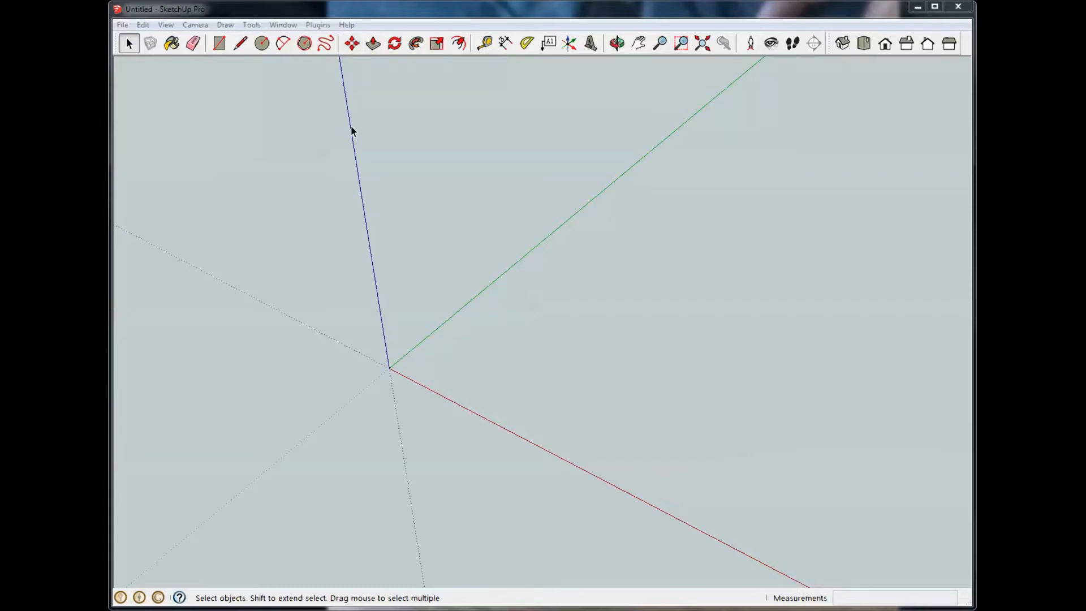
- Draw a rectangle at the origin with typed dimensions (1,5,3) and pull it up into a tall board
left_click(617, 42)
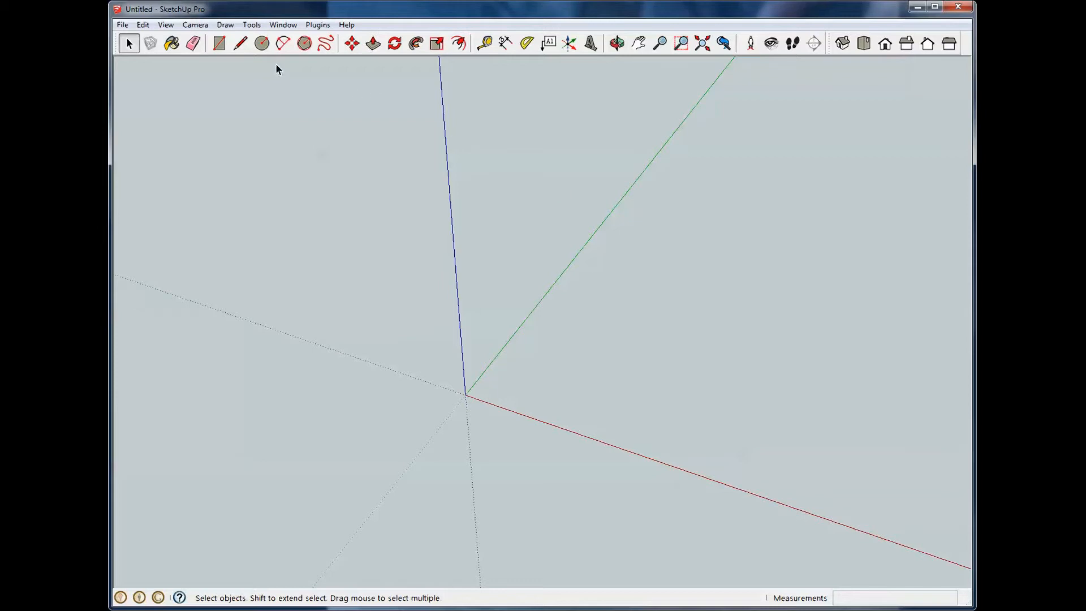
left_click(222, 44)
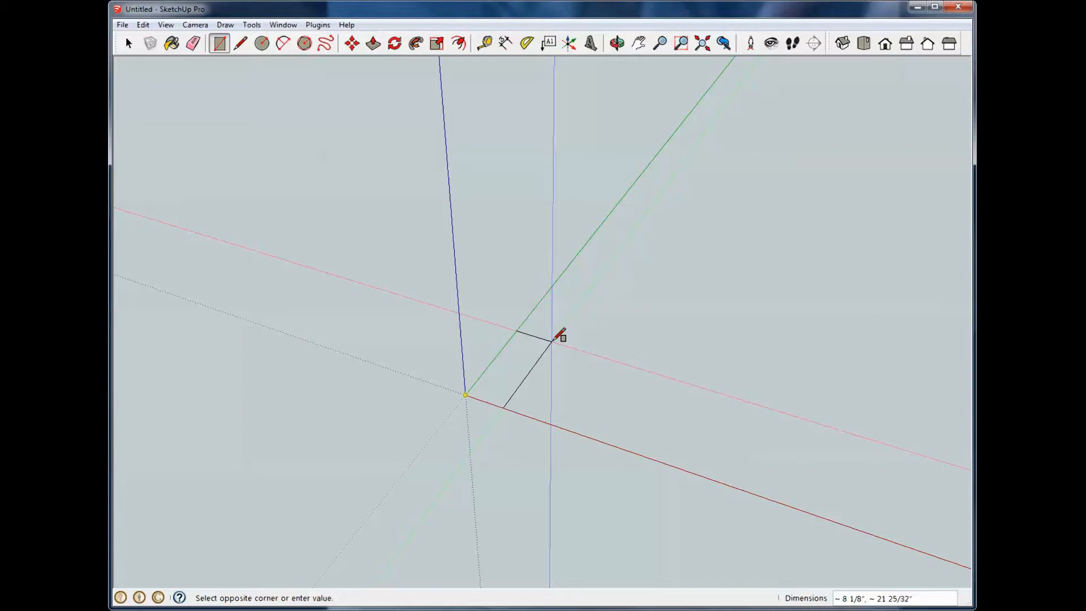
type("1")
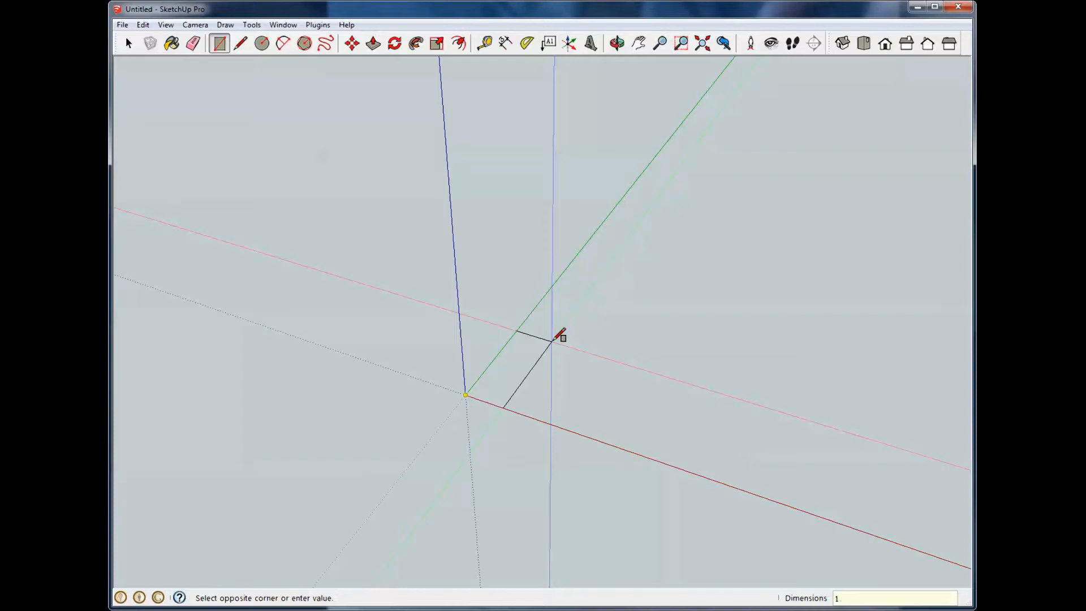
type("1,5,3")
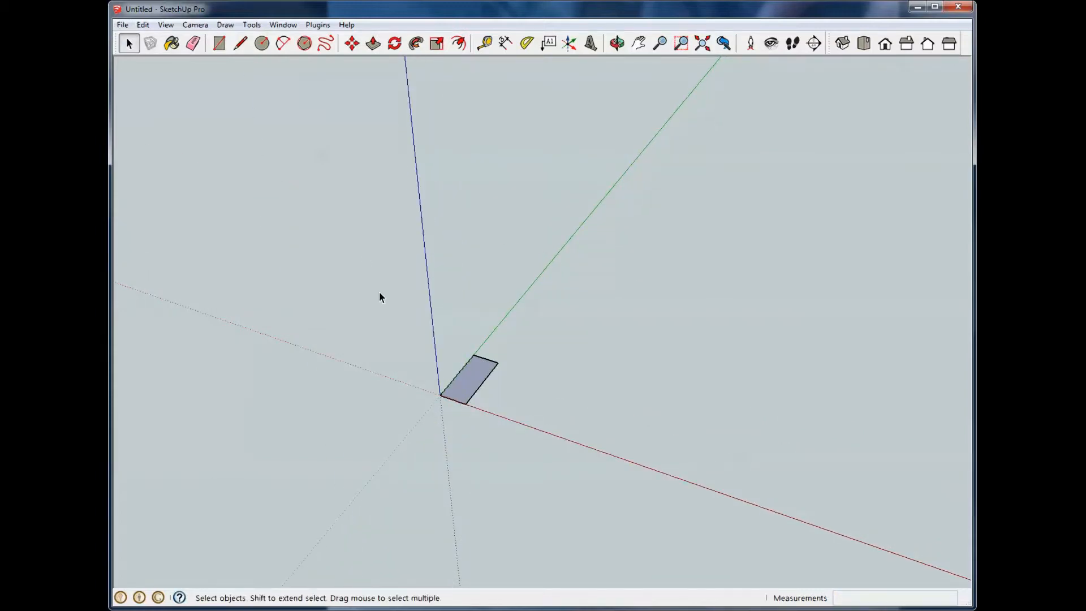
right_click(469, 384)
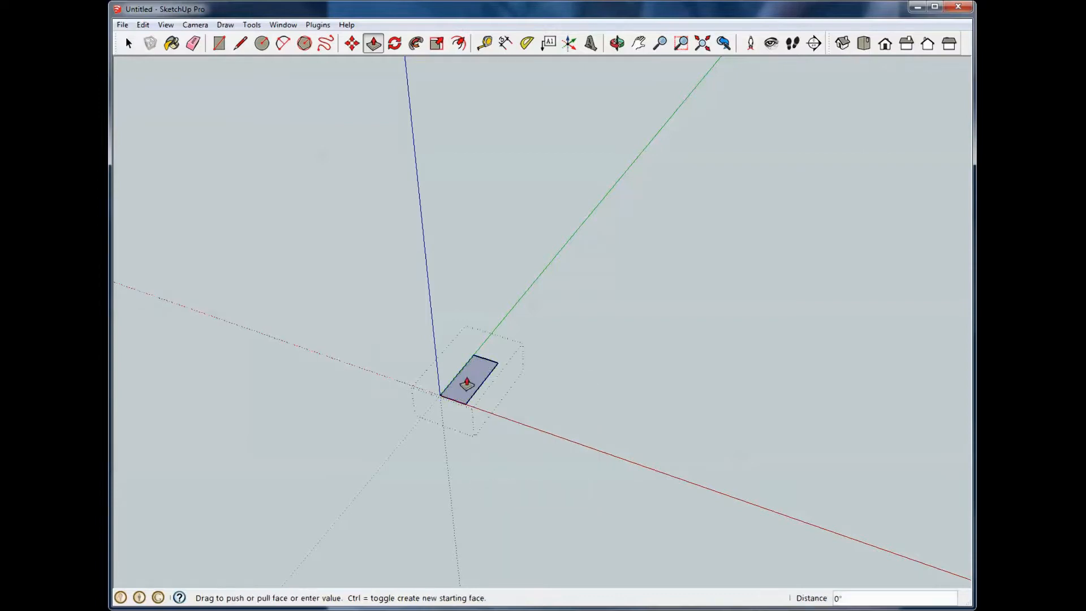
left_click_drag(468, 380, 454, 187)
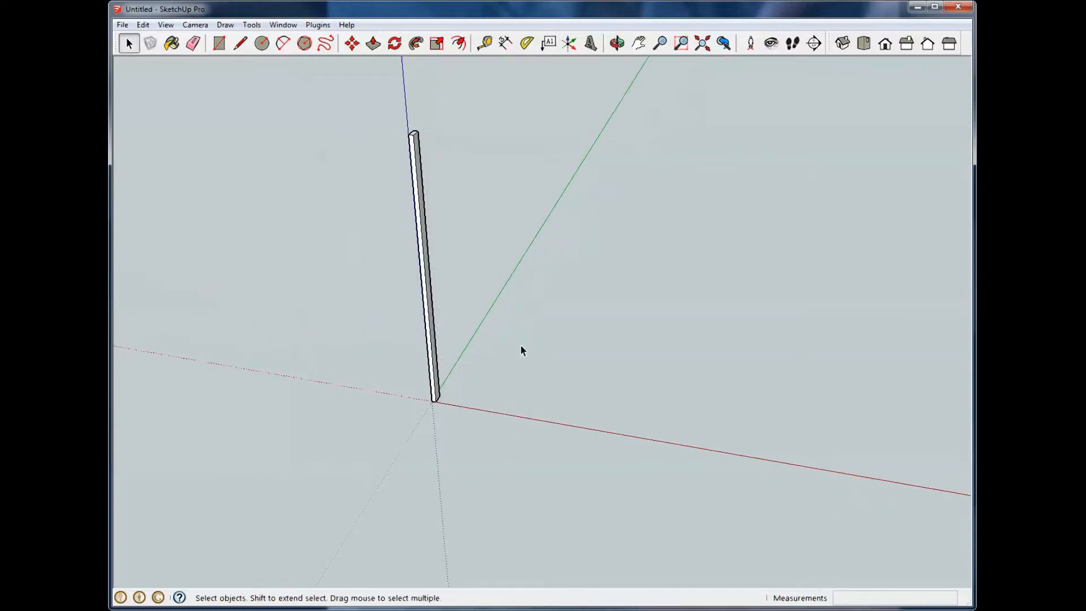
- Select the thin board and slide it along the red axis, roughly 45¾ inches out
left_click(617, 43)
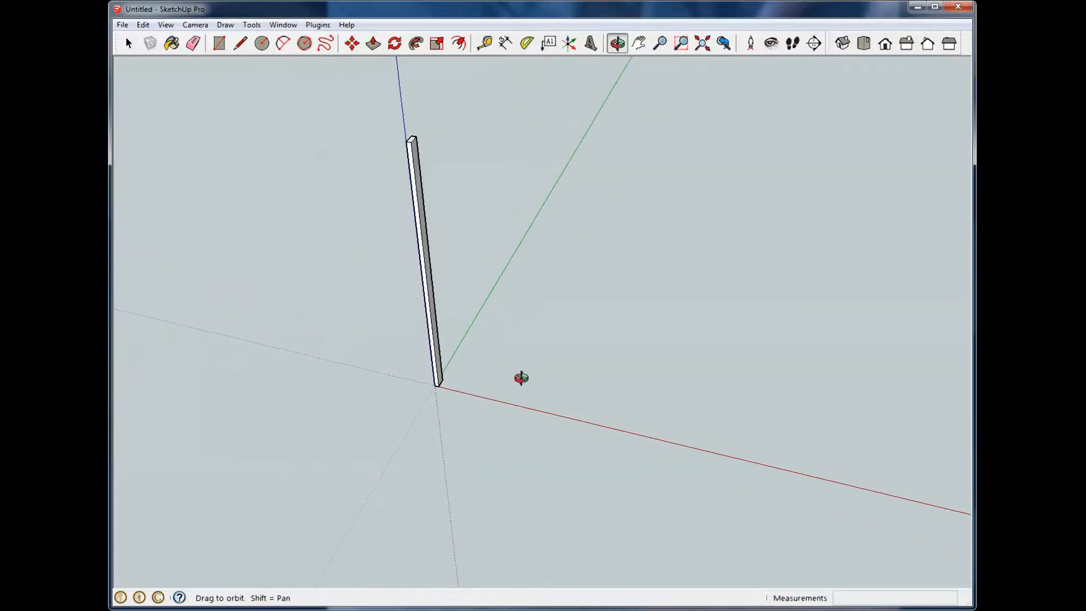
left_click(129, 43)
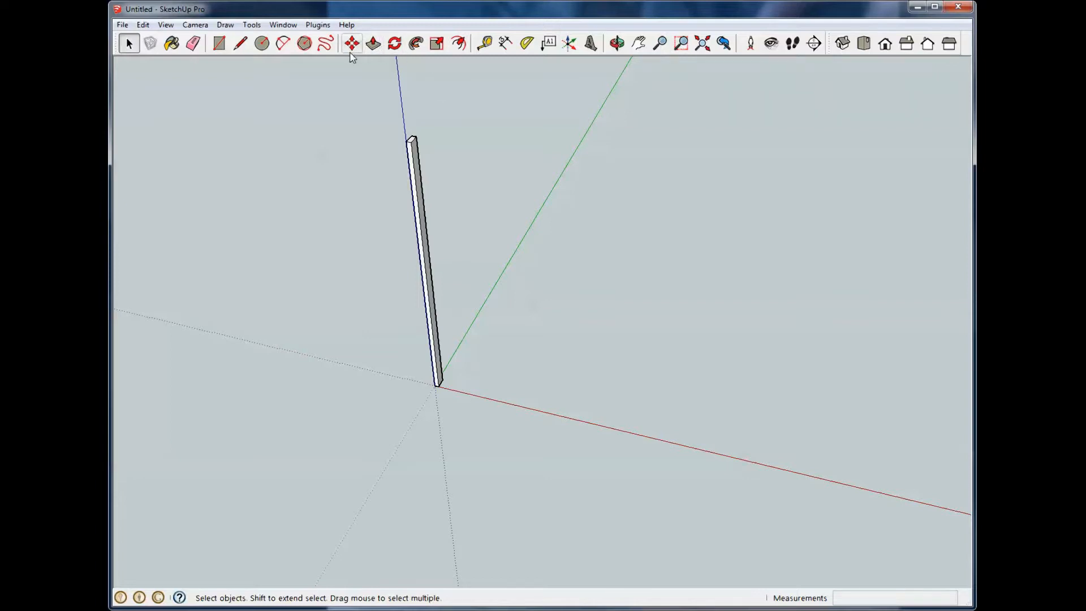
left_click(426, 265)
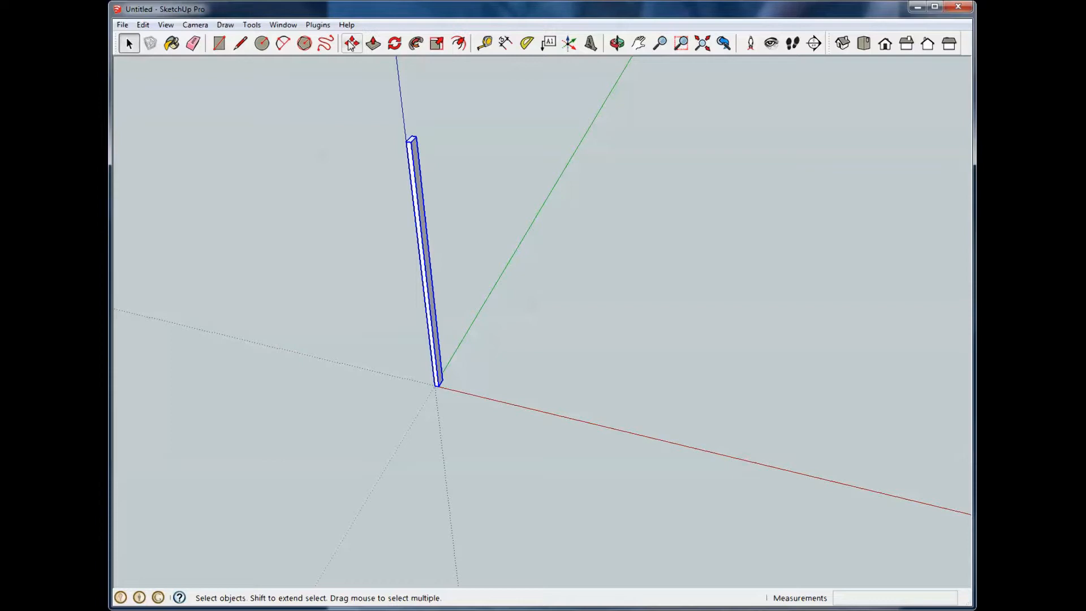
mouse_move(351, 44)
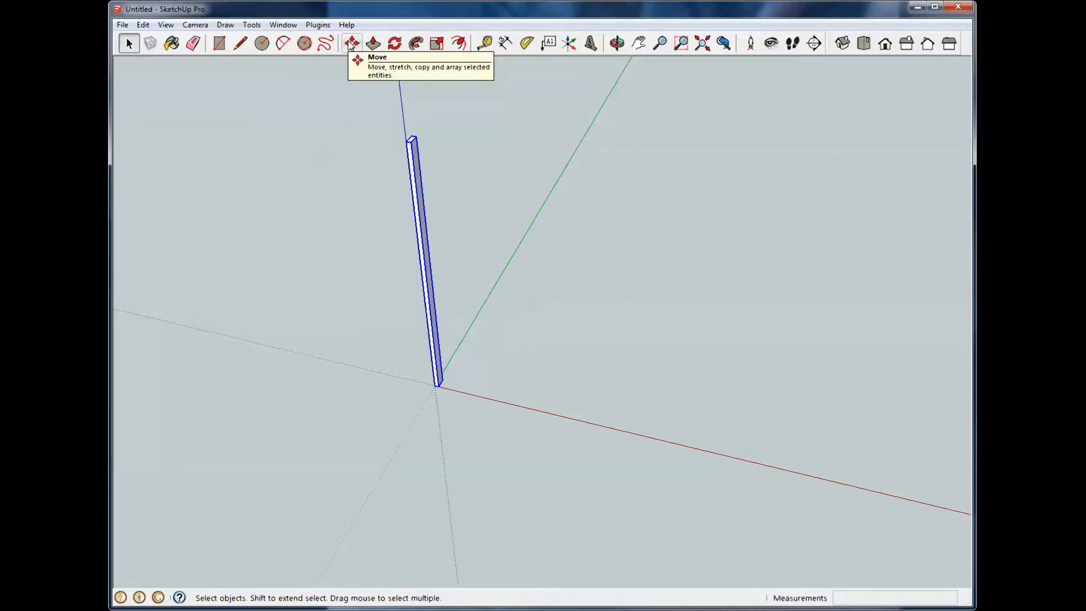
left_click(352, 44)
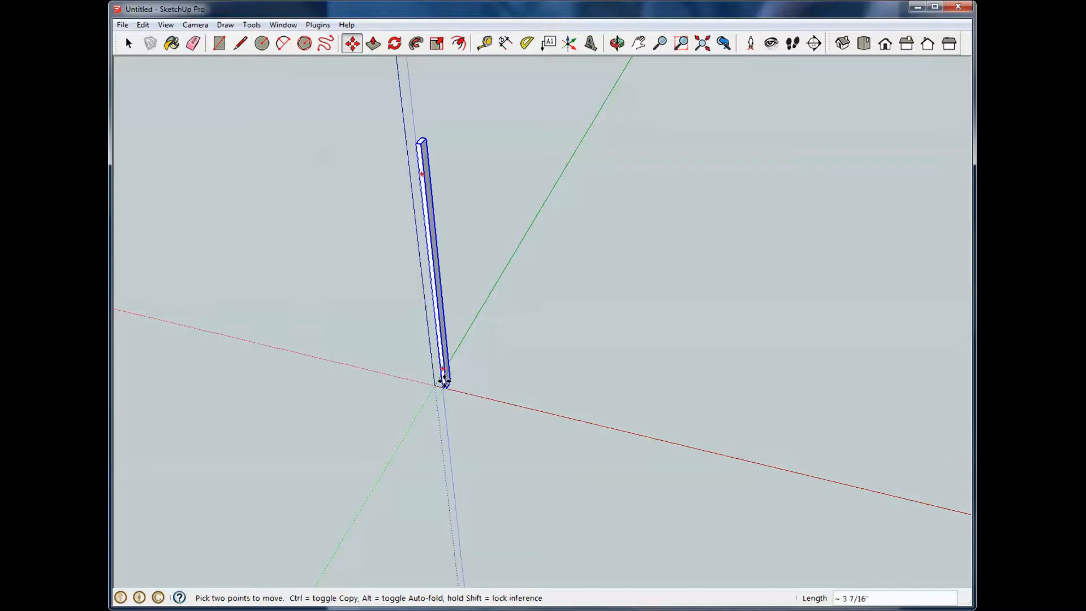
left_click_drag(444, 385, 499, 394)
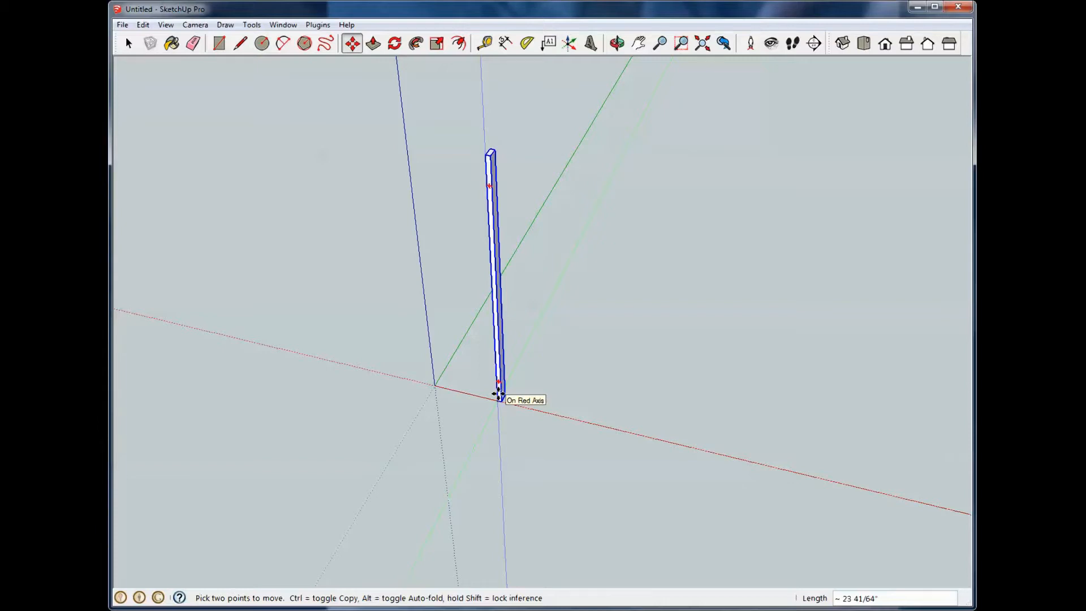
left_click_drag(499, 395, 431, 387)
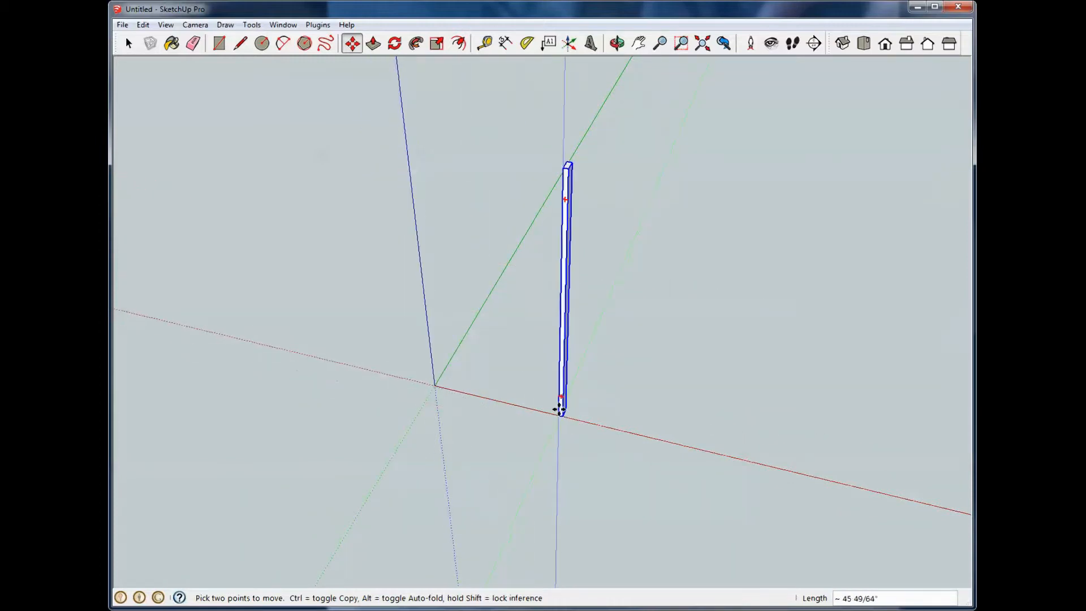
mouse_move(560, 414)
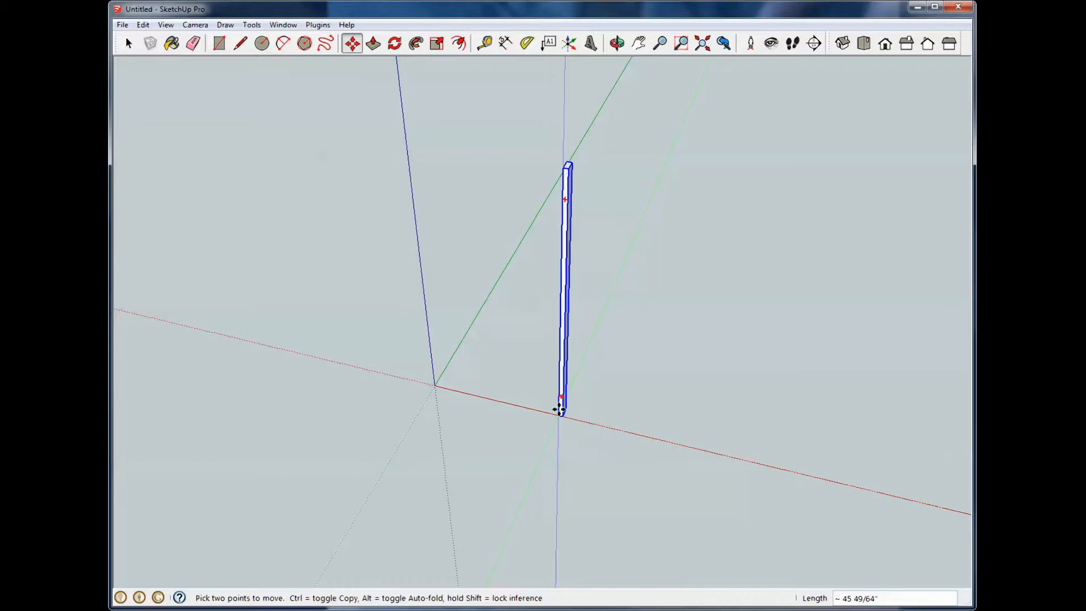
- Enter 16 in the Measurements box to set the board 16 inches along red
type("16")
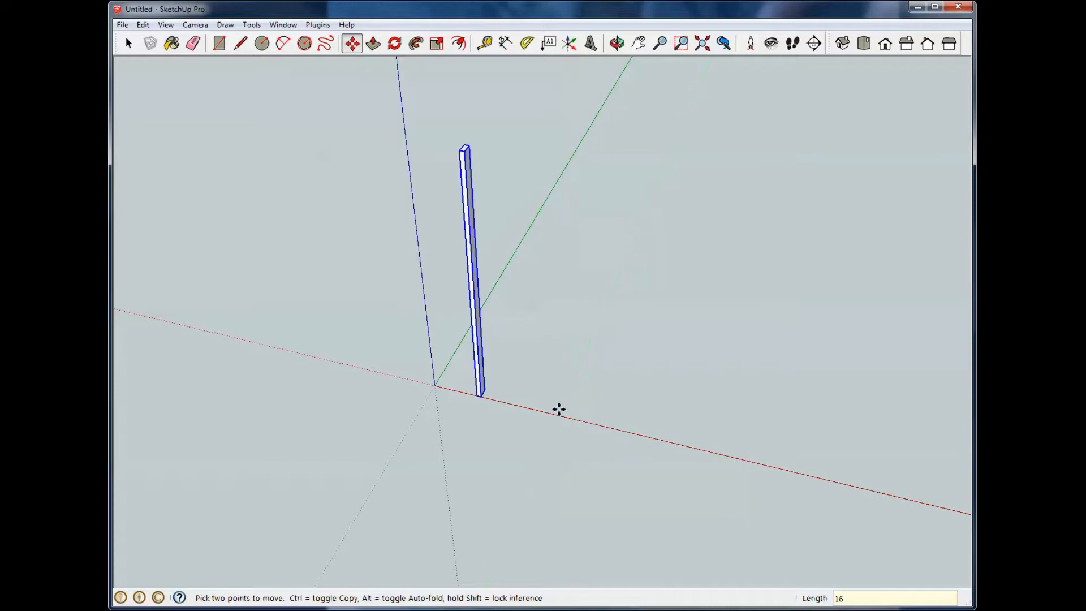
mouse_move(496, 399)
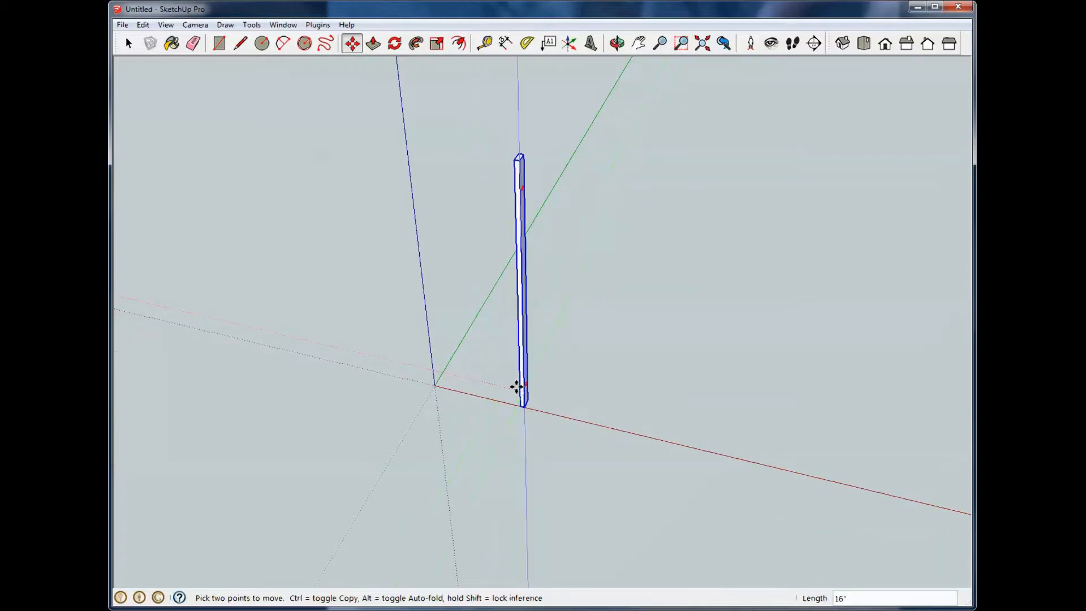
mouse_move(517, 388)
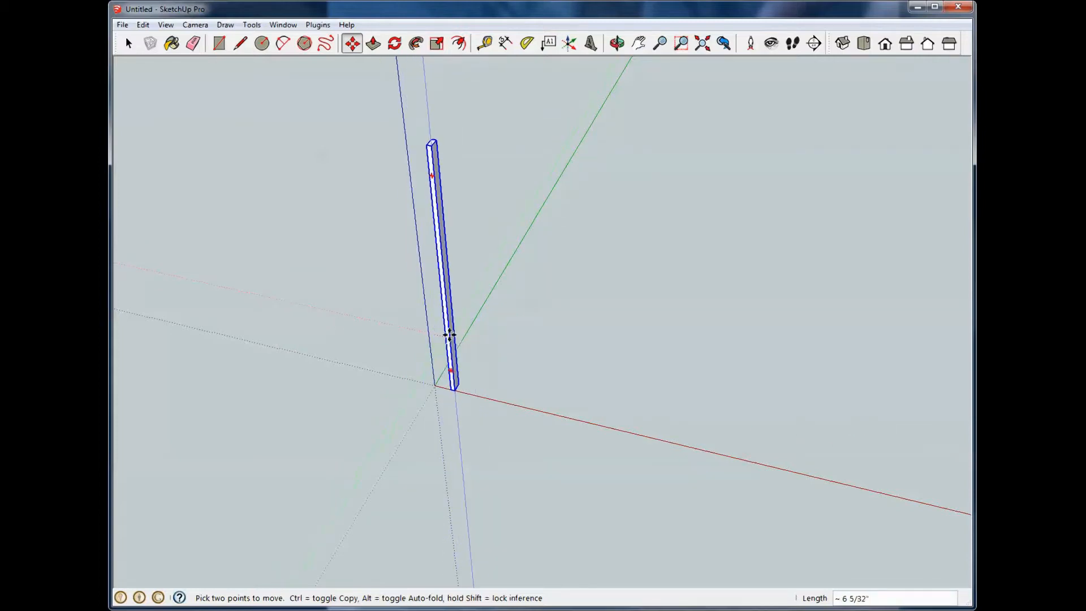
- Copy the board 16 inches along red and type 10x for an array
left_click_drag(449, 336, 412, 333)
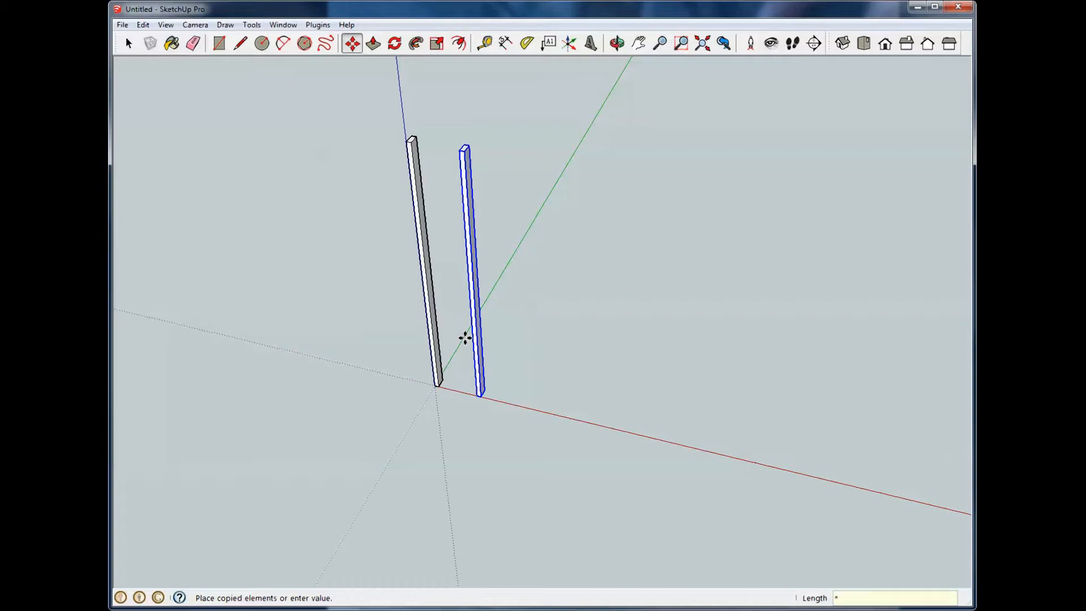
type("10")
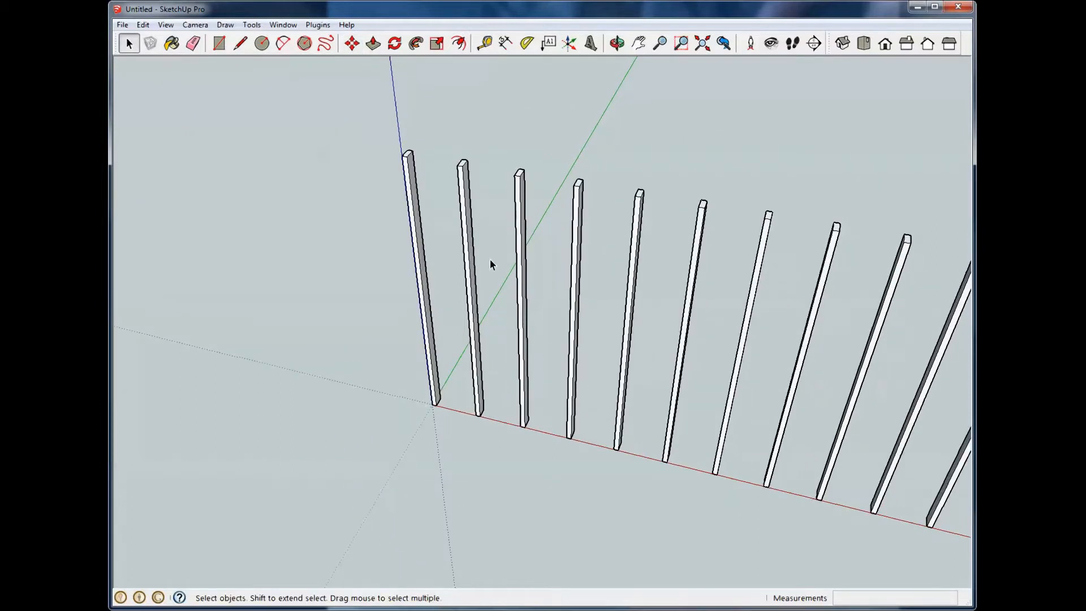
mouse_move(371, 43)
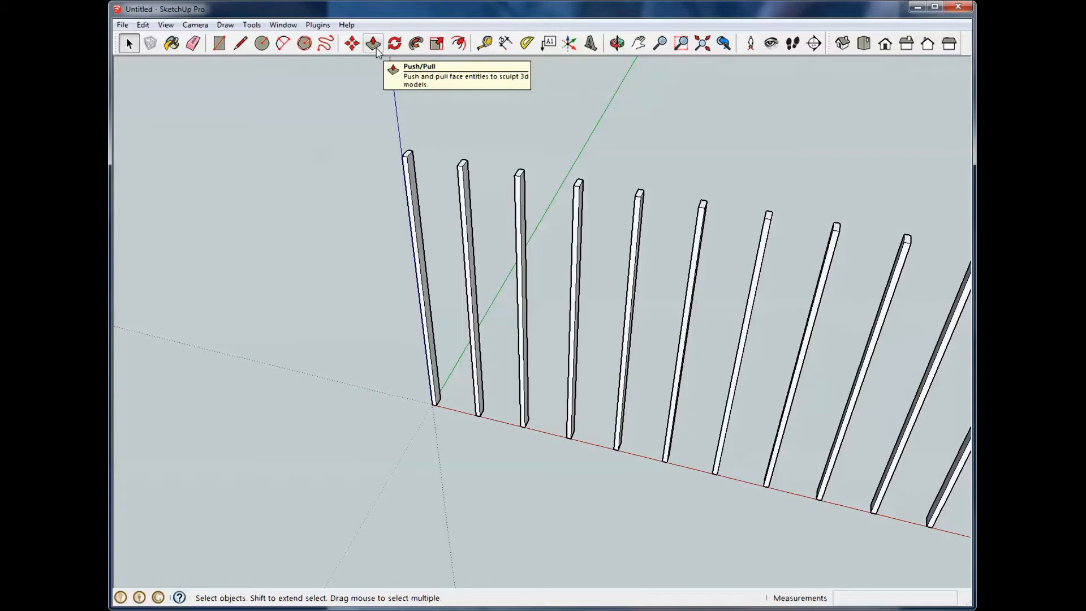
mouse_move(364, 361)
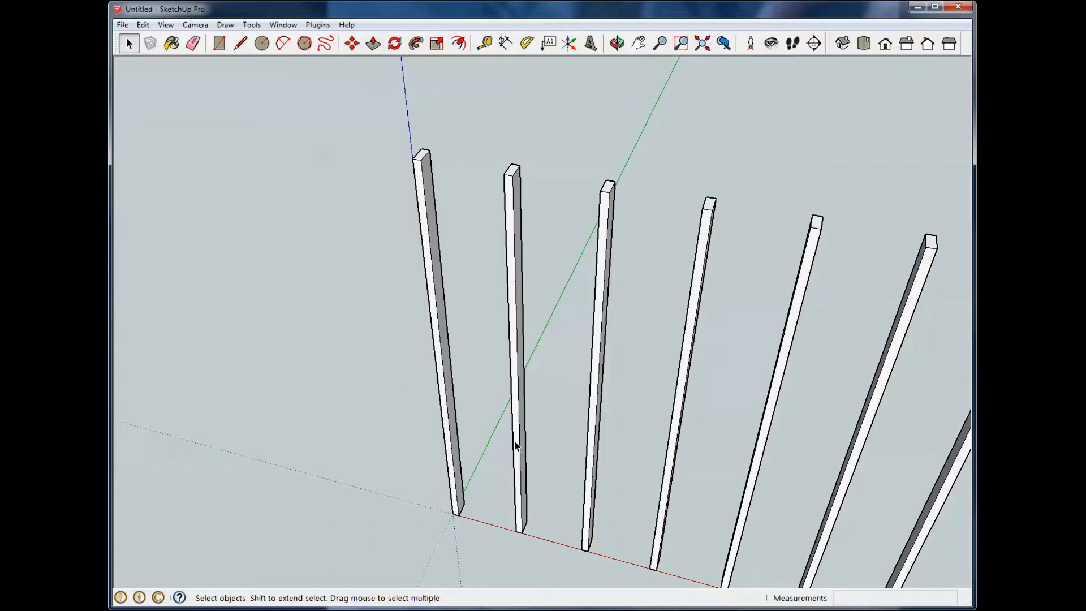
mouse_move(299, 60)
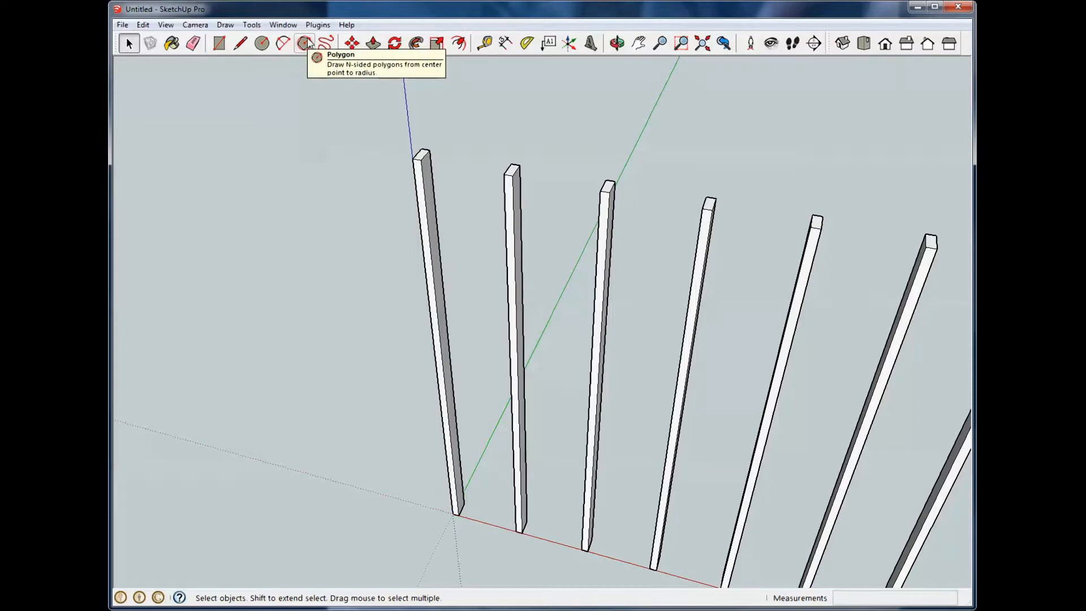
mouse_move(410, 178)
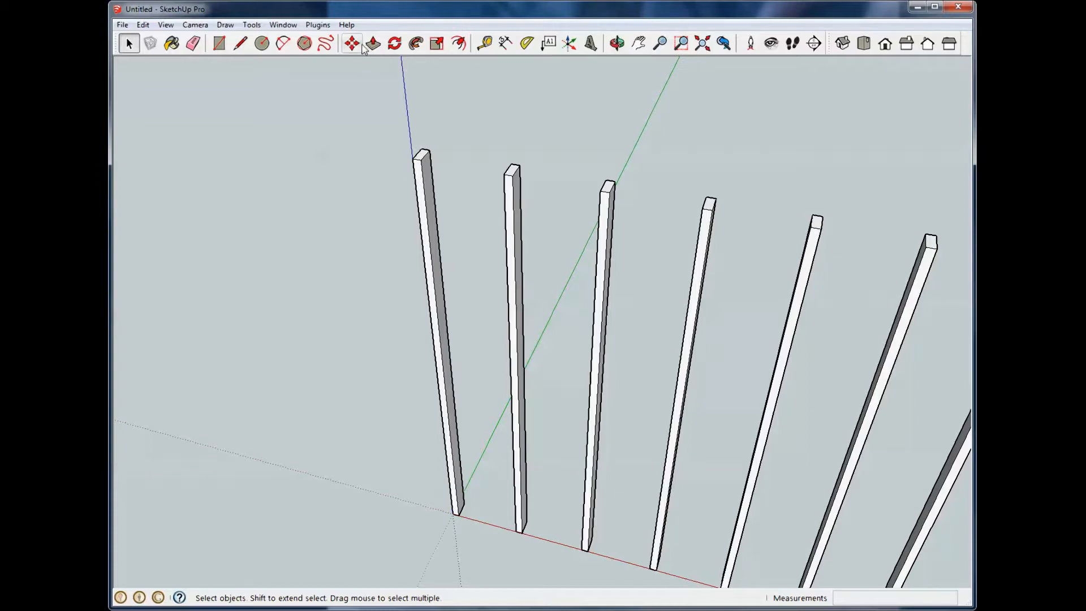
mouse_move(370, 44)
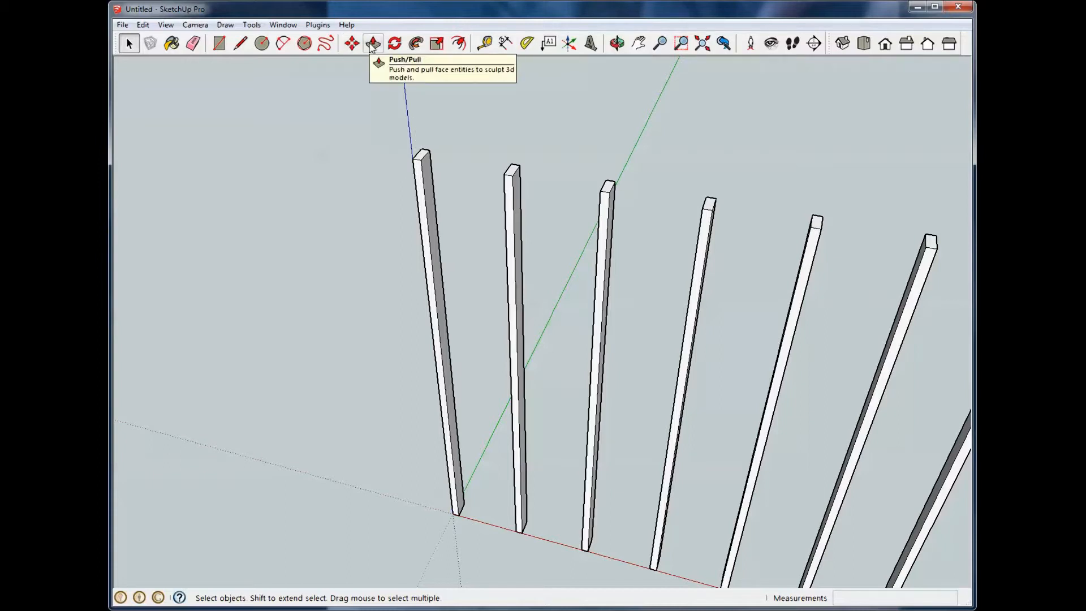
mouse_move(422, 161)
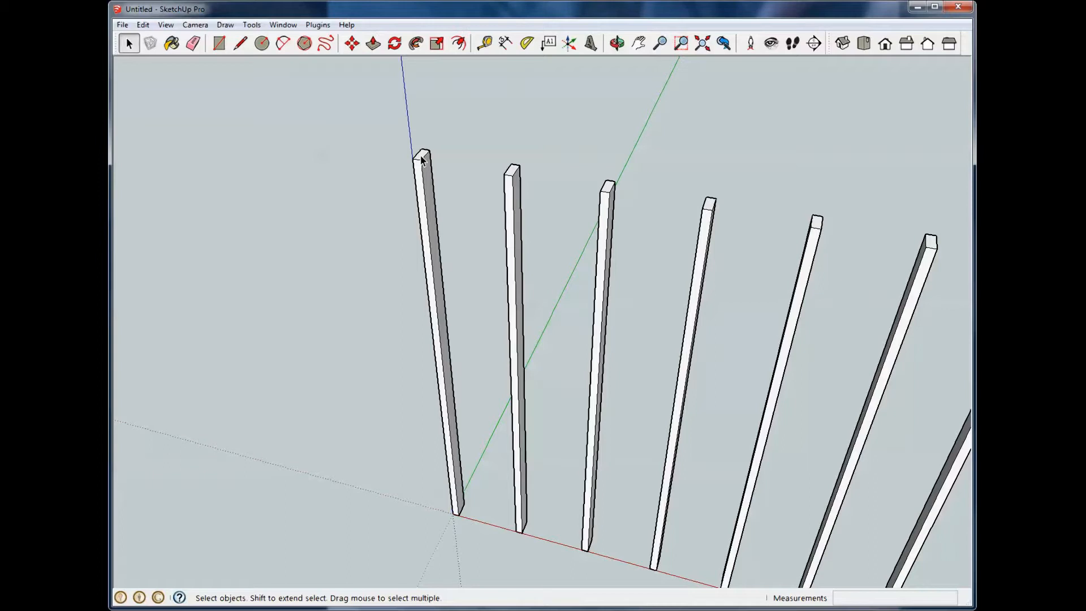
mouse_move(409, 125)
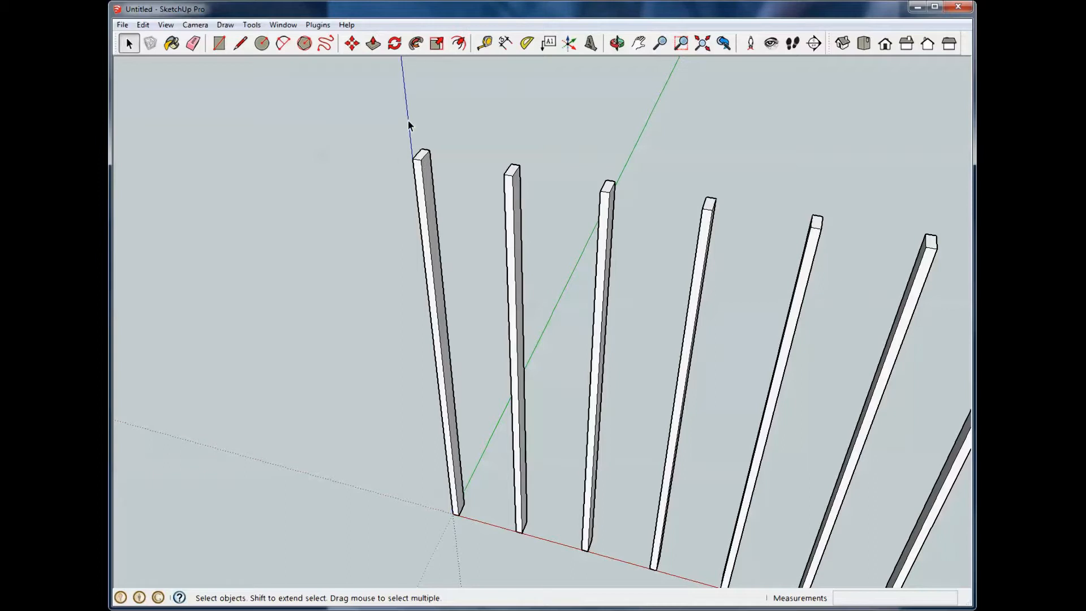
mouse_move(418, 195)
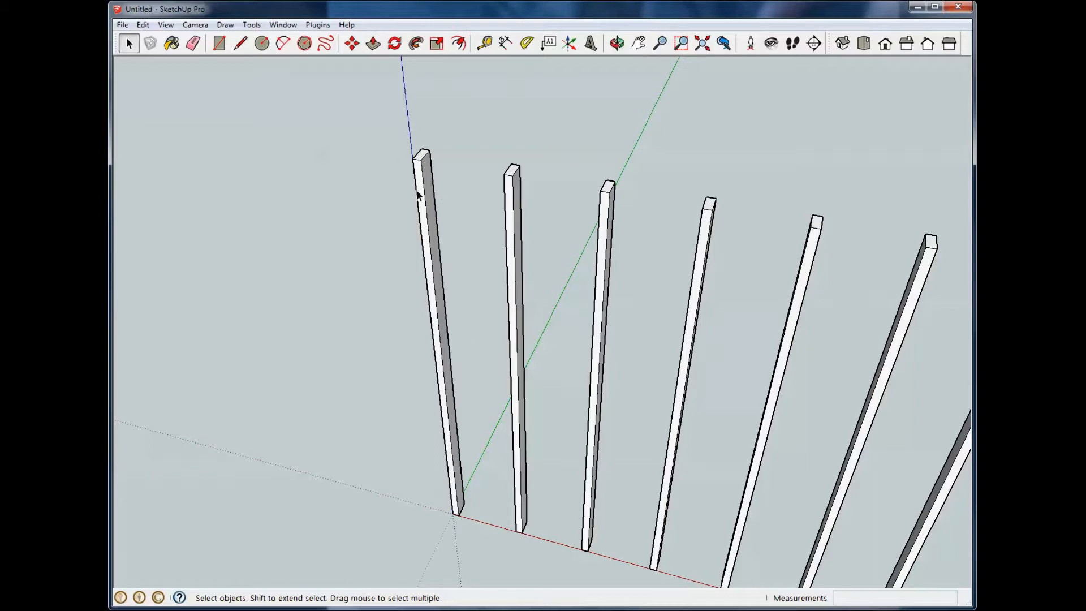
mouse_move(423, 162)
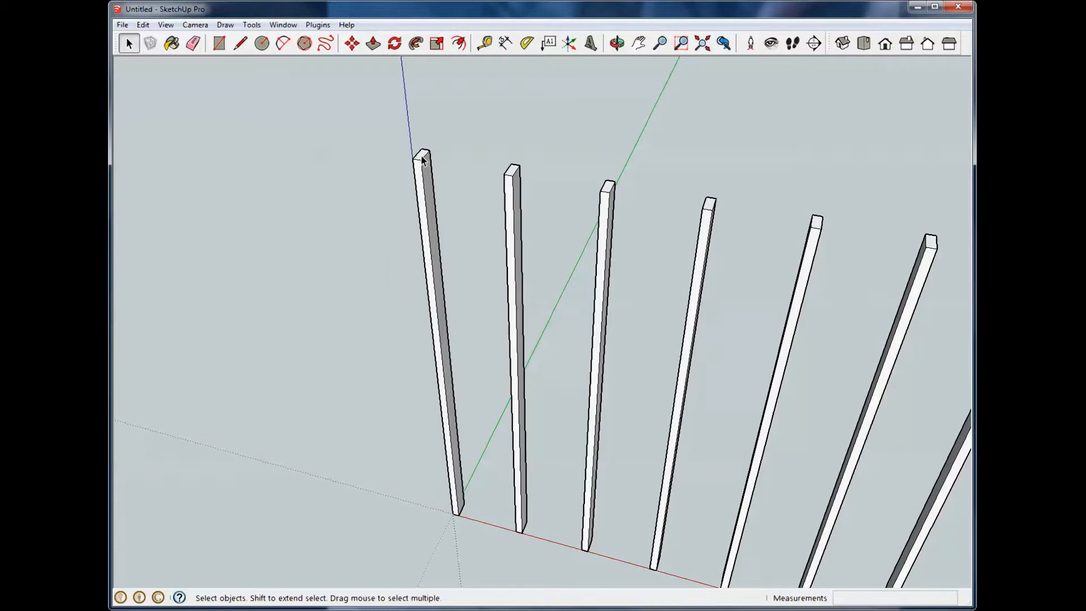
- Inside the first bar's group, push its top face down 24 inches
left_click(421, 162)
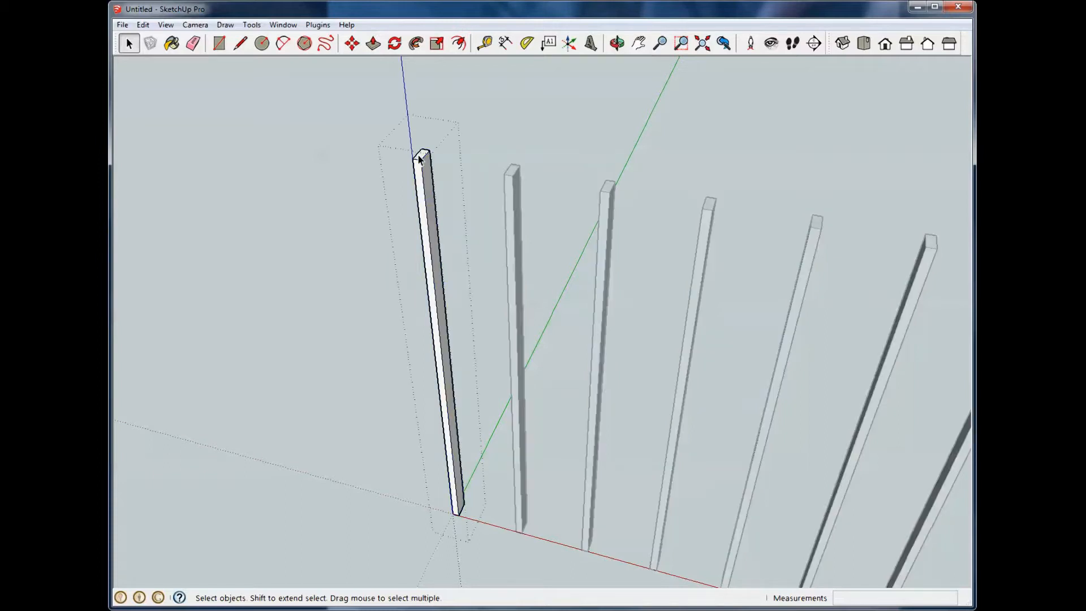
mouse_move(380, 114)
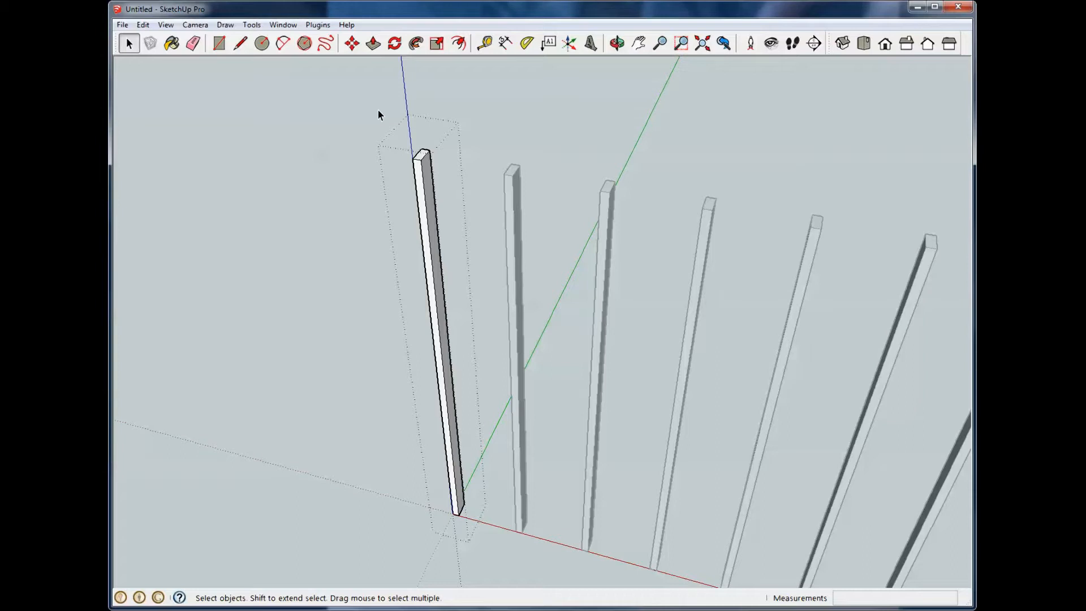
mouse_move(368, 44)
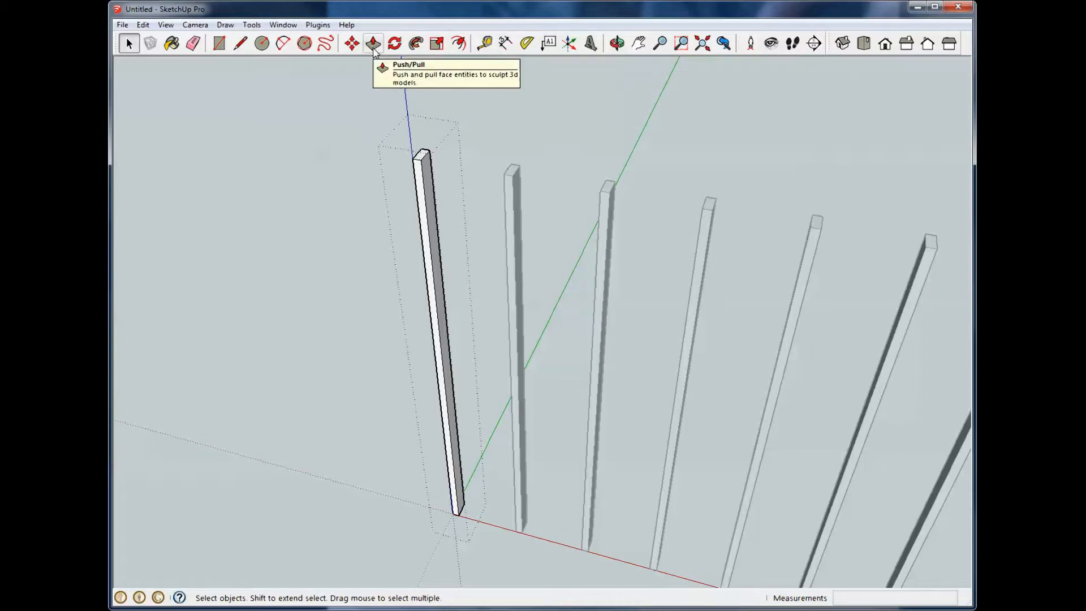
left_click(370, 44)
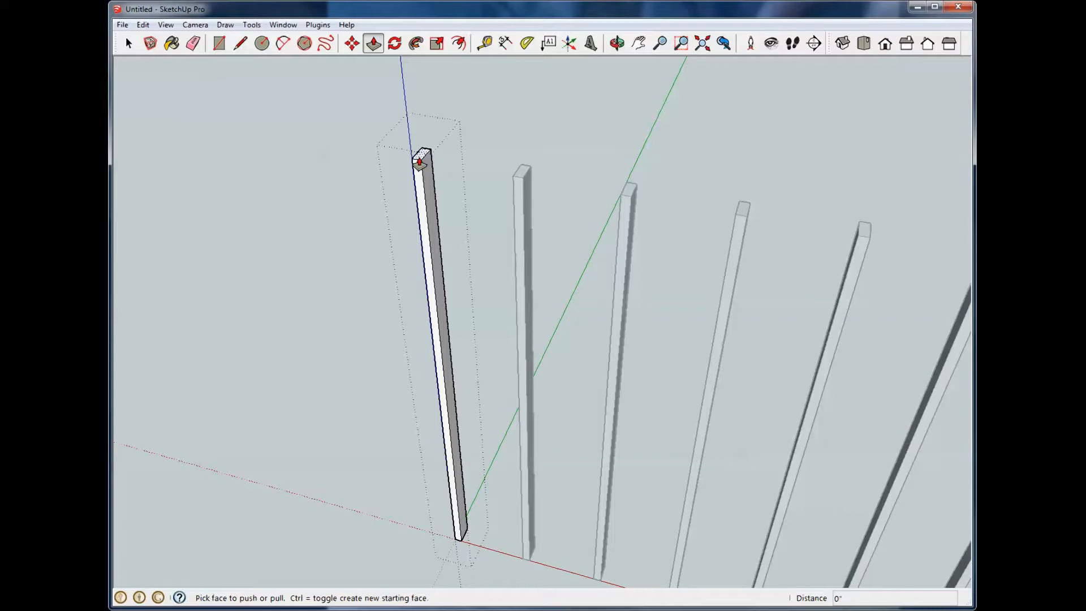
left_click_drag(421, 157, 421, 197)
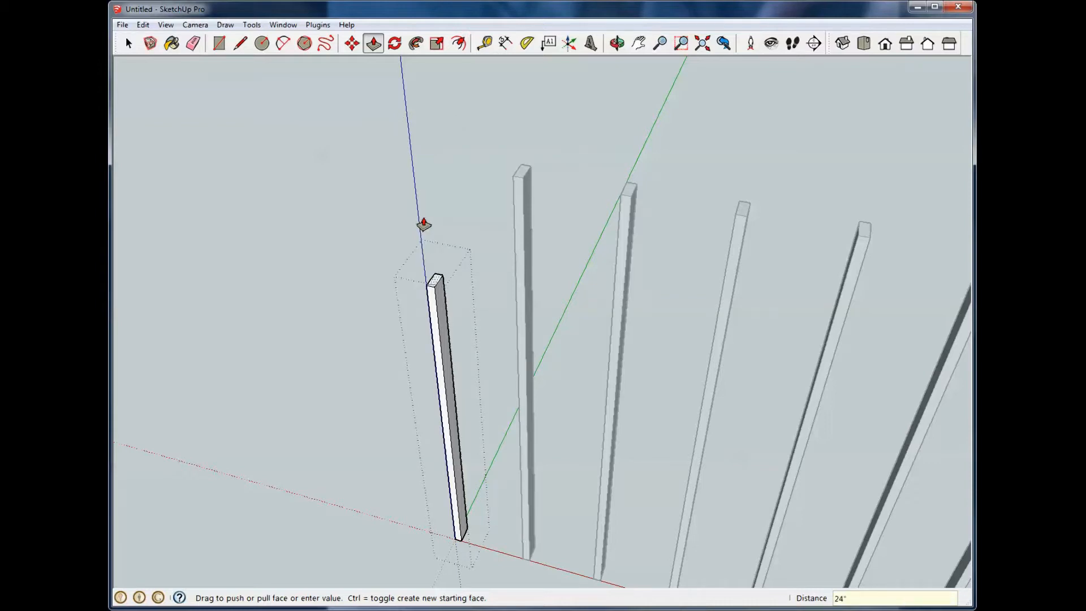
left_click(129, 44)
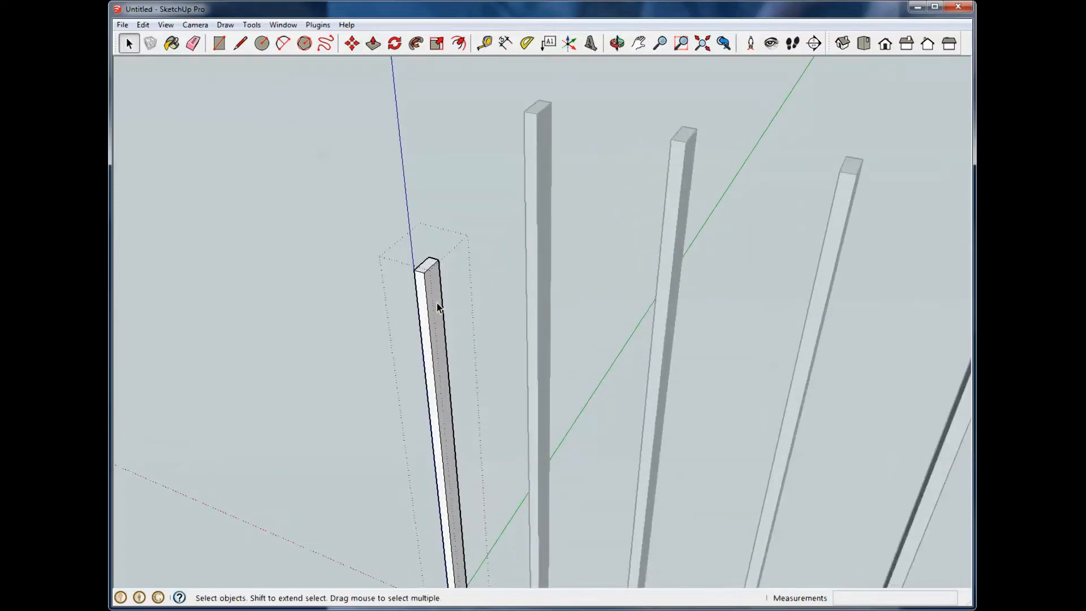
mouse_move(438, 305)
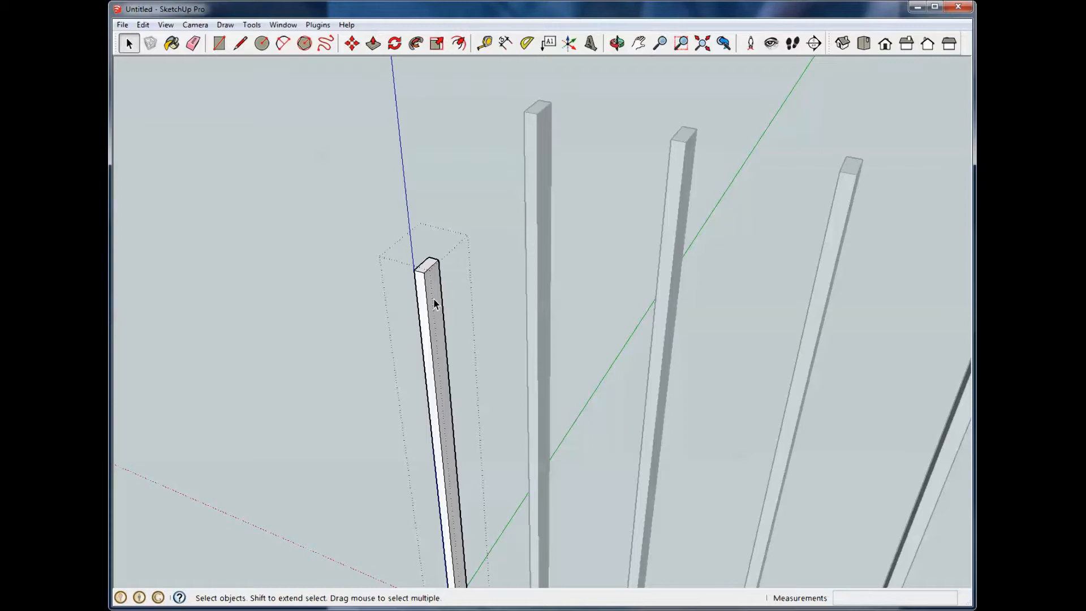
mouse_move(425, 310)
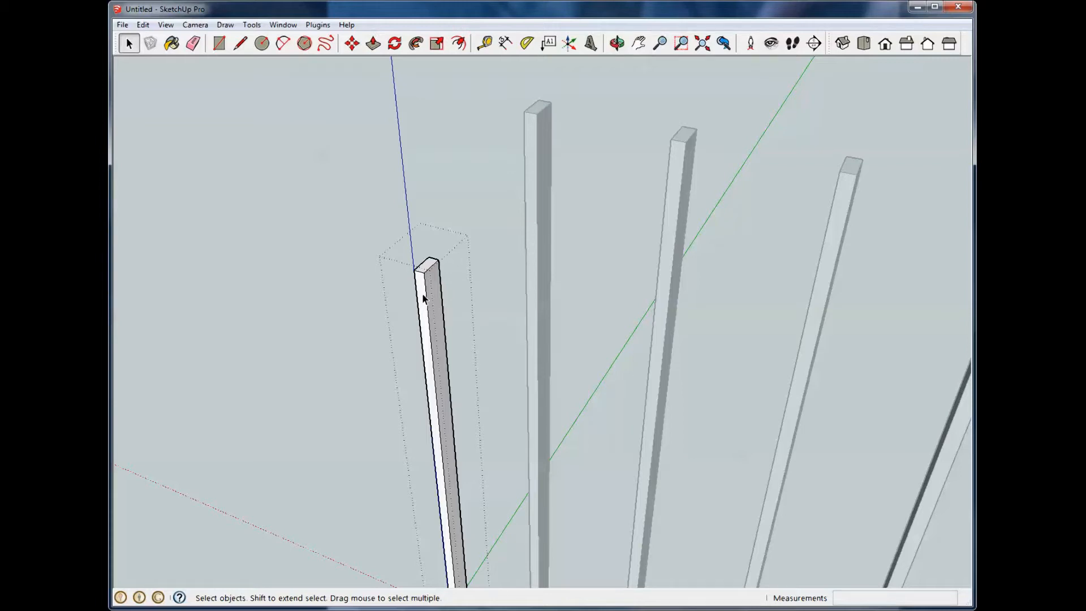
- Pull the shortened bar's side face outward by 2 inches
left_click(371, 44)
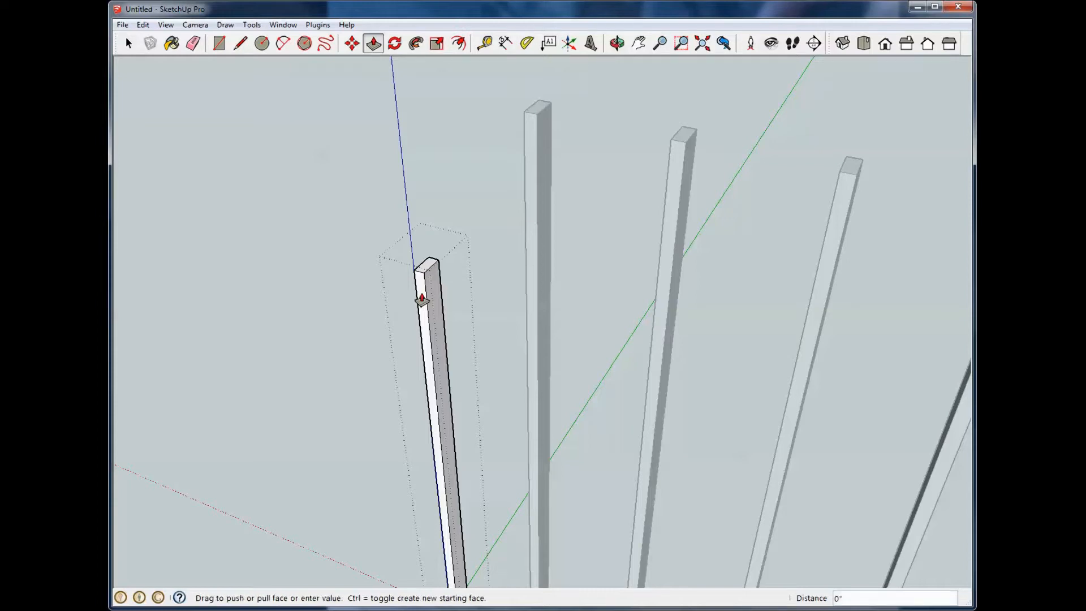
left_click_drag(420, 298, 408, 309)
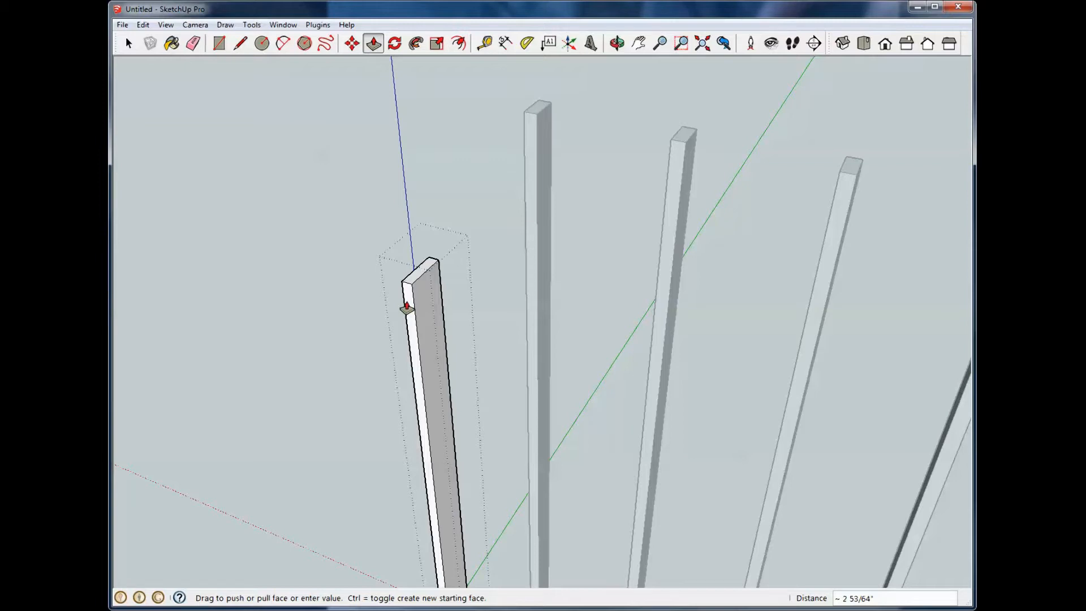
type("2\"")
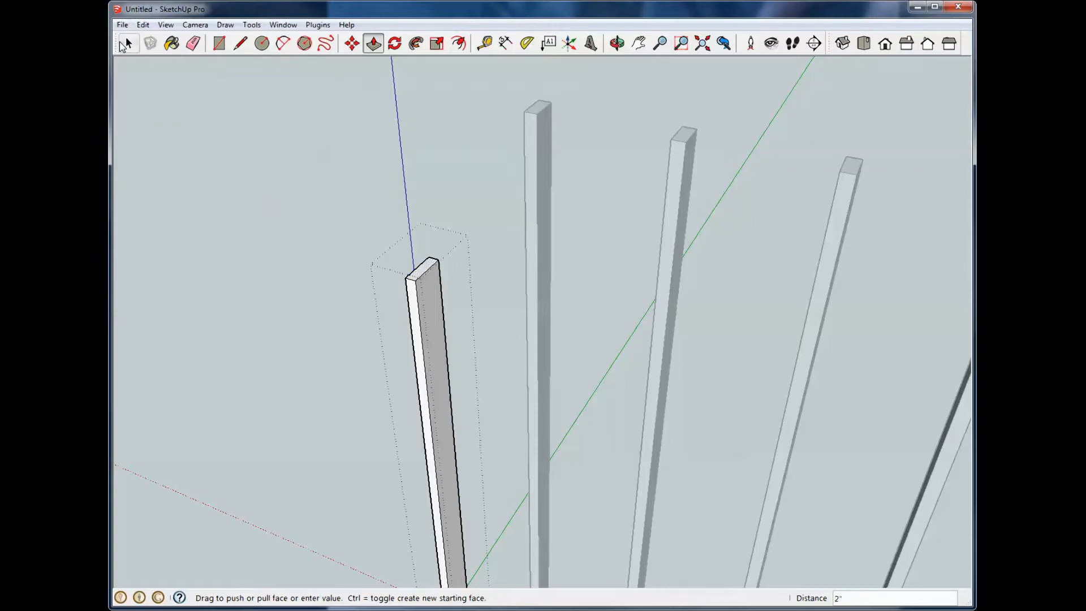
left_click(617, 43)
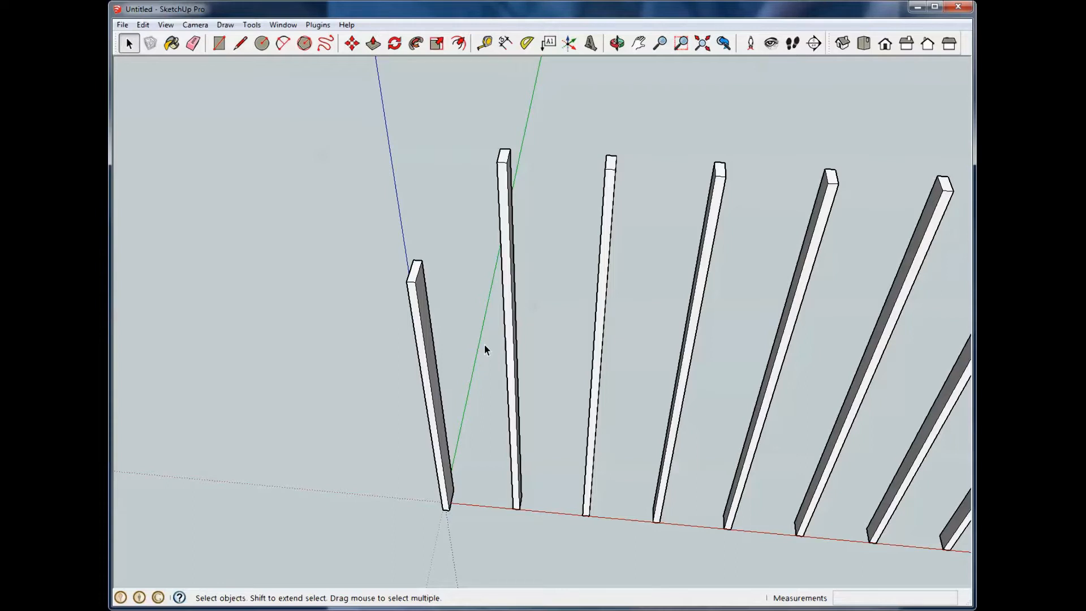
mouse_move(540, 207)
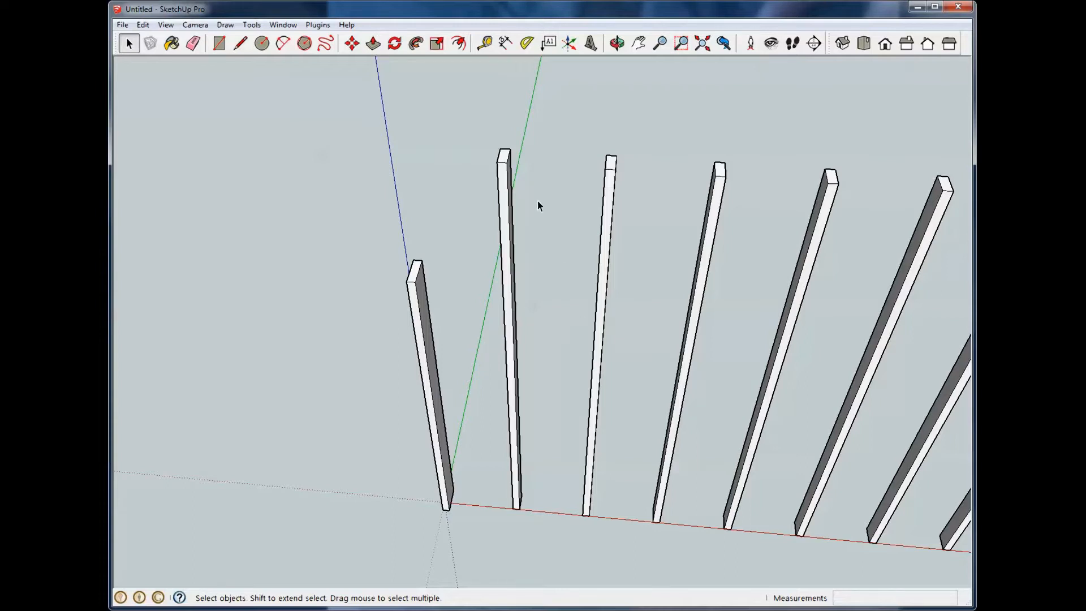
mouse_move(531, 207)
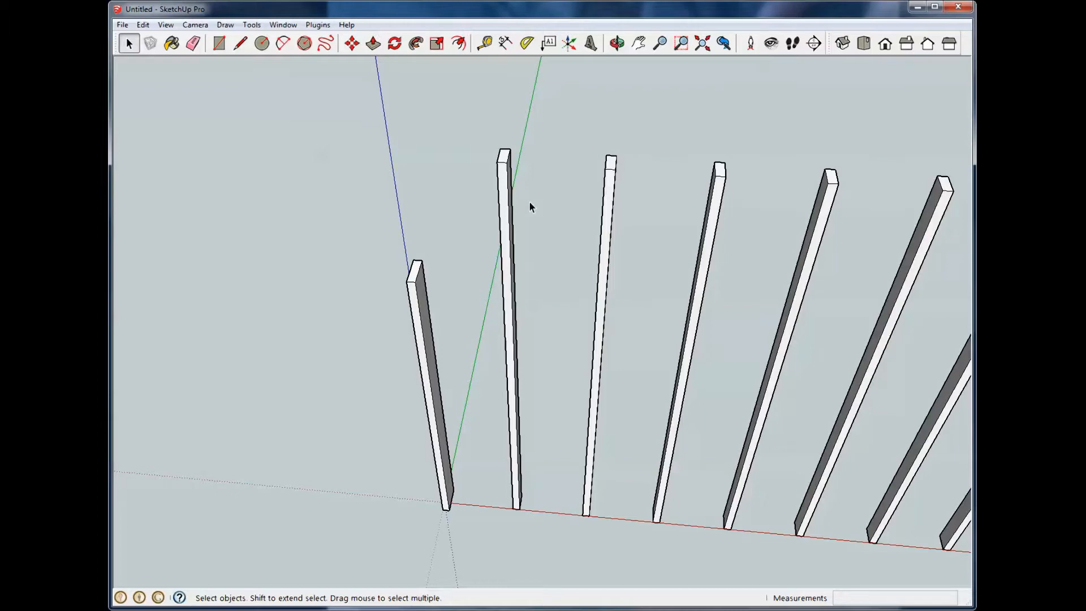
- Close the bar's group and zoom in on the bottom ends of the bars
left_click(618, 43)
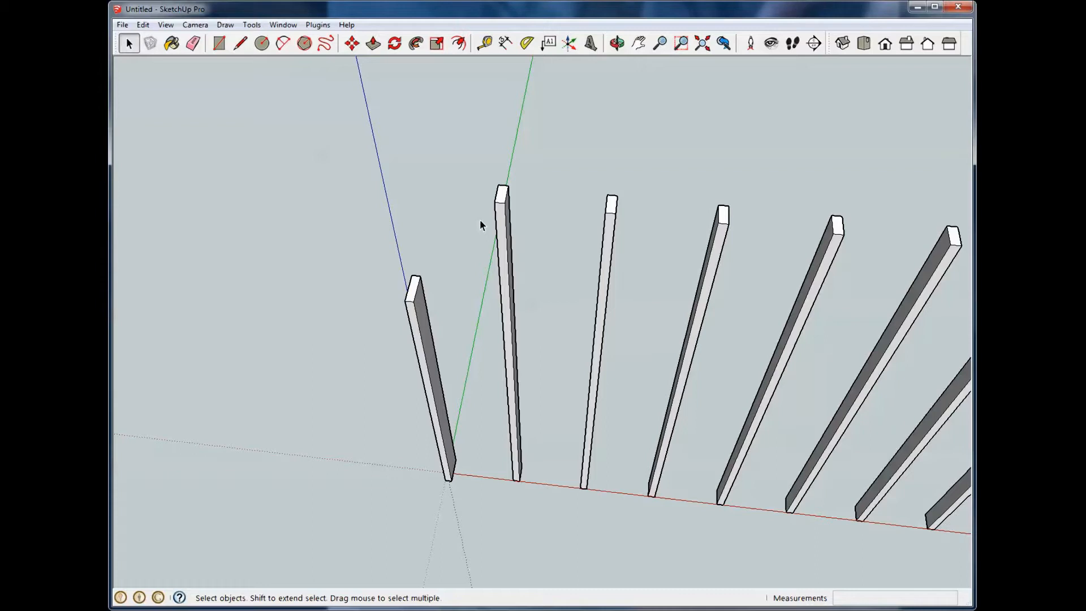
mouse_move(425, 82)
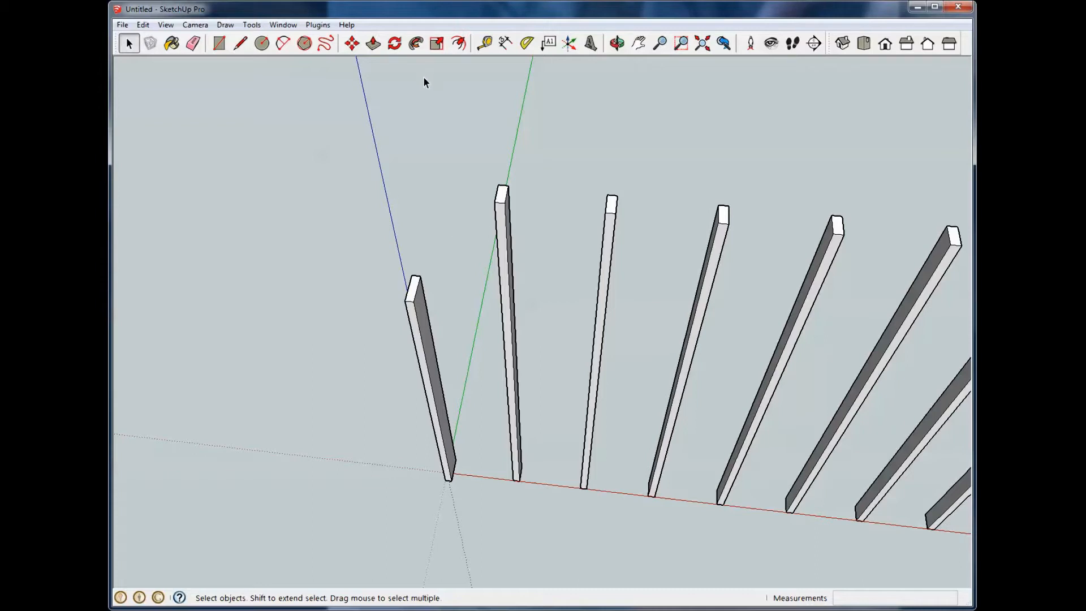
mouse_move(388, 134)
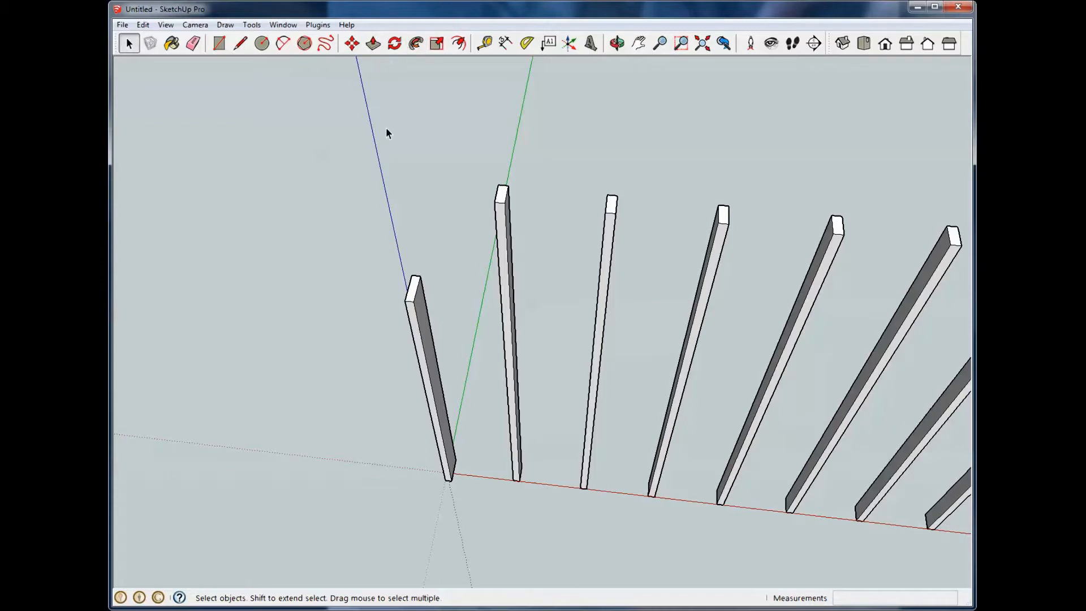
left_click(620, 41)
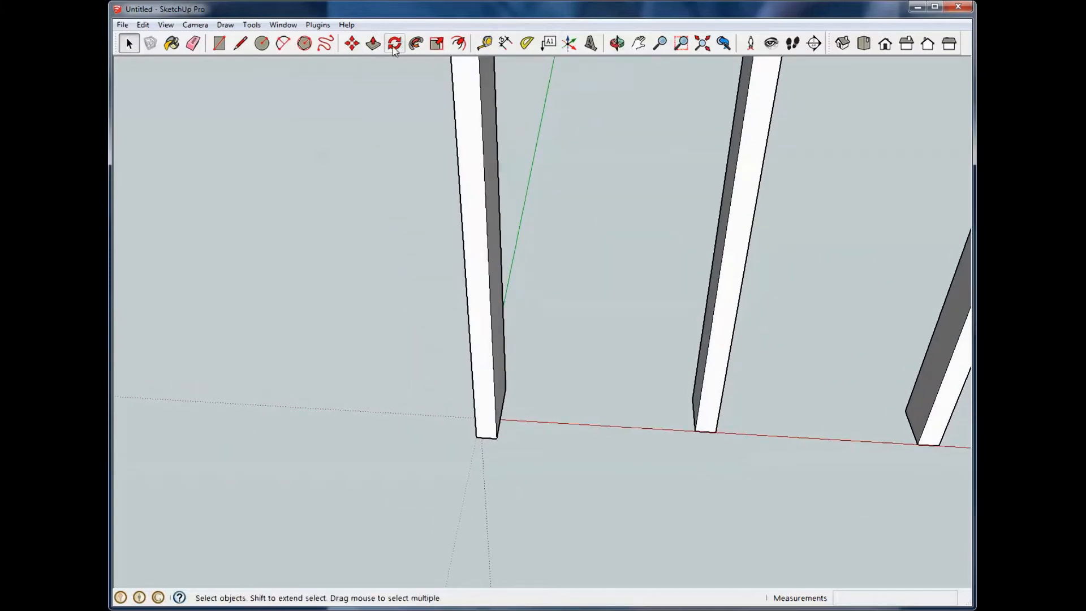
- Orbit the view and select the widened bar to shift it off the origin
left_click(395, 43)
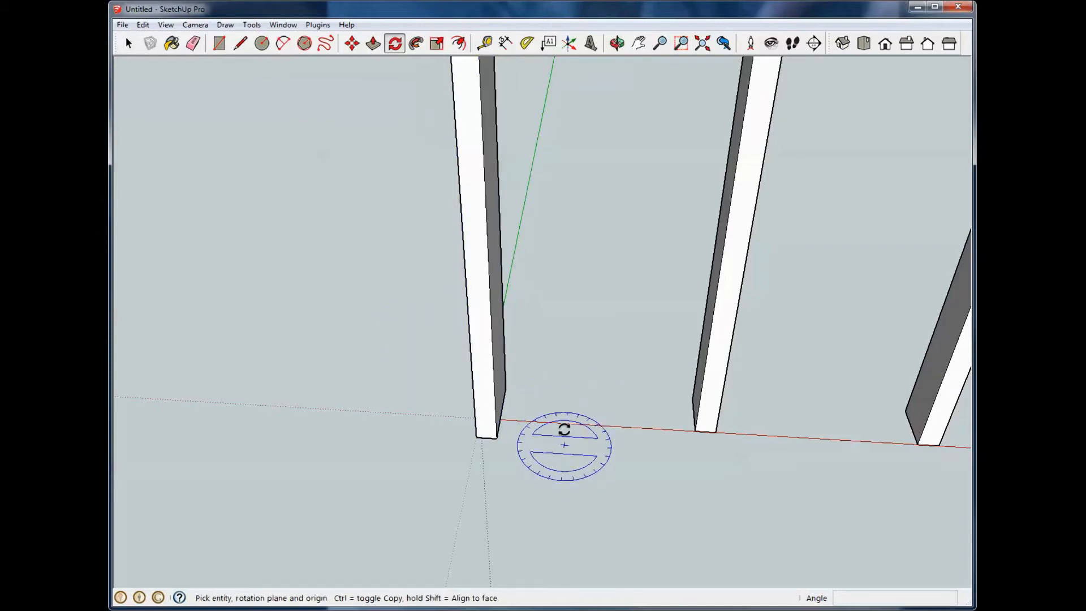
left_click(618, 42)
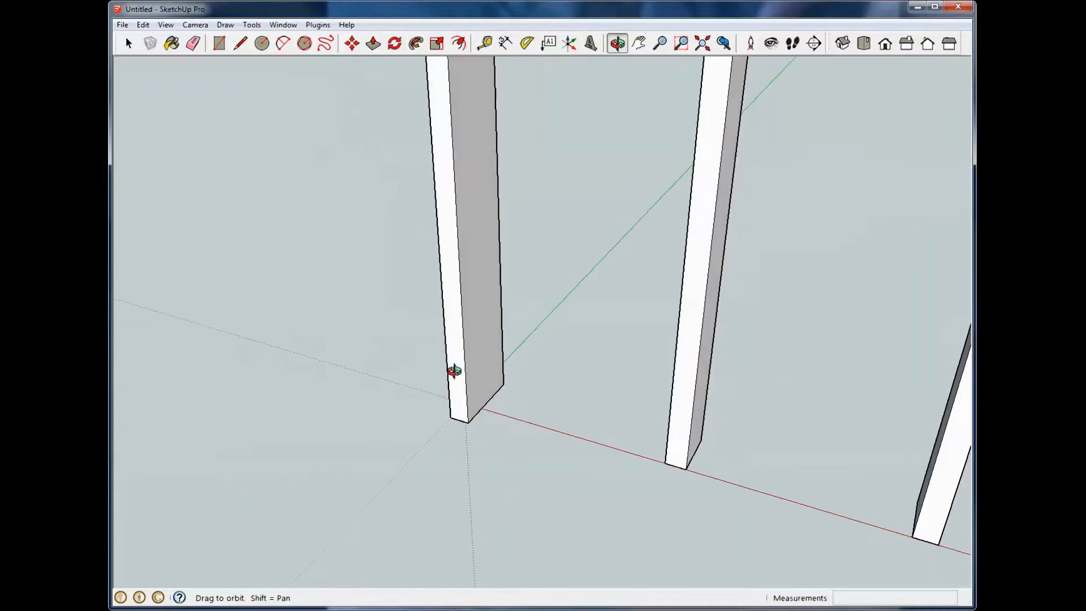
left_click(128, 44)
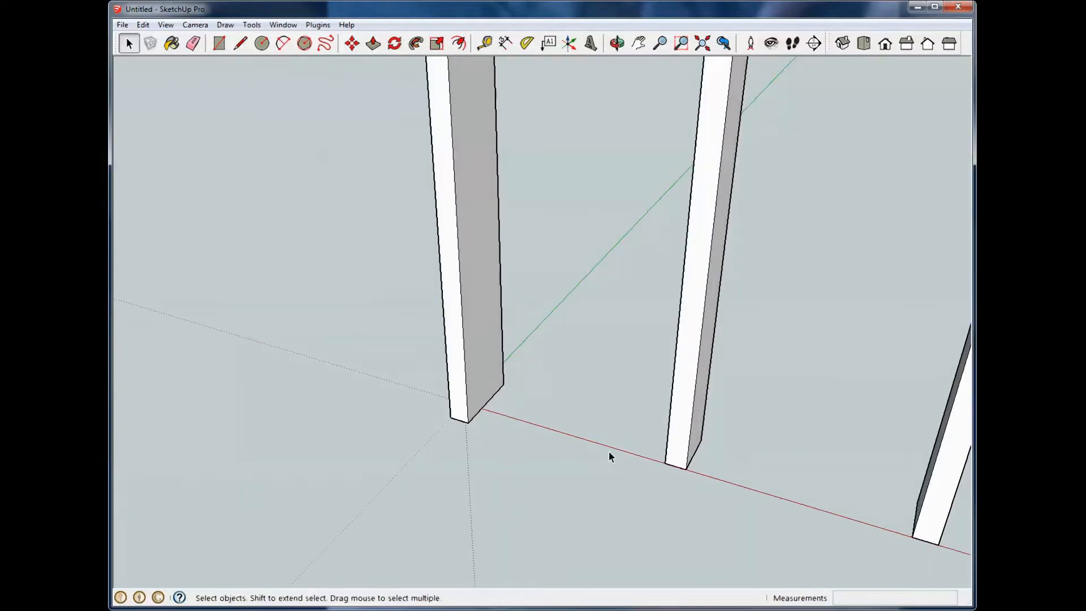
left_click(352, 44)
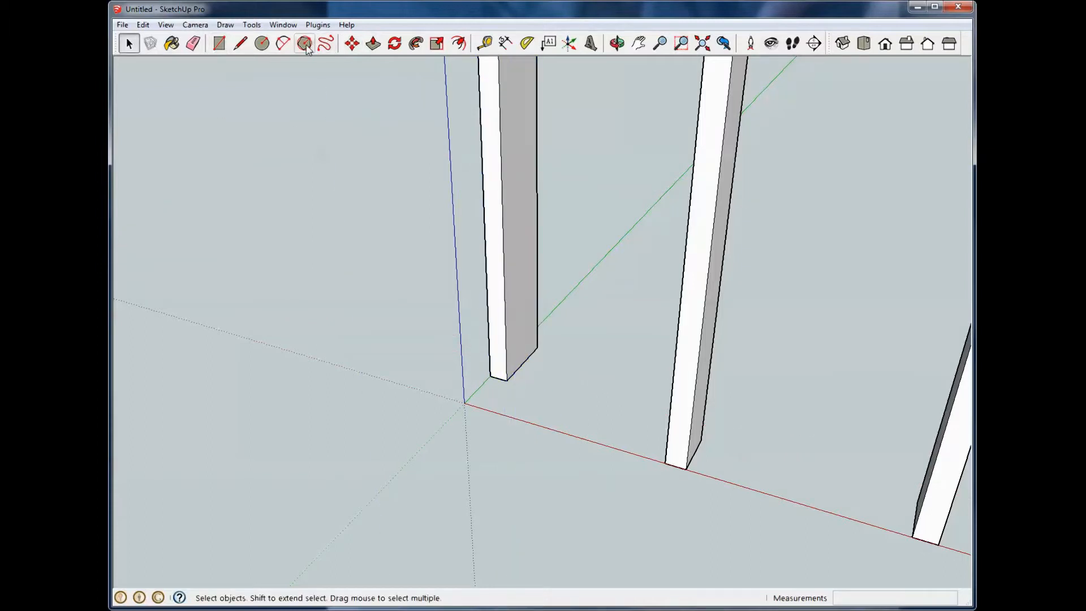
left_click(394, 43)
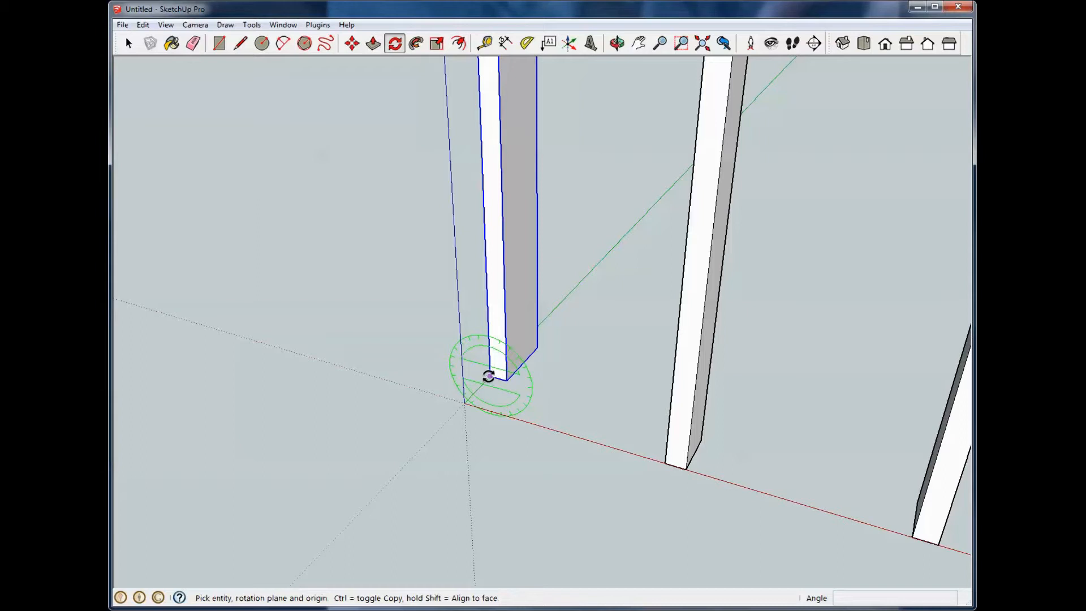
mouse_move(486, 392)
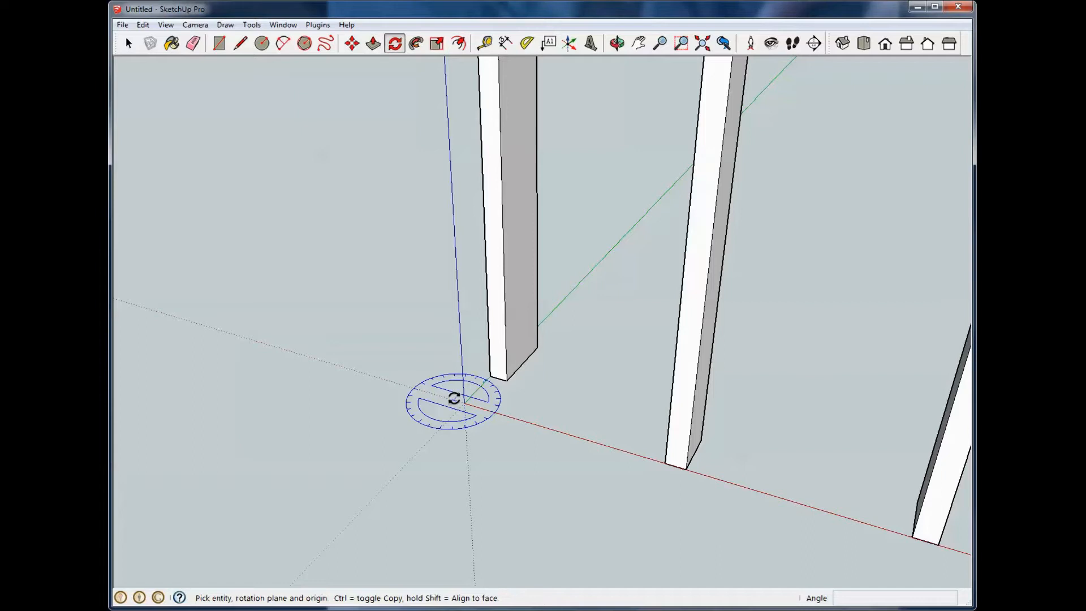
mouse_move(466, 413)
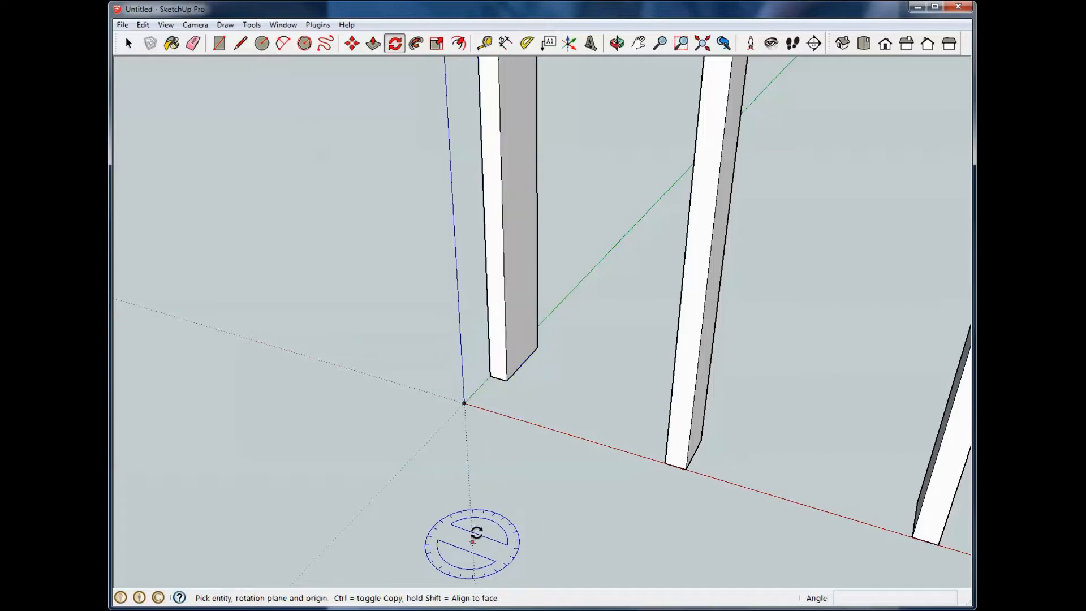
mouse_move(521, 328)
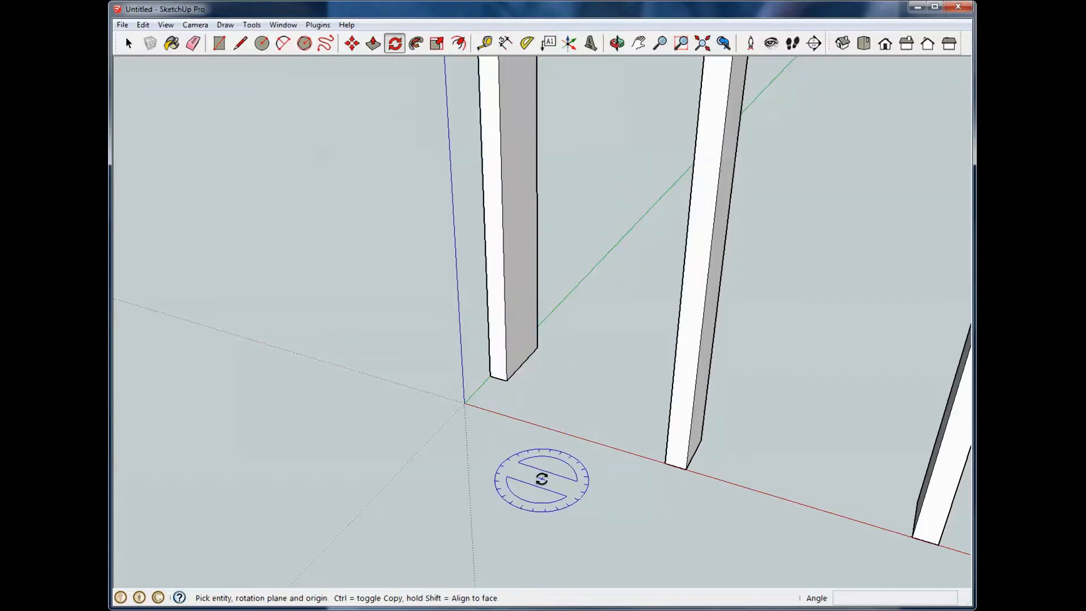
mouse_move(464, 411)
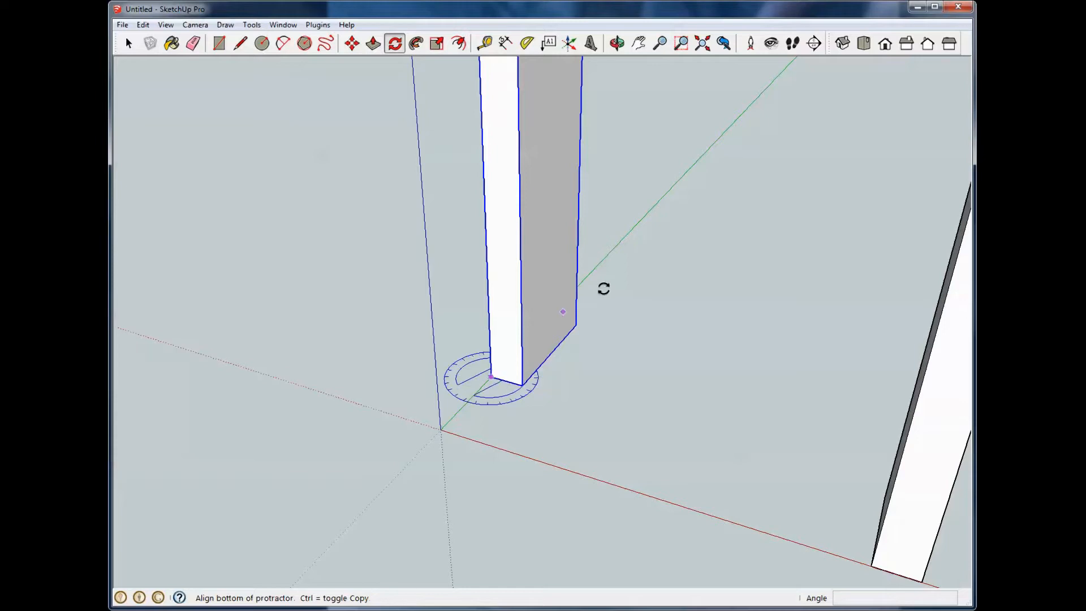
mouse_move(607, 239)
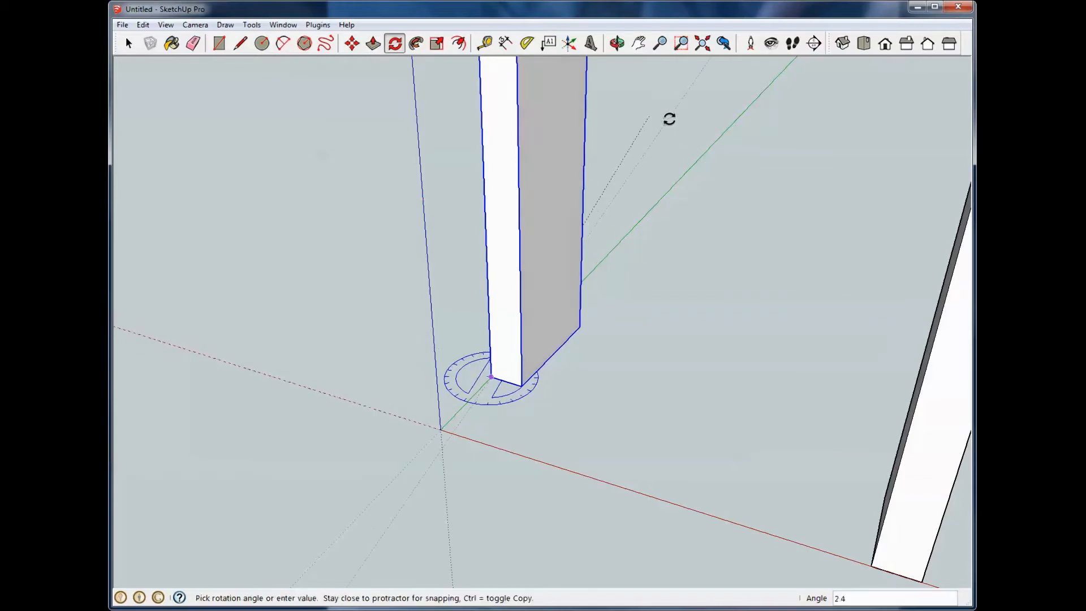
mouse_move(703, 146)
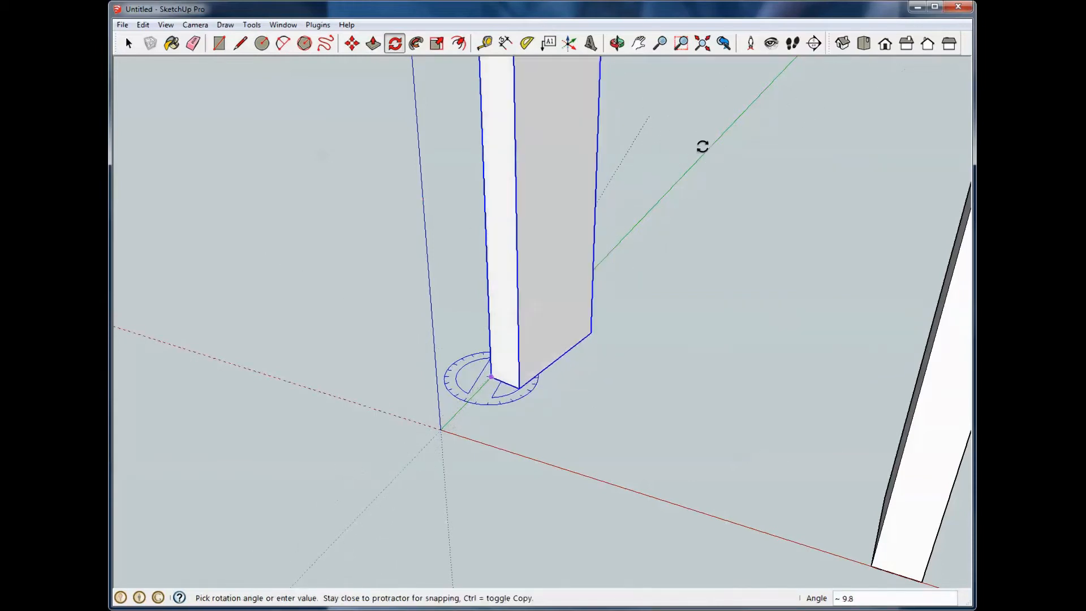
mouse_move(508, 158)
type("20.1")
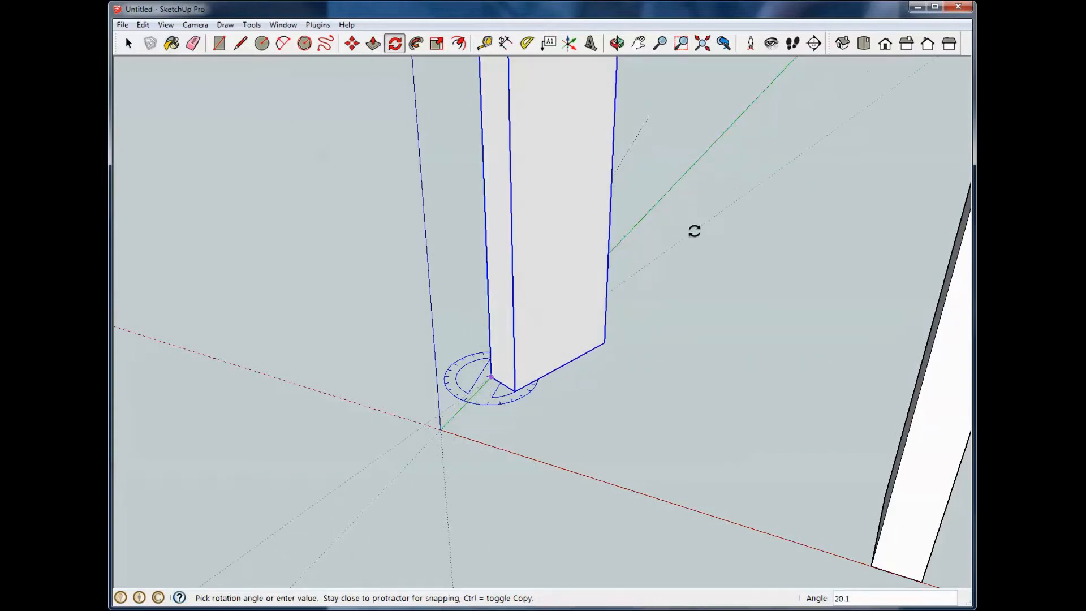
mouse_move(735, 305)
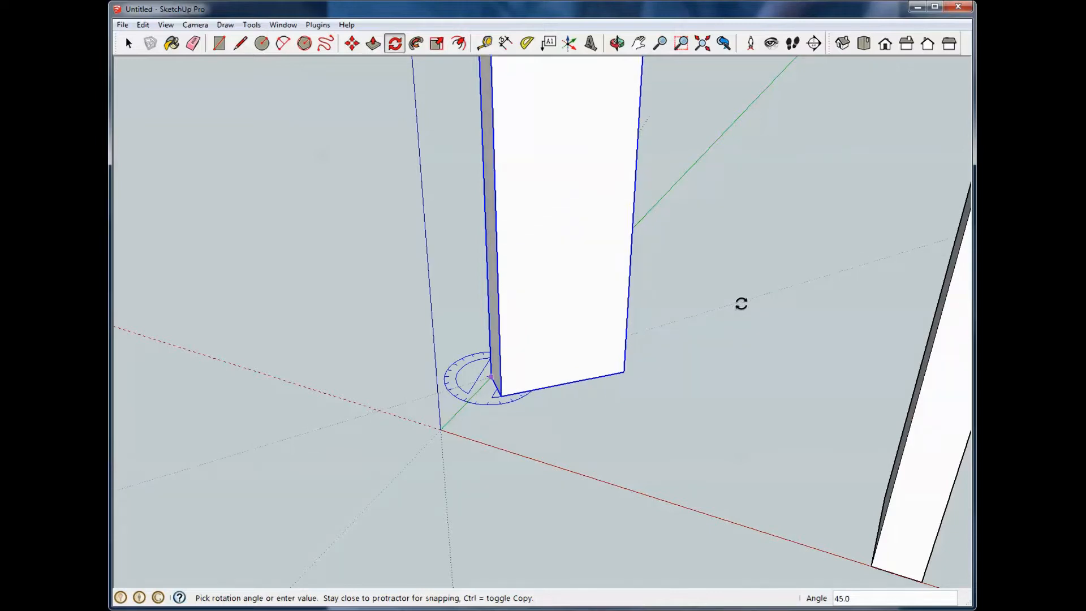
mouse_move(740, 341)
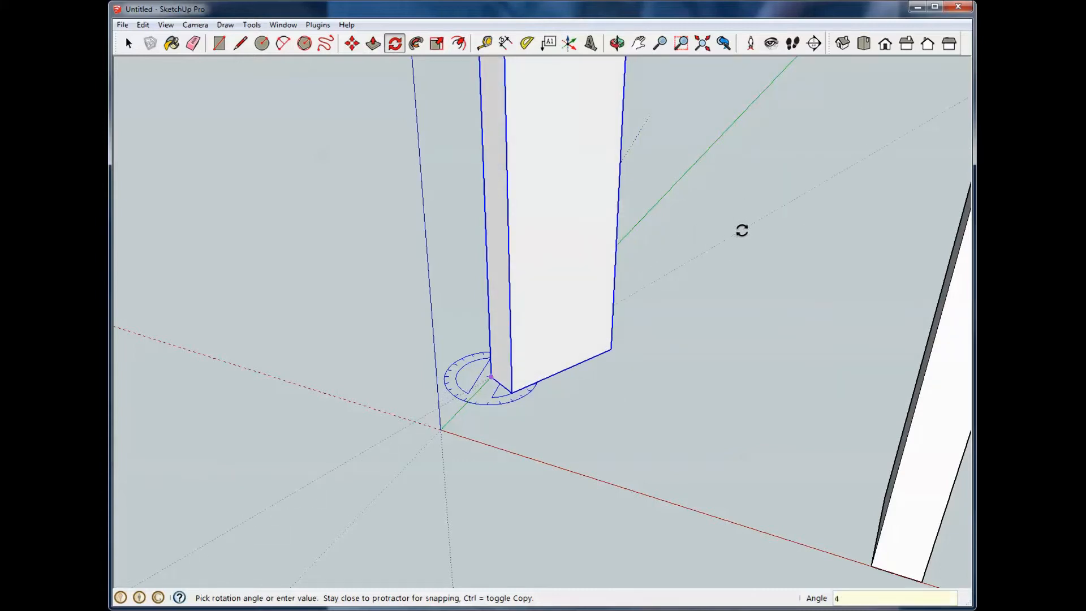
- Enter a 45-degree angle to turn the nearest board about its bottom corner
type("45")
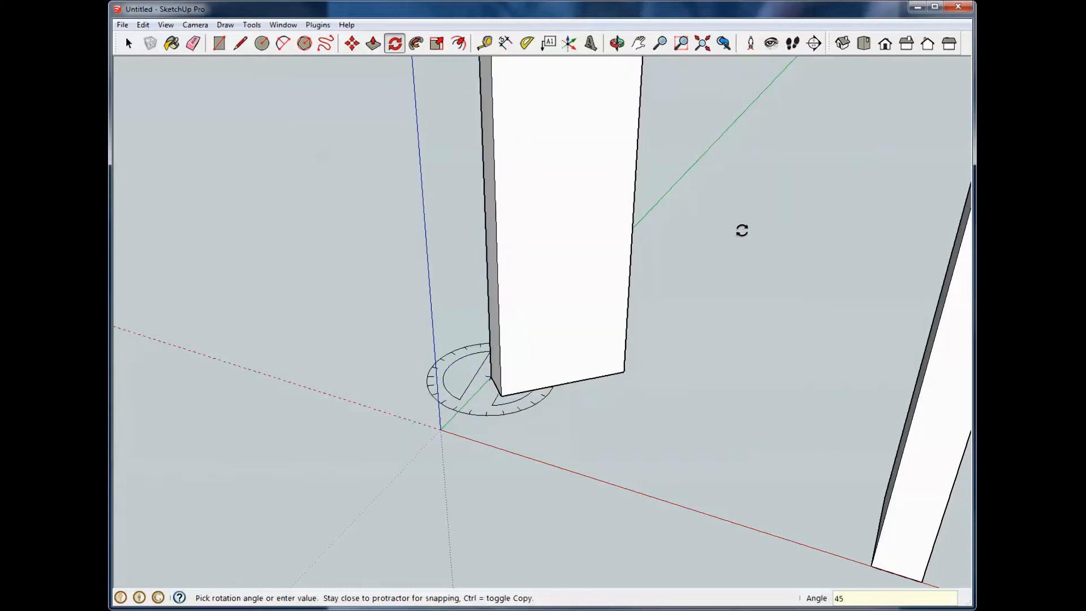
left_click(127, 43)
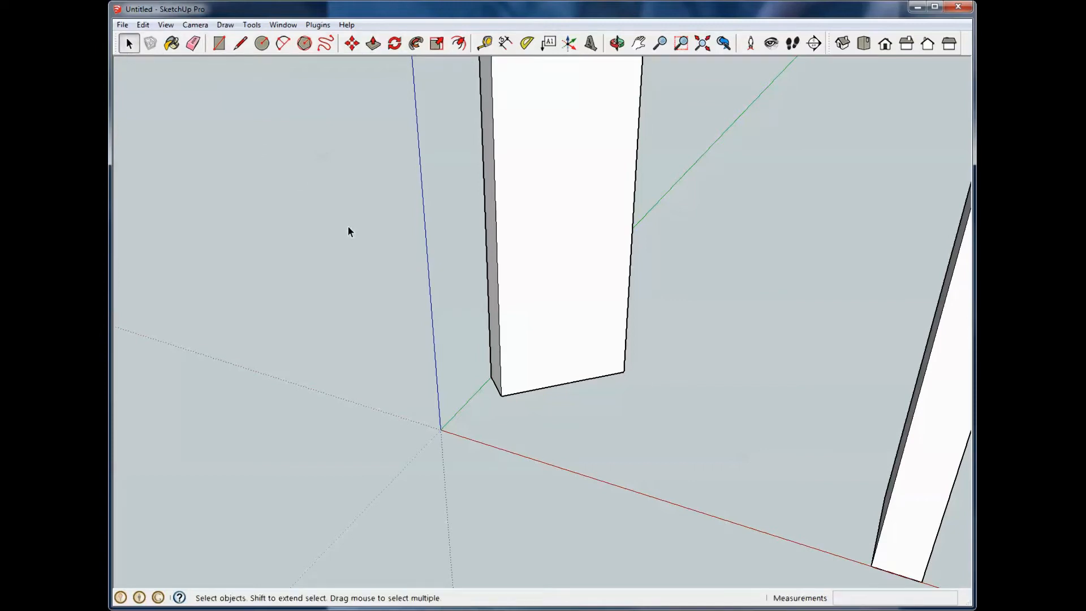
mouse_move(609, 328)
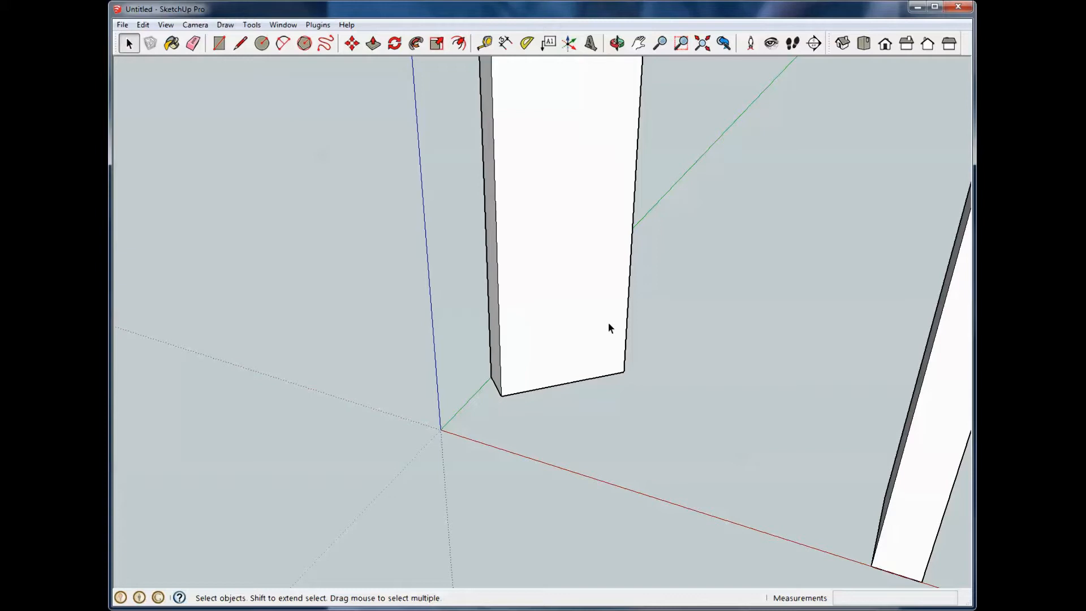
mouse_move(584, 352)
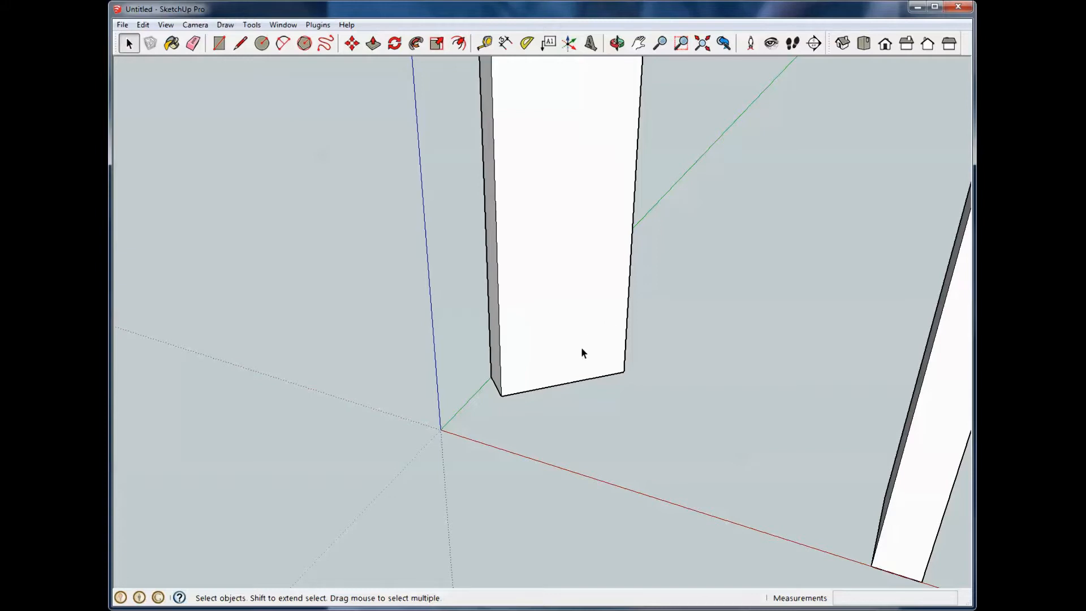
- Select the rotated board and set a new rotation centre at its bottom corner
left_click(583, 352)
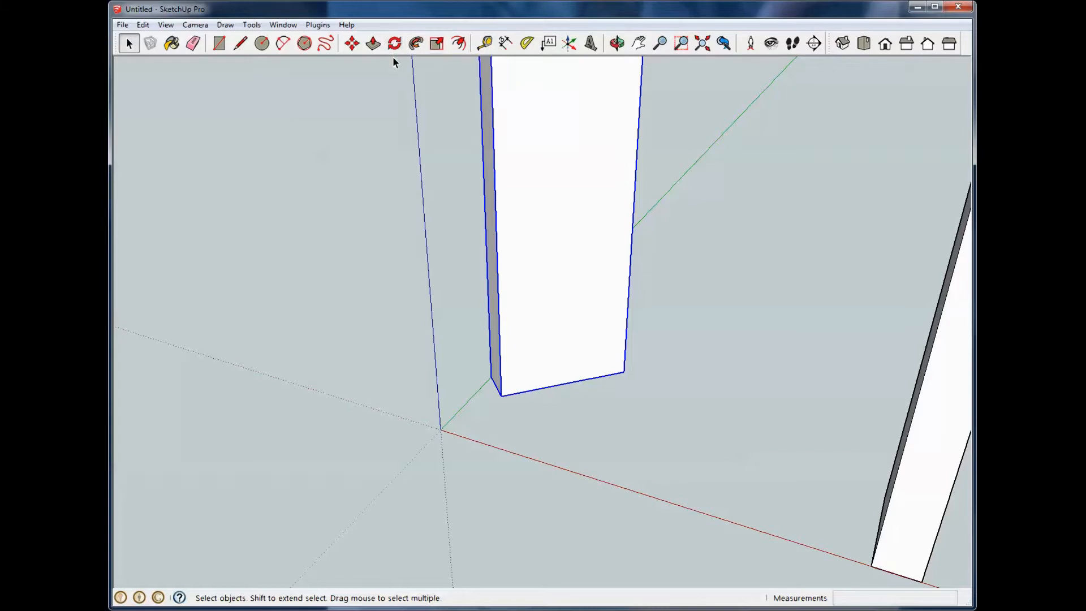
left_click(394, 43)
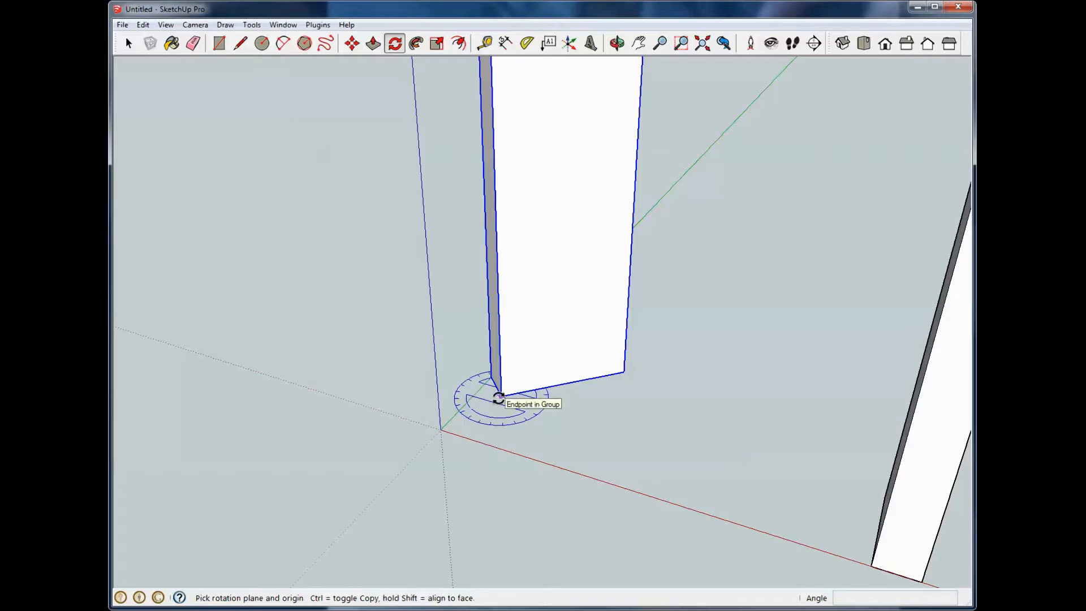
left_click(498, 399)
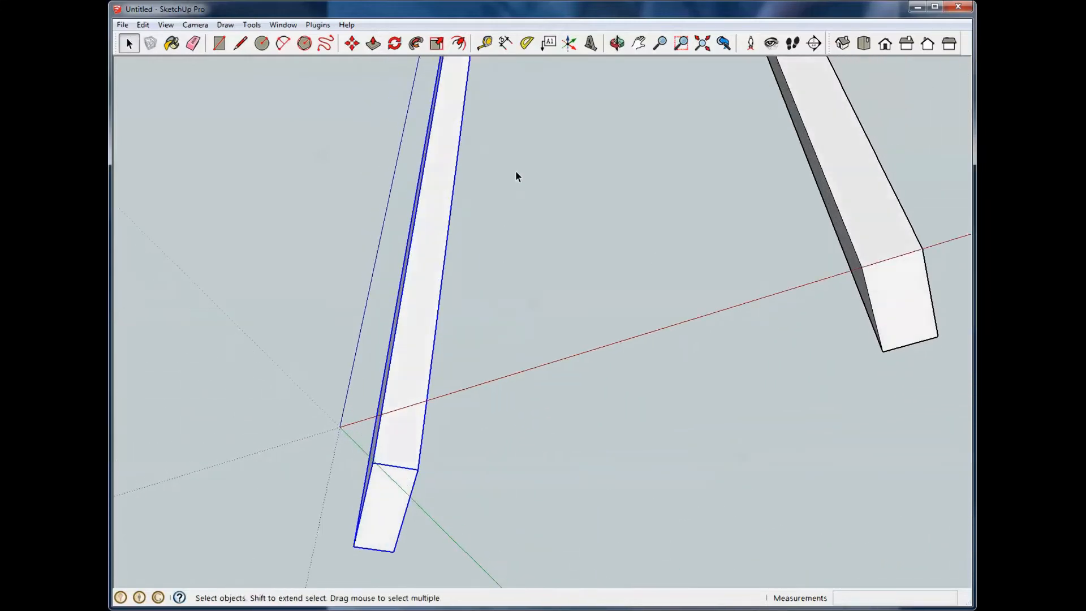
- Snap the second board's corner against the tilted board's end, then orbit to check the joint
left_click(354, 43)
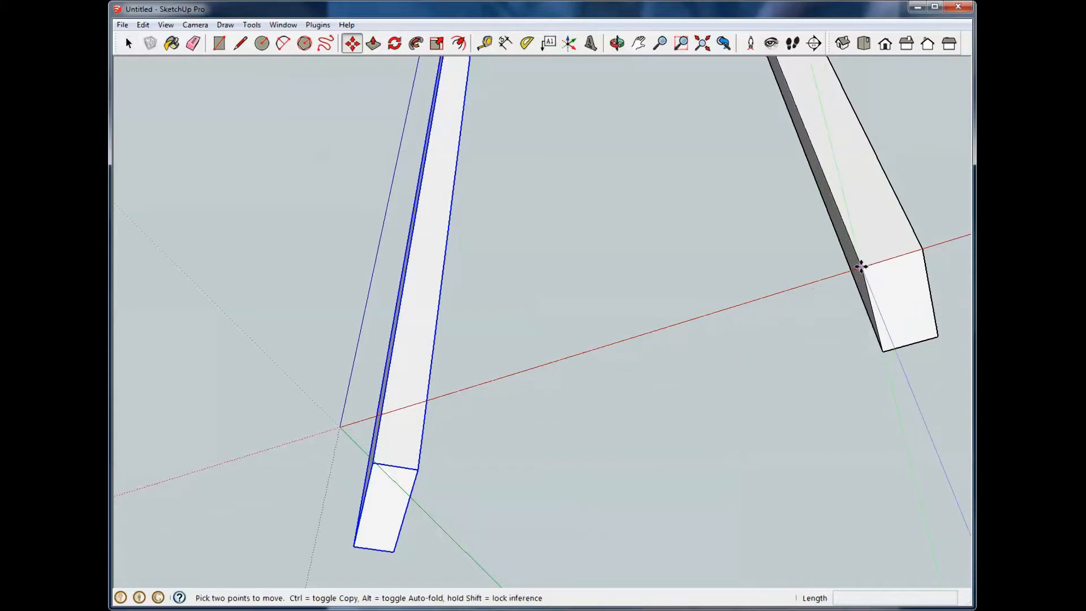
left_click(128, 43)
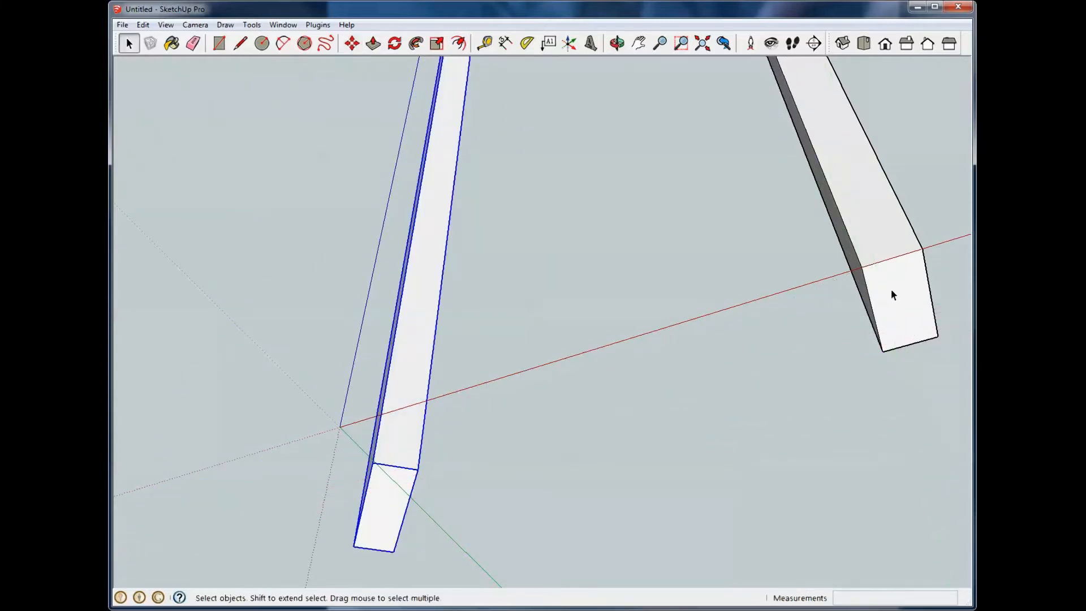
left_click(351, 43)
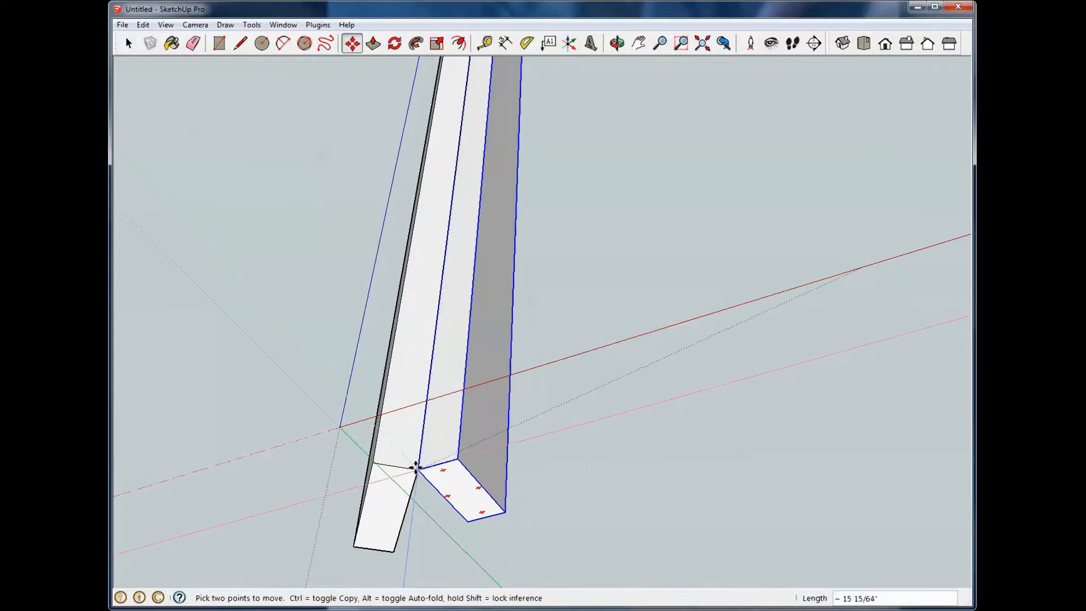
left_click(129, 43)
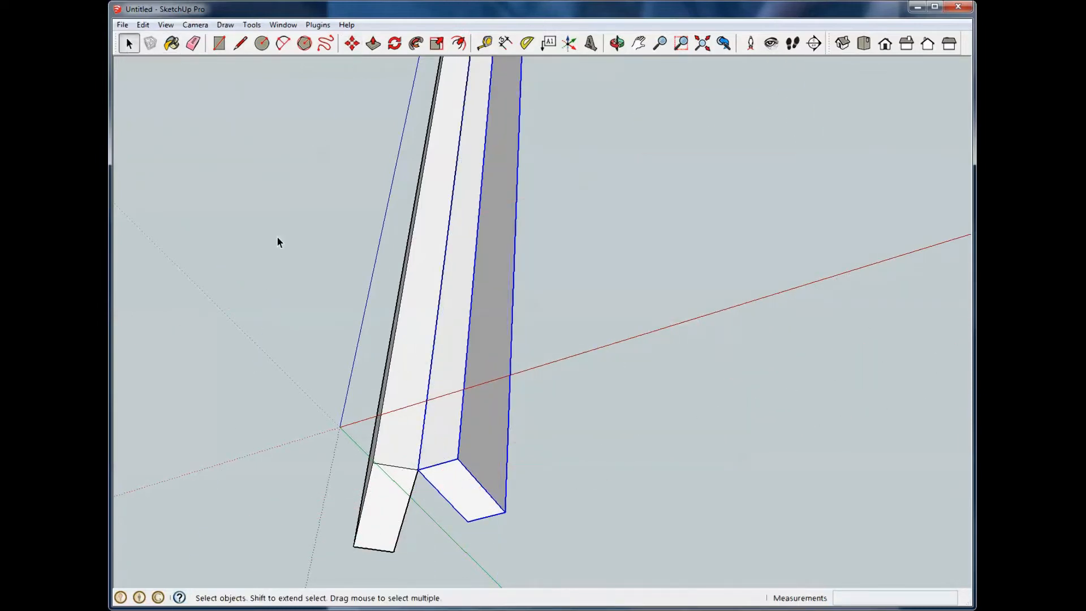
left_click(617, 42)
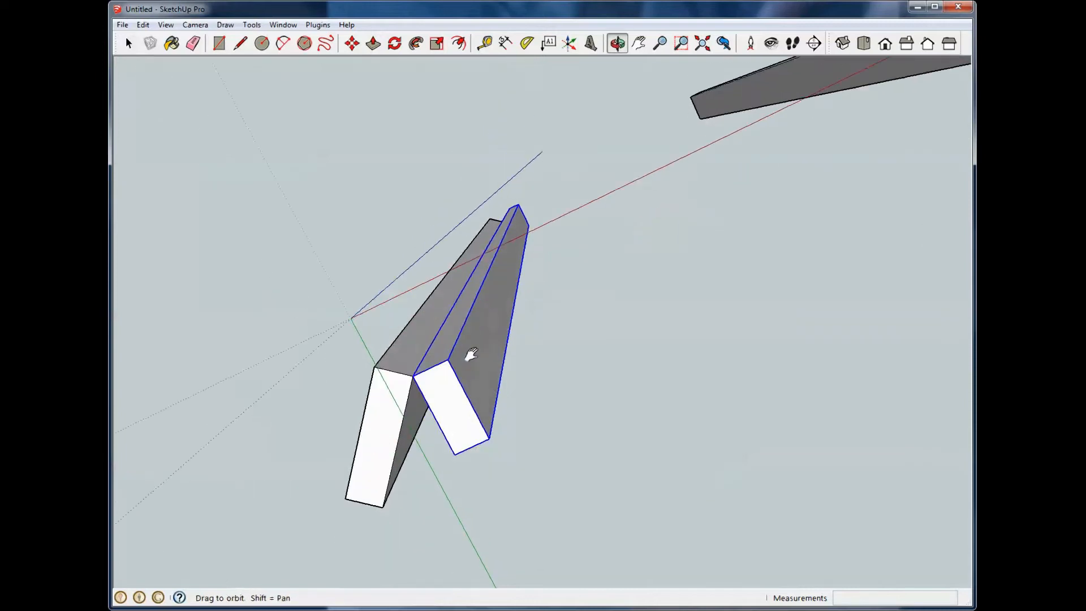
left_click_drag(472, 353, 502, 241)
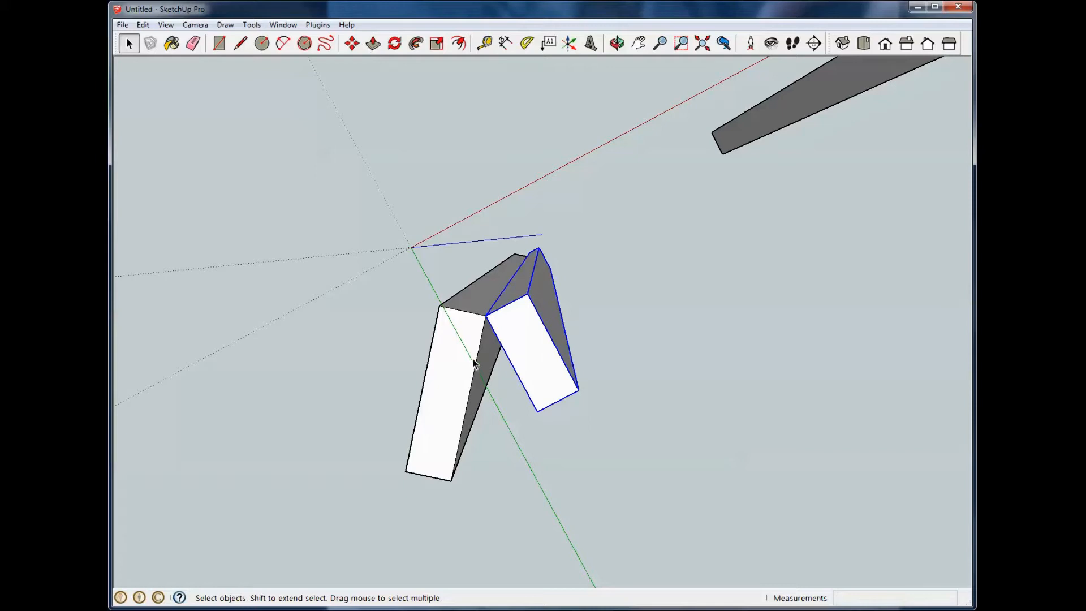
mouse_move(461, 354)
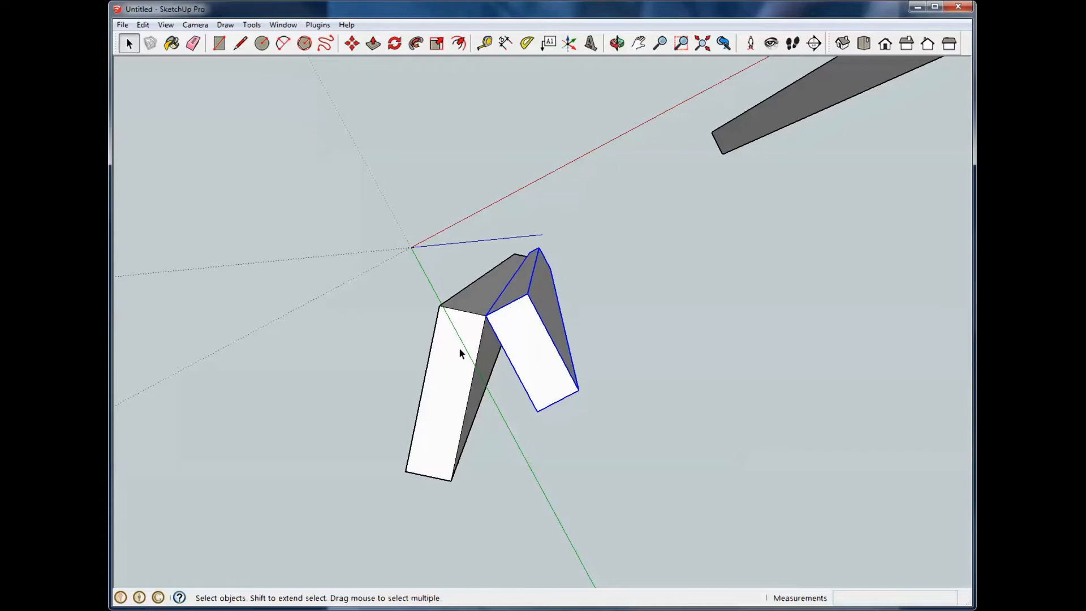
mouse_move(120, 288)
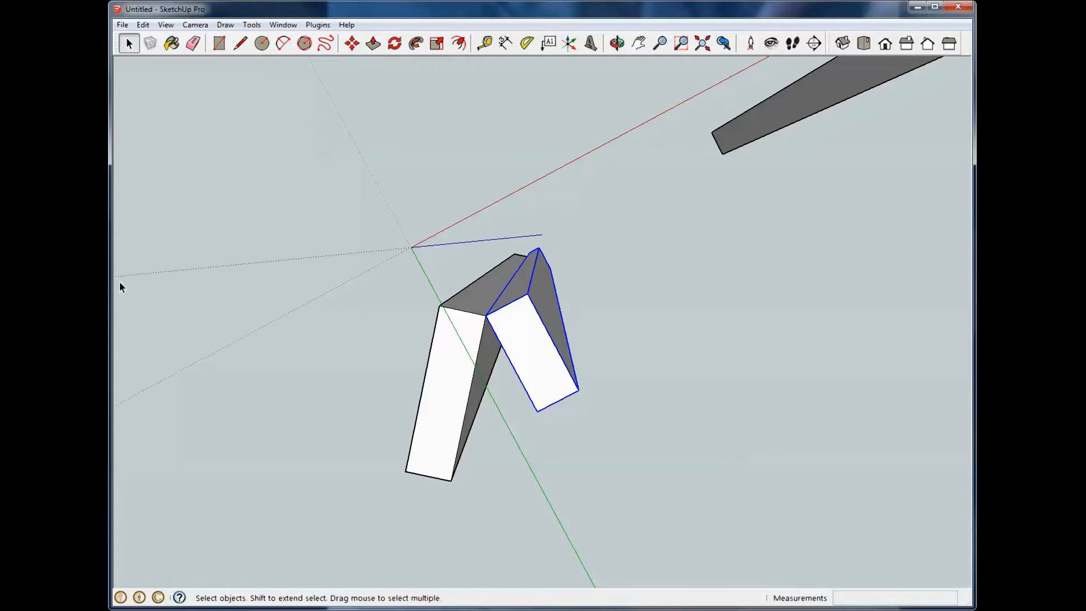
- Reselect the moved board, rotate it about the shared corner, and orbit to inspect
left_click(412, 67)
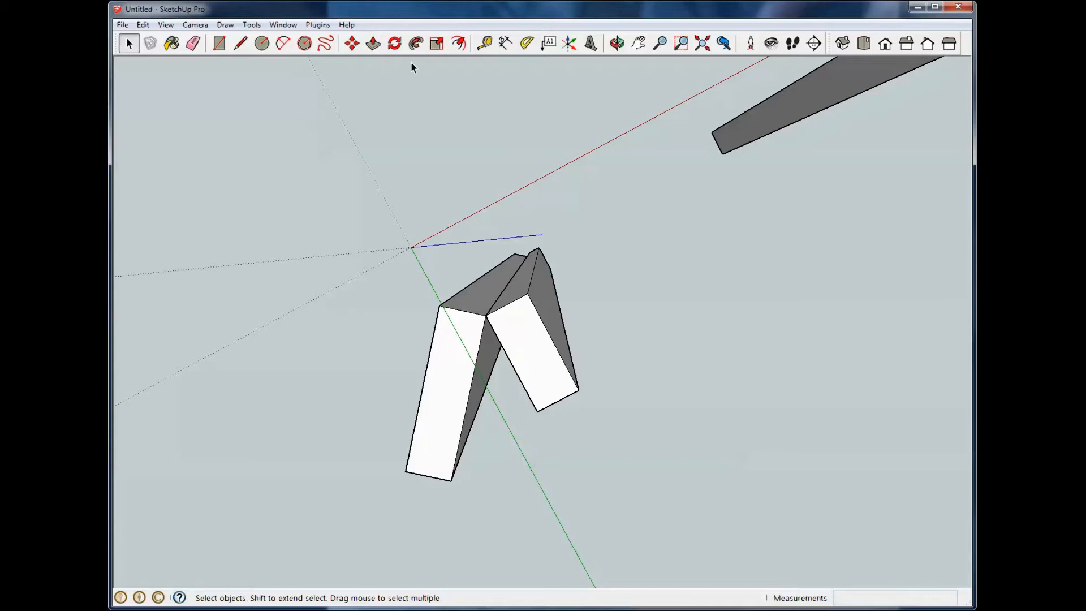
left_click(517, 341)
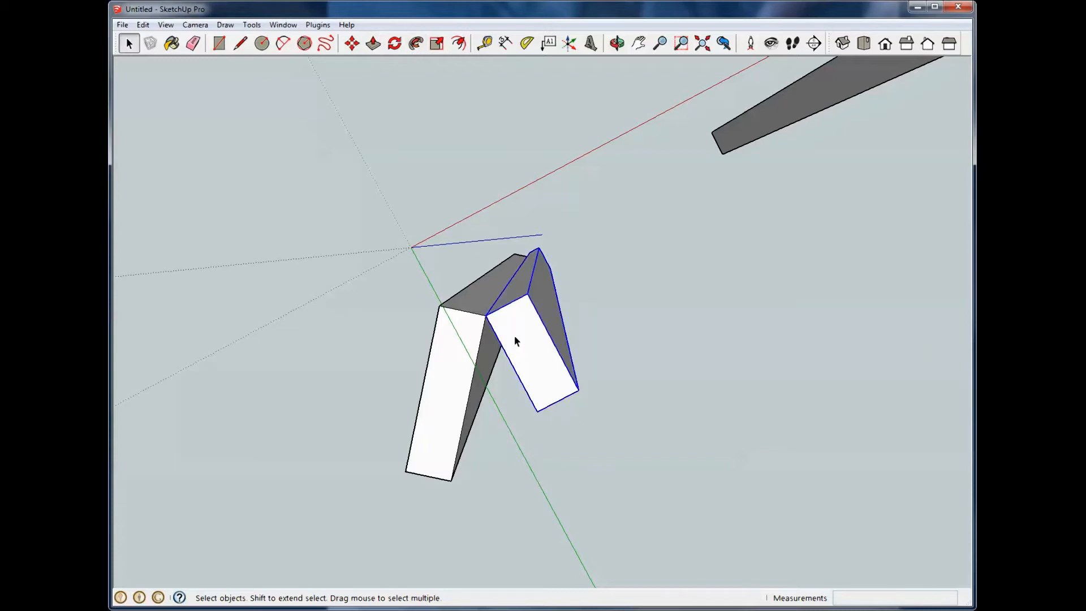
mouse_move(421, 79)
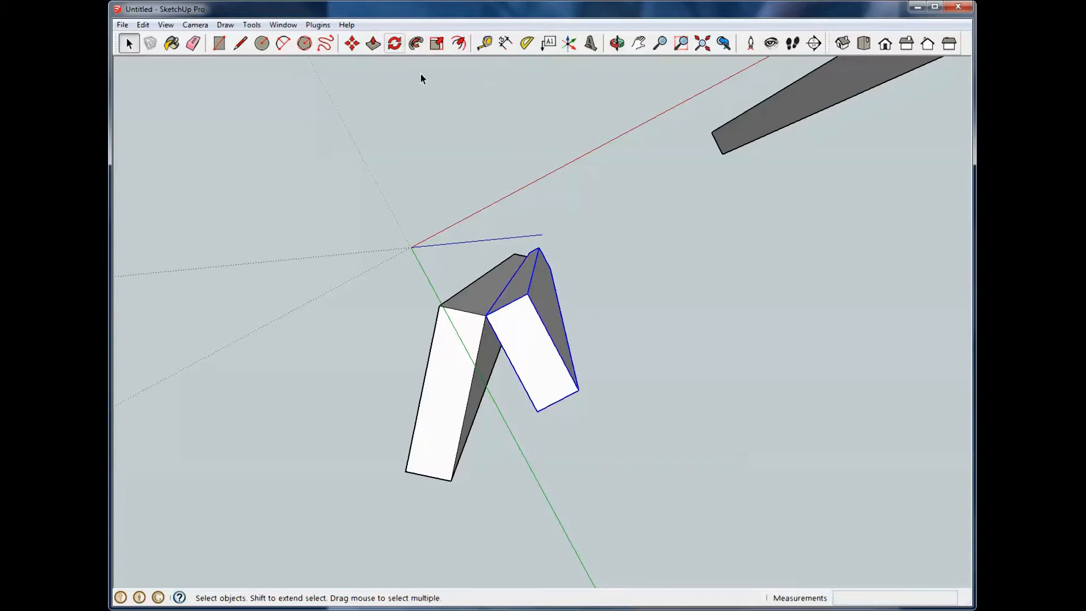
left_click(395, 43)
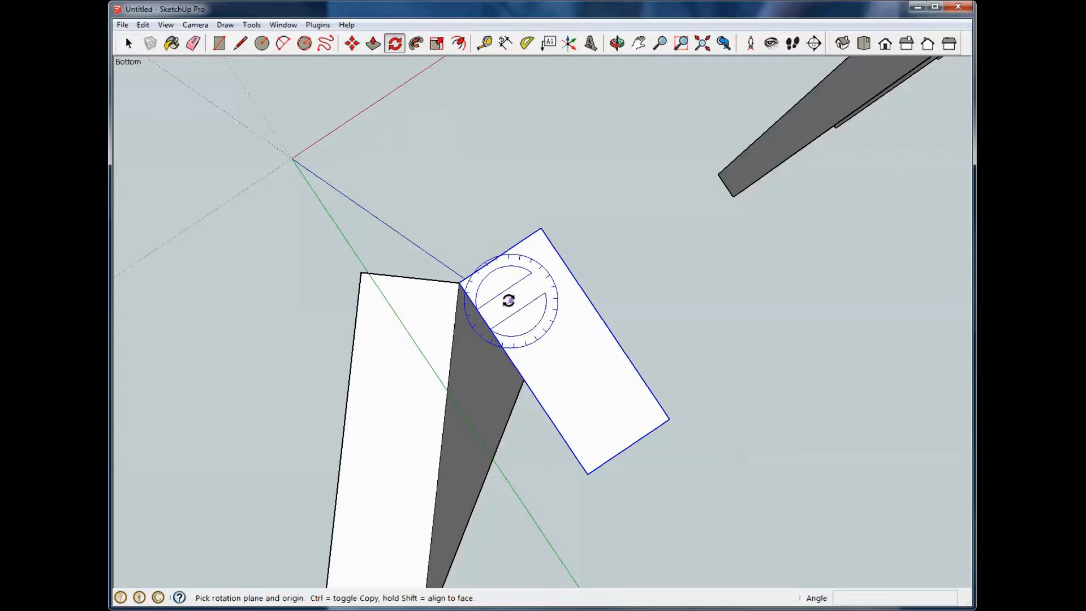
mouse_move(462, 297)
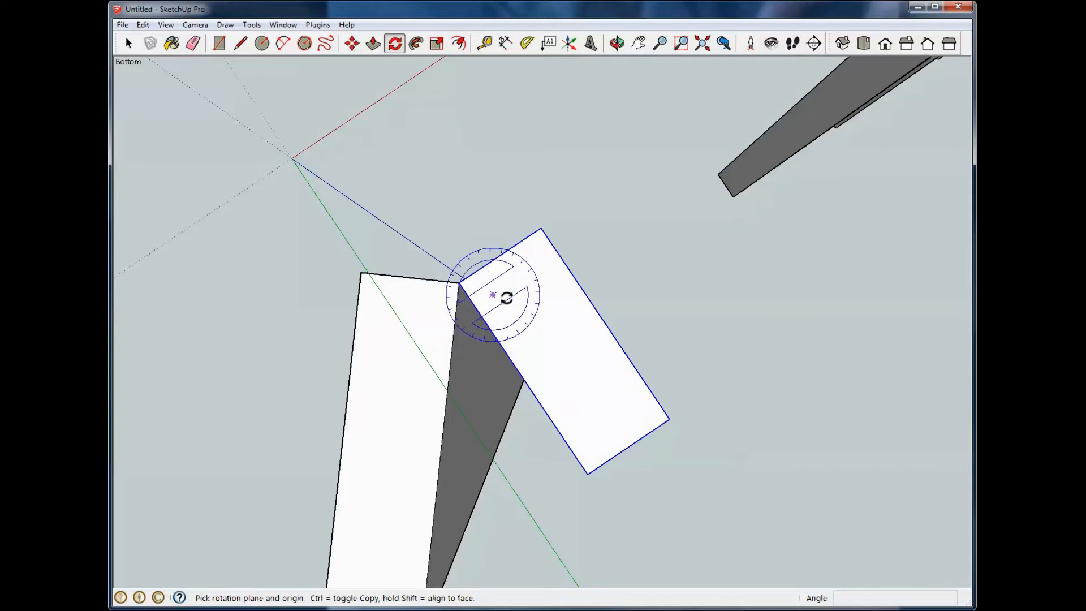
mouse_move(524, 332)
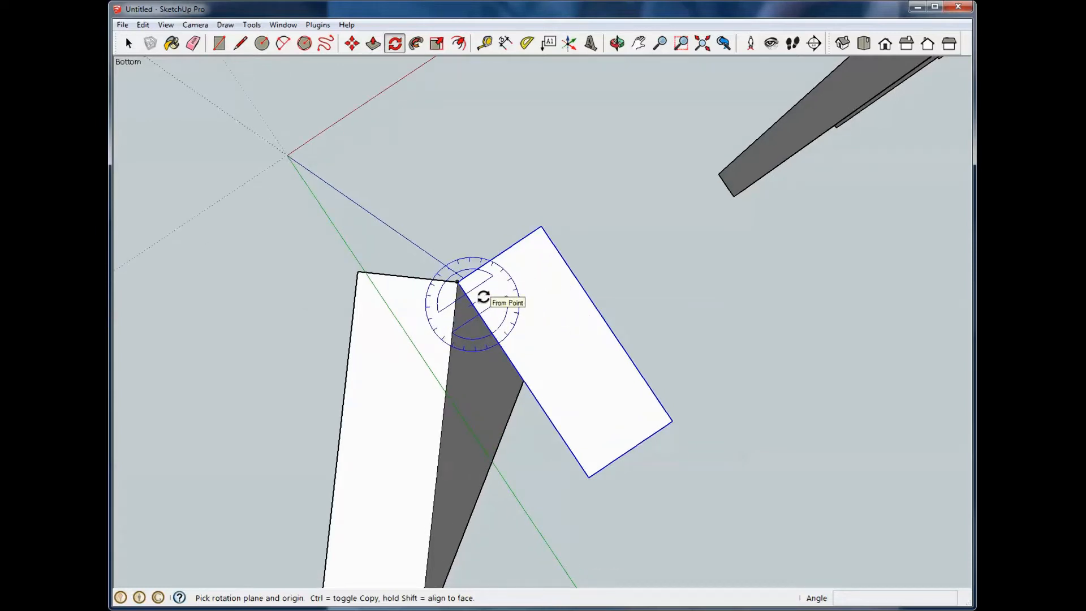
mouse_move(548, 347)
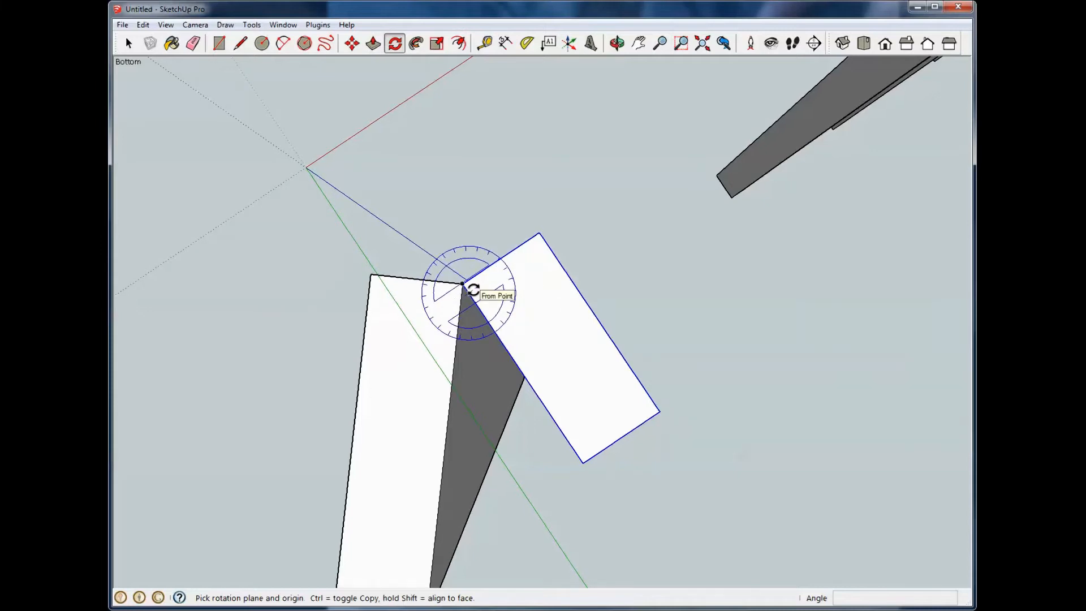
left_click(462, 298)
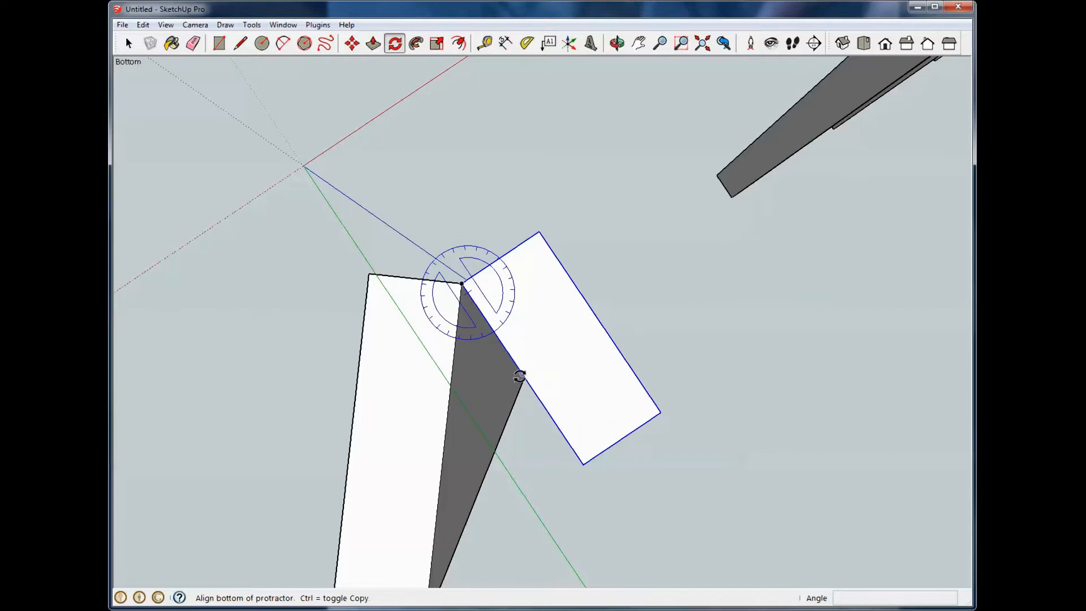
mouse_move(436, 438)
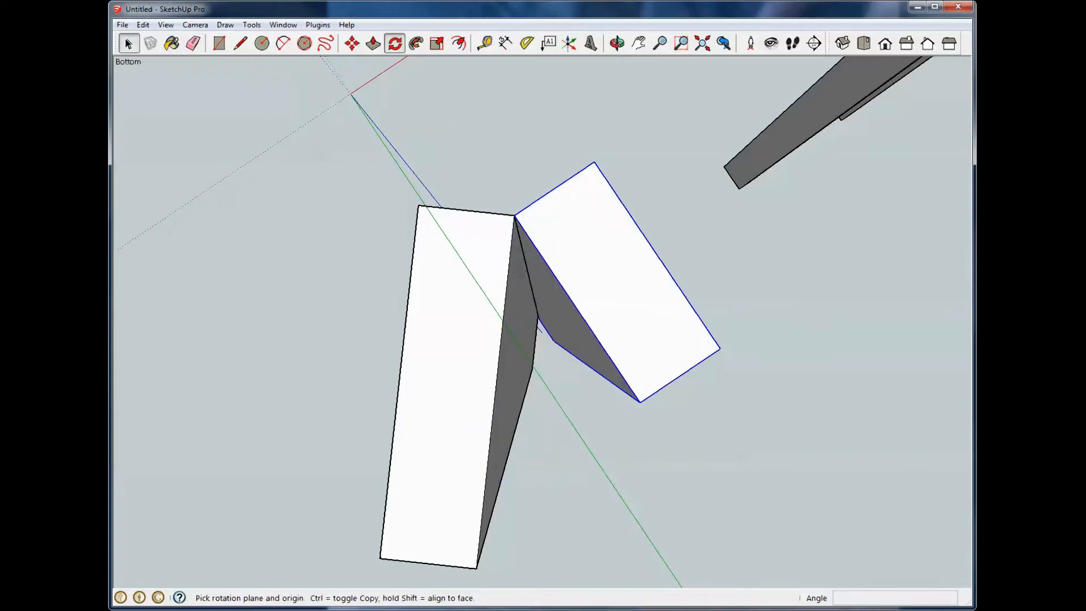
left_click(619, 42)
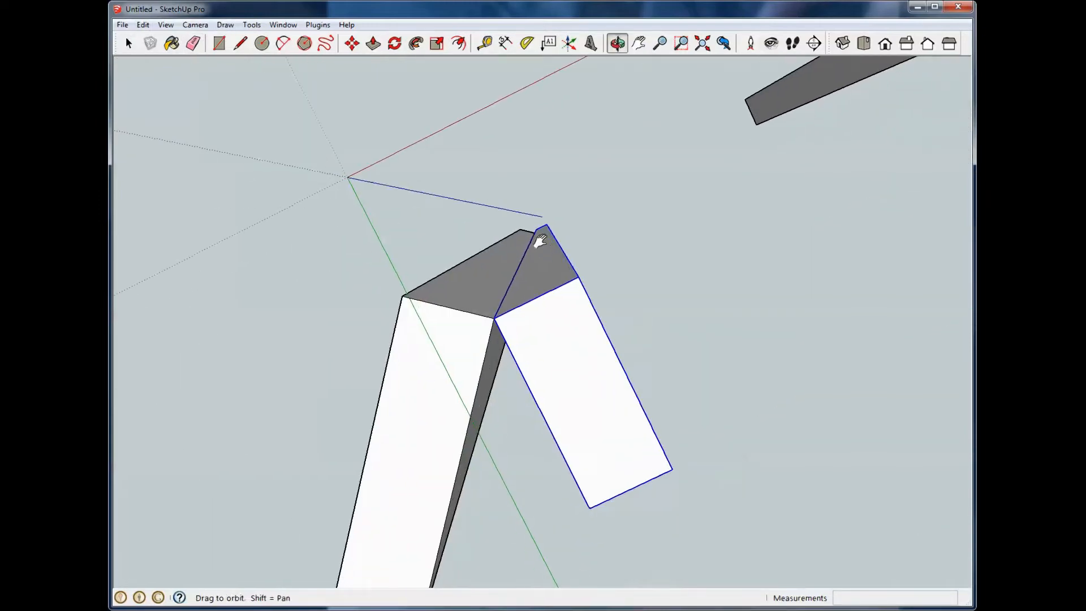
left_click_drag(540, 243, 582, 301)
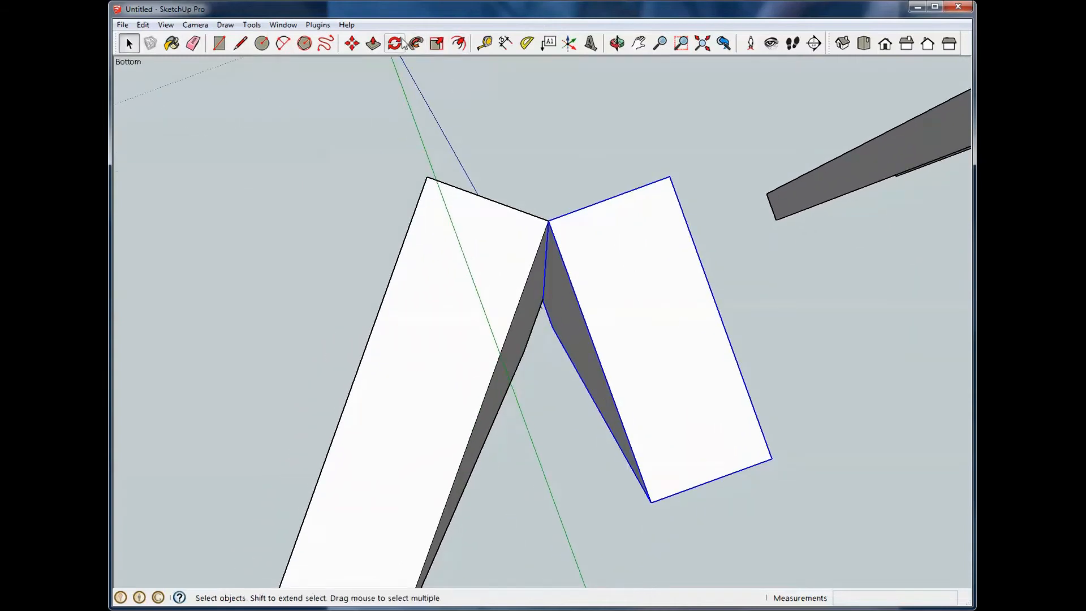
- Rotate the second board about 40° more so it sits flat beside the first
left_click(395, 43)
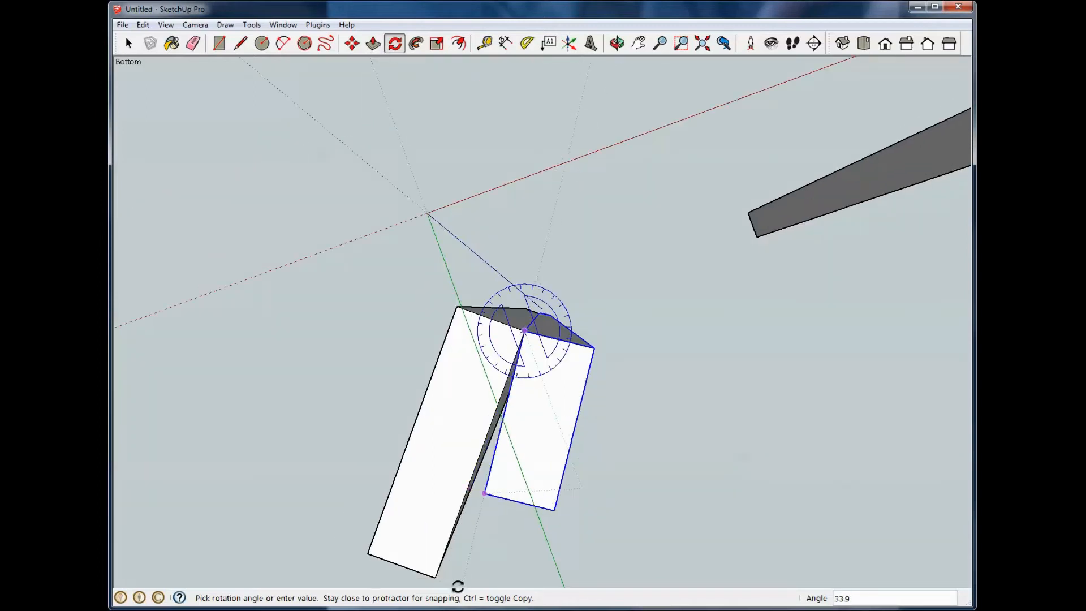
mouse_move(435, 575)
type("40")
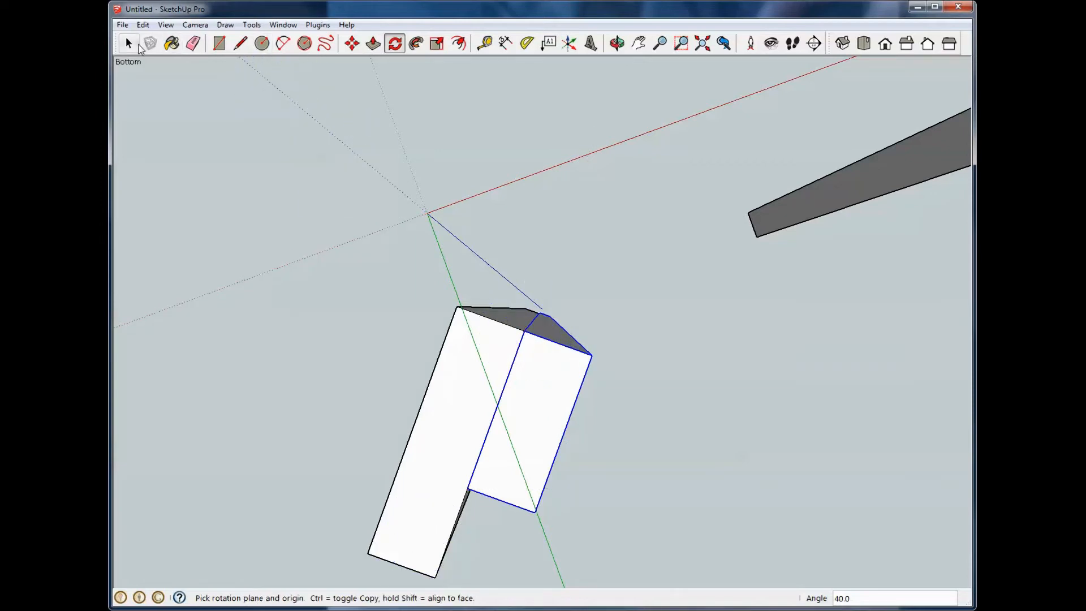
left_click(619, 42)
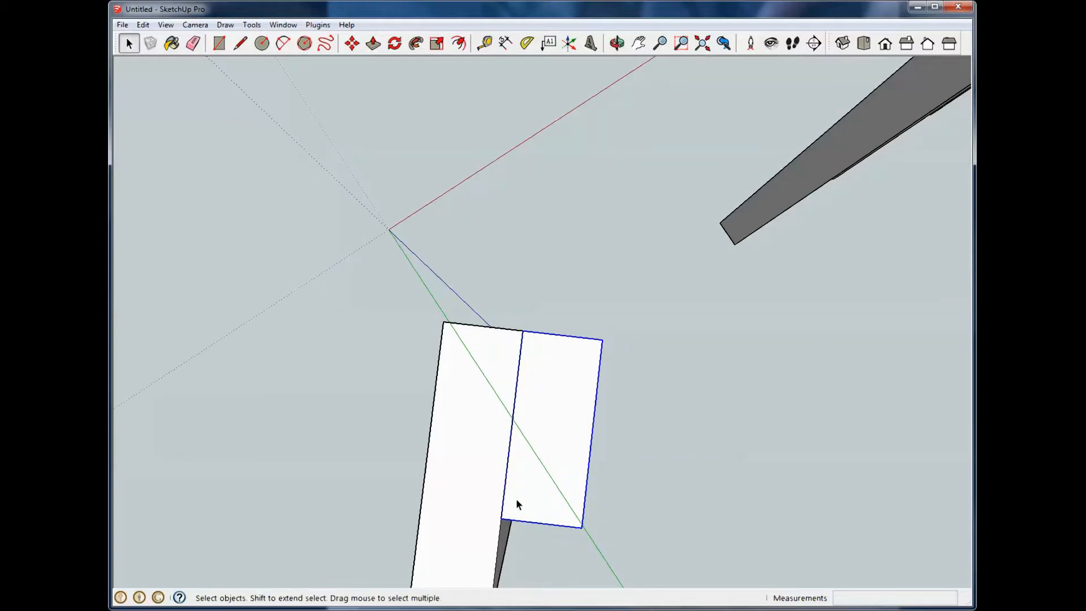
mouse_move(505, 499)
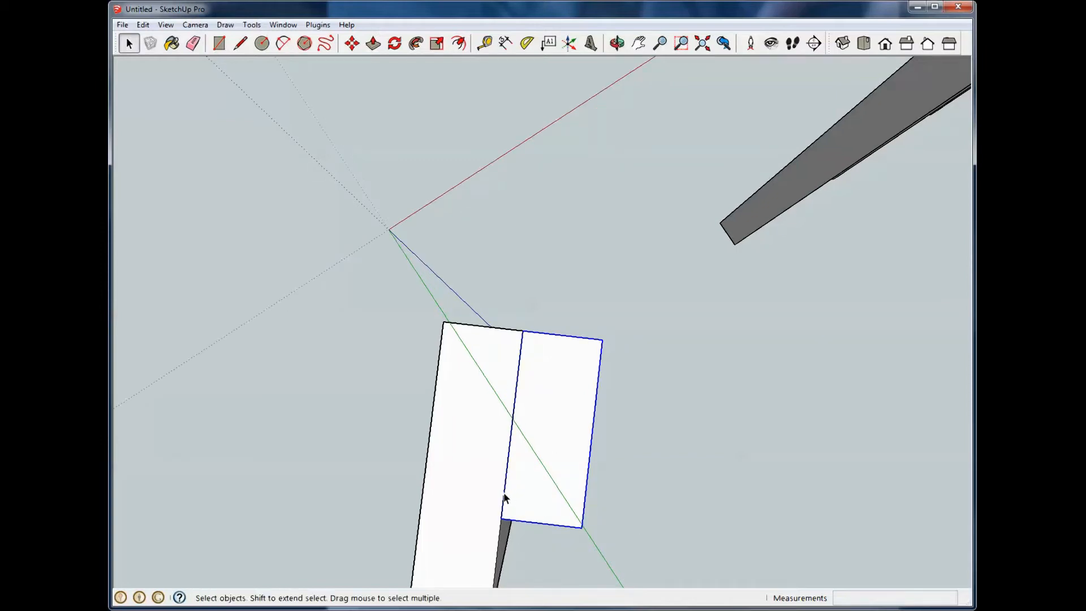
mouse_move(549, 439)
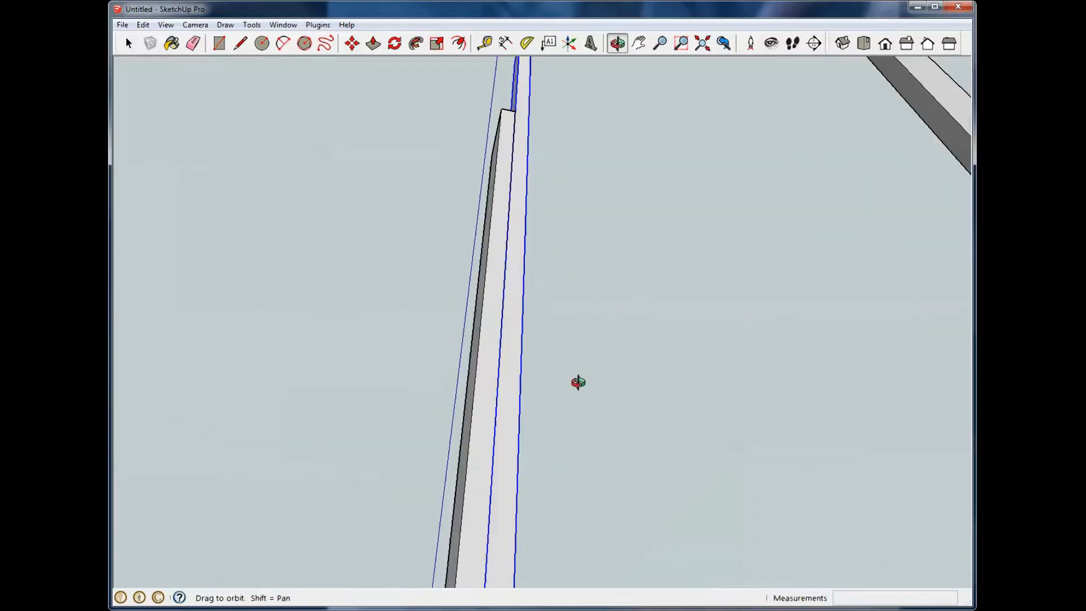
left_click_drag(577, 381, 566, 456)
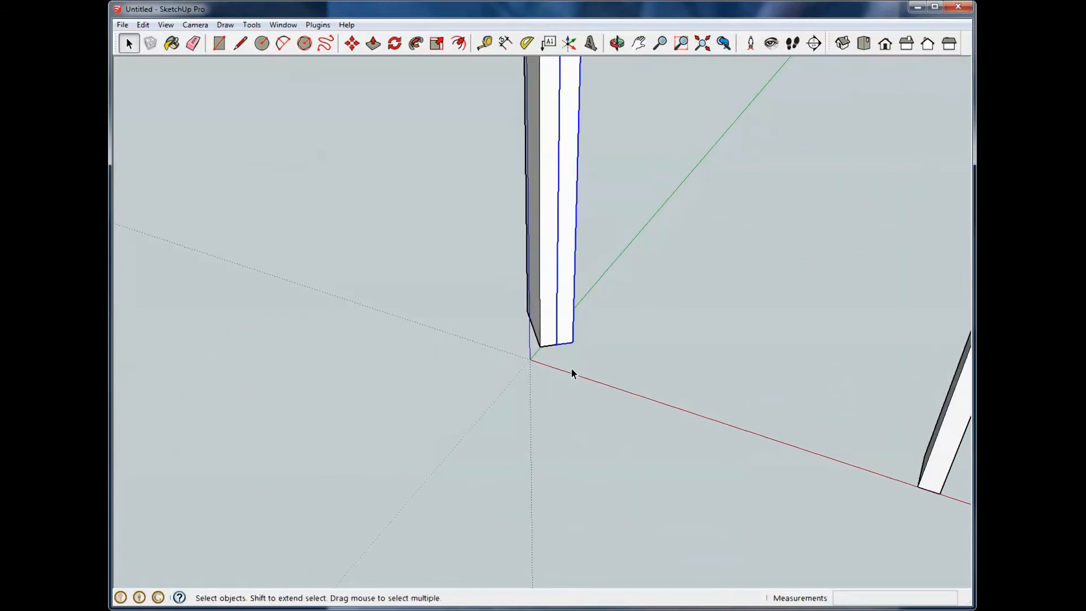
left_click(618, 42)
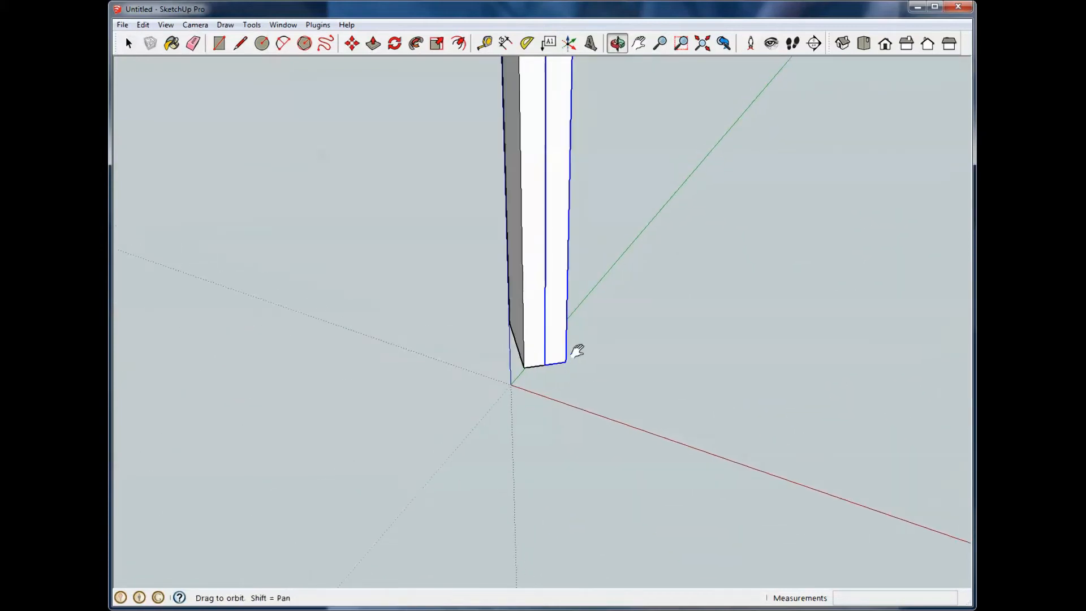
left_click(128, 43)
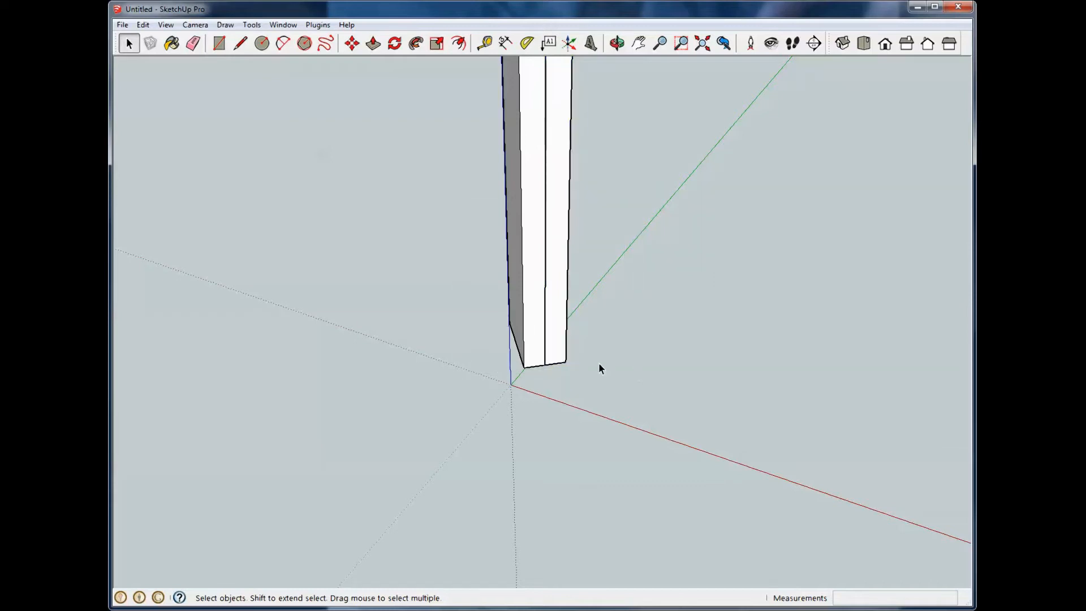
left_click(354, 44)
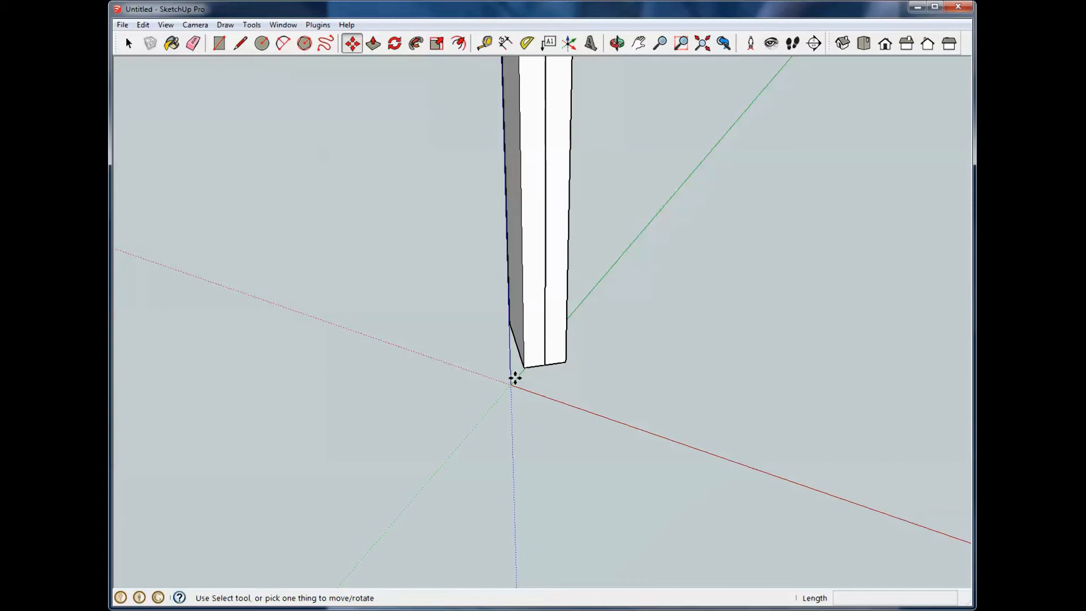
left_click(128, 43)
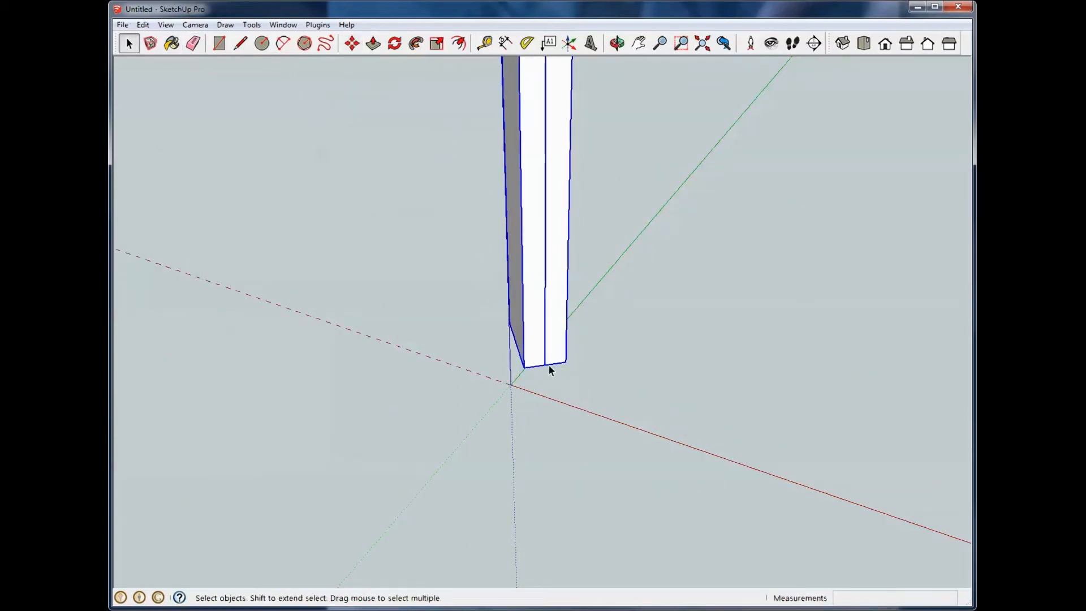
left_click(354, 44)
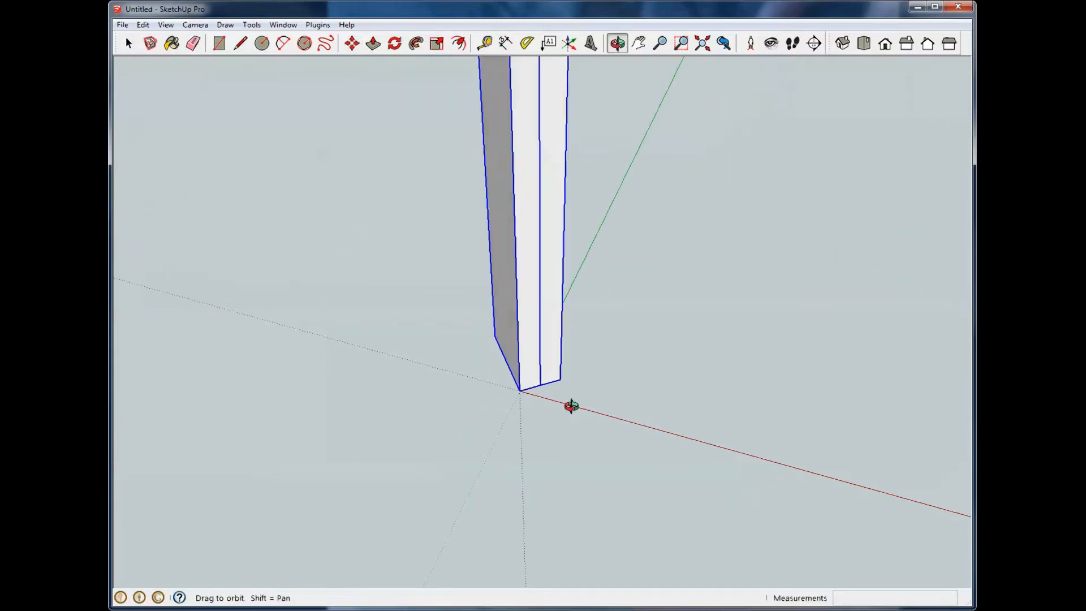
left_click_drag(571, 405, 431, 310)
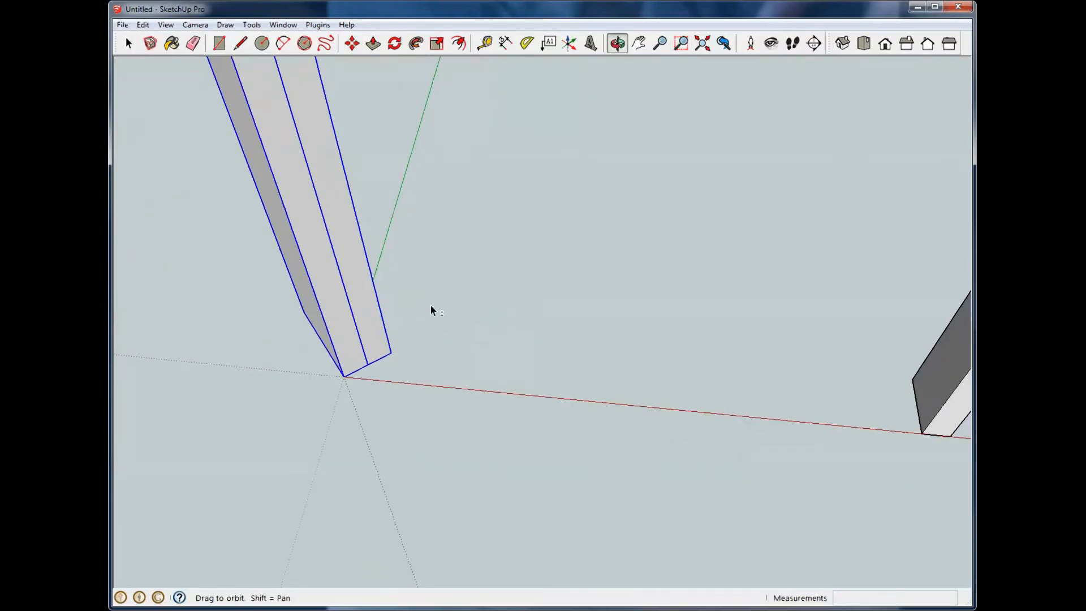
left_click(129, 44)
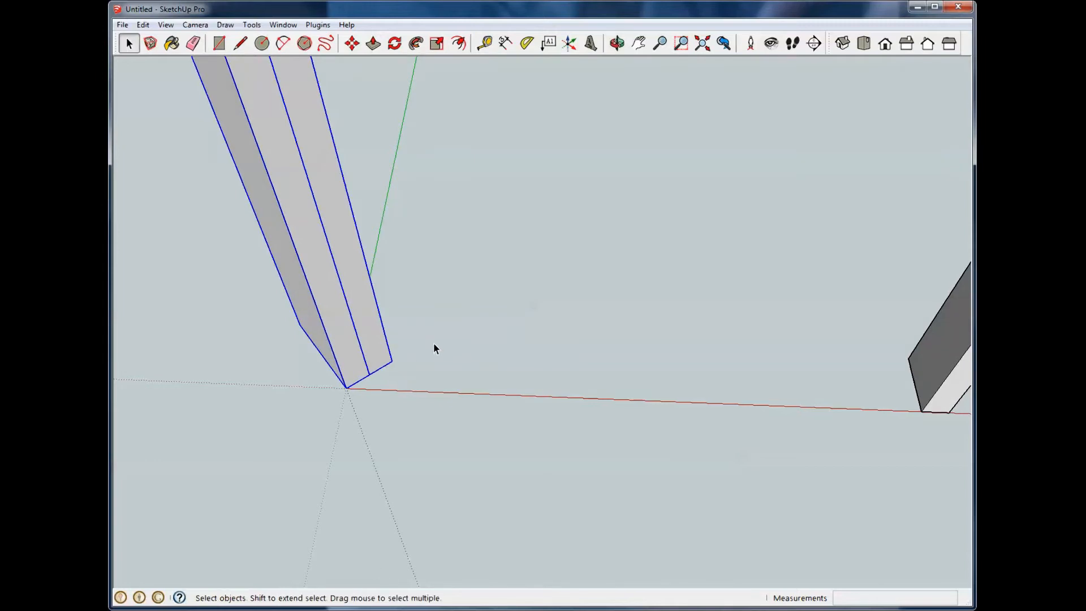
left_click_drag(435, 348, 811, 426)
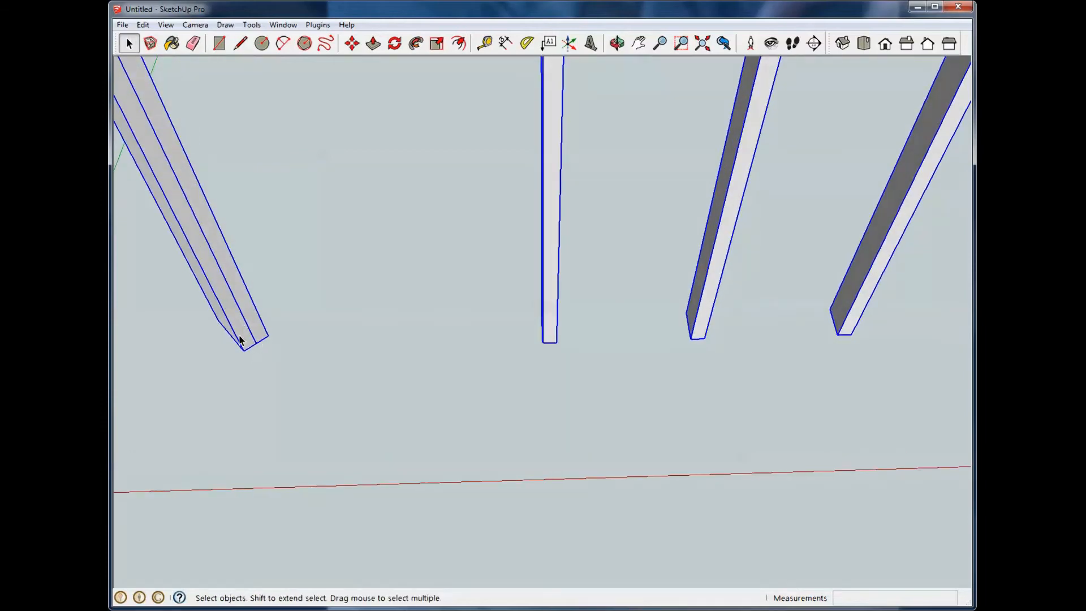
mouse_move(479, 368)
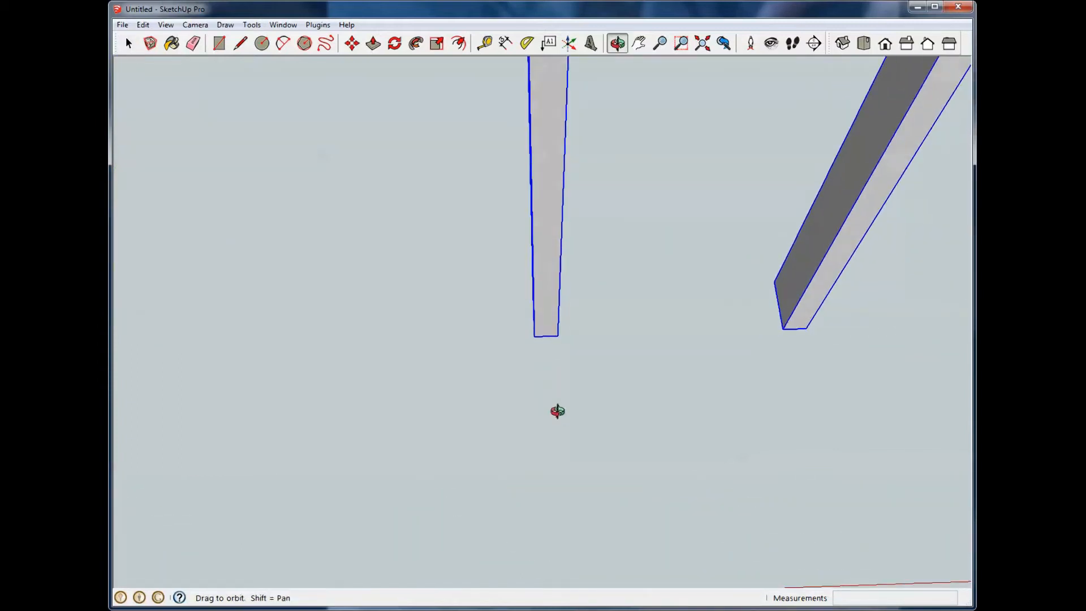
- Place a Tape Measure guide line along the bottom ends of the leaning boards
left_click(485, 42)
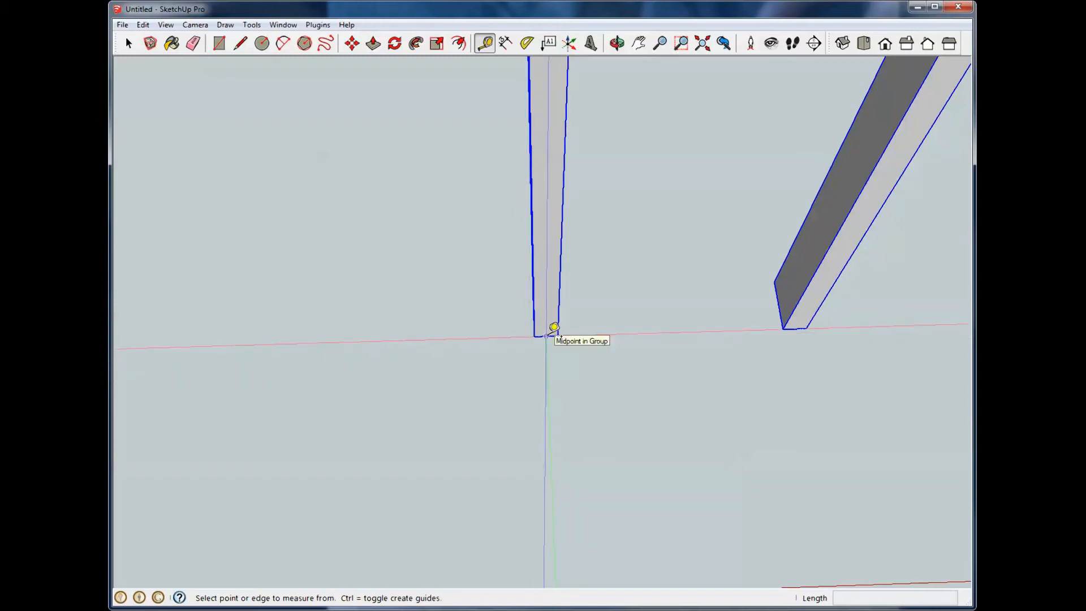
left_click(552, 328)
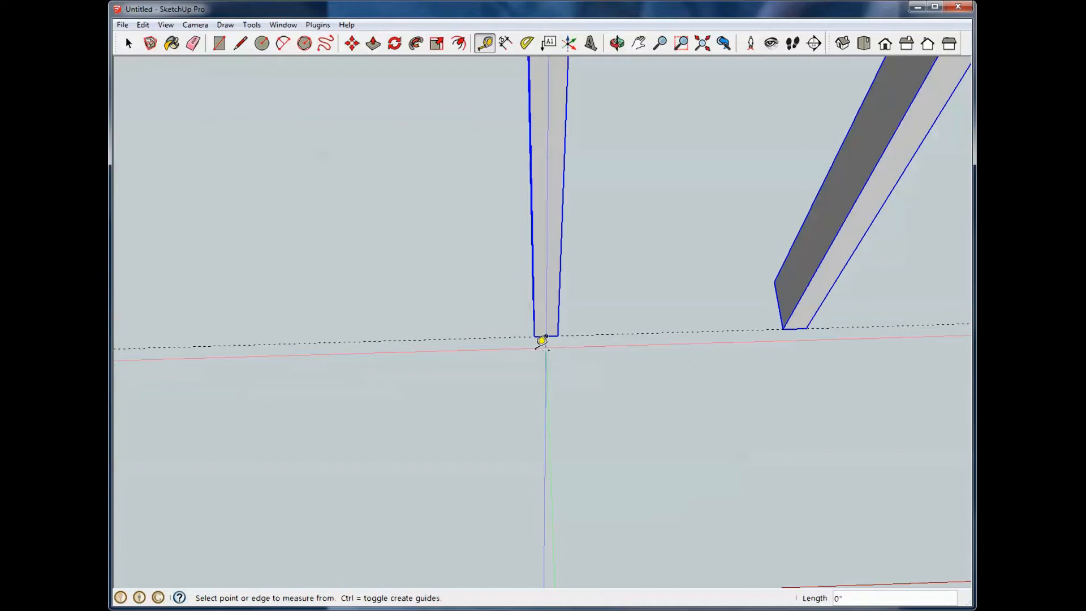
mouse_move(550, 340)
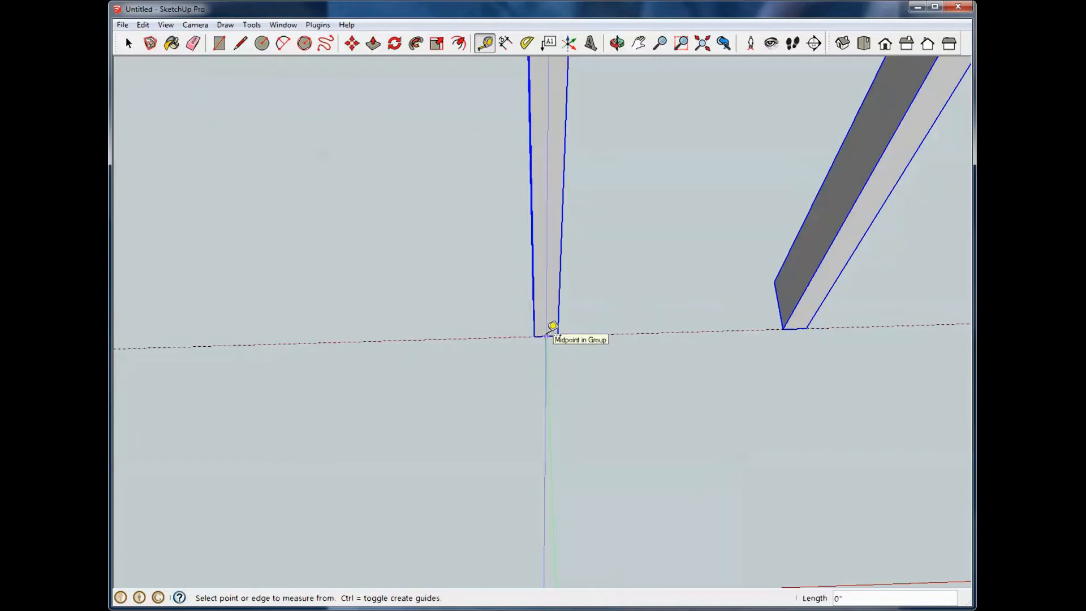
left_click(551, 326)
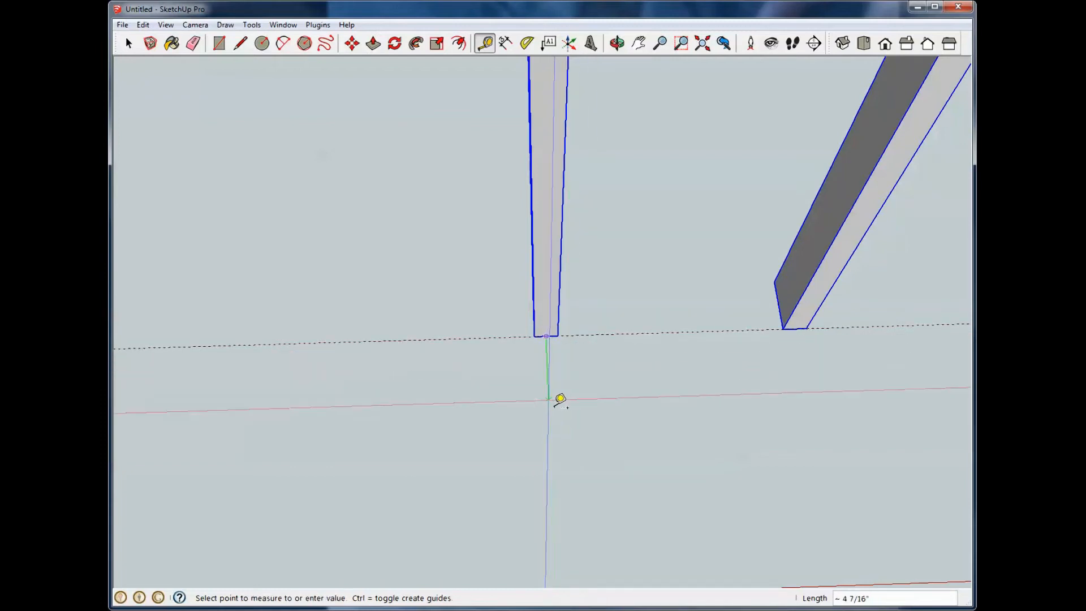
mouse_move(568, 459)
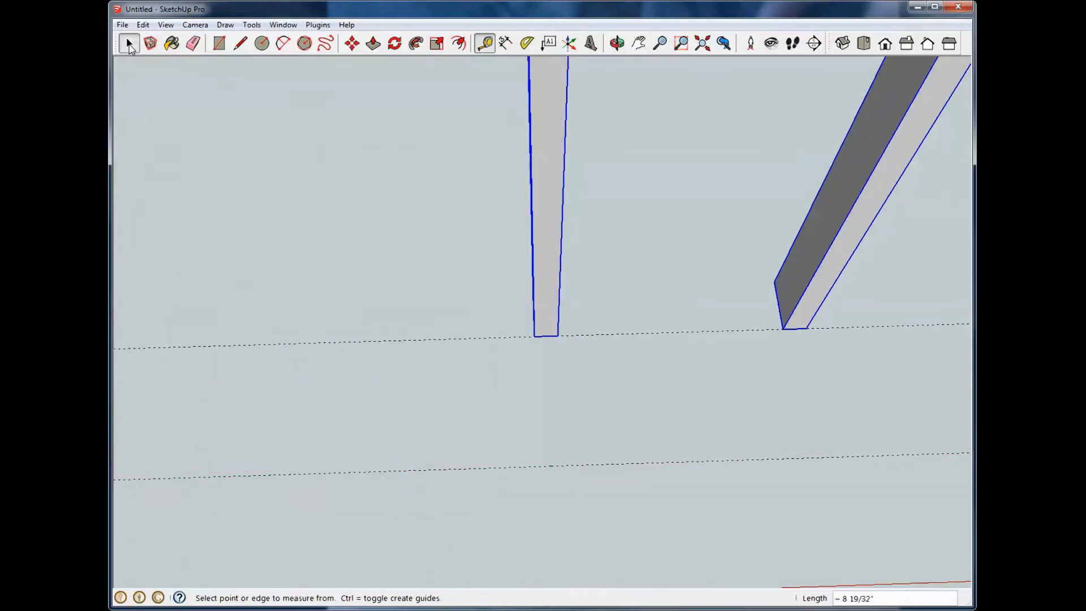
left_click(128, 43)
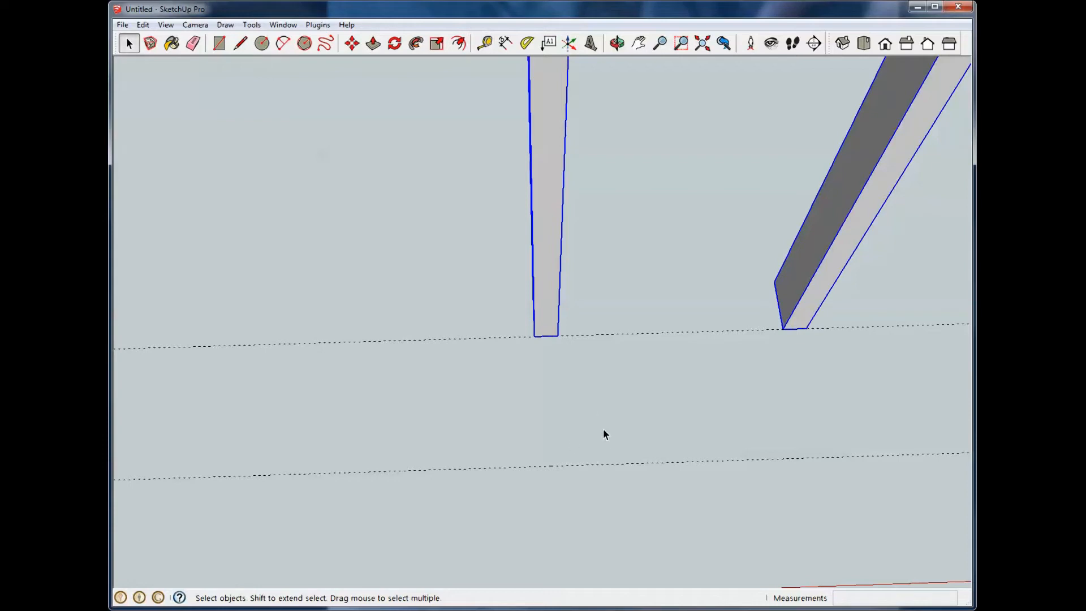
mouse_move(634, 354)
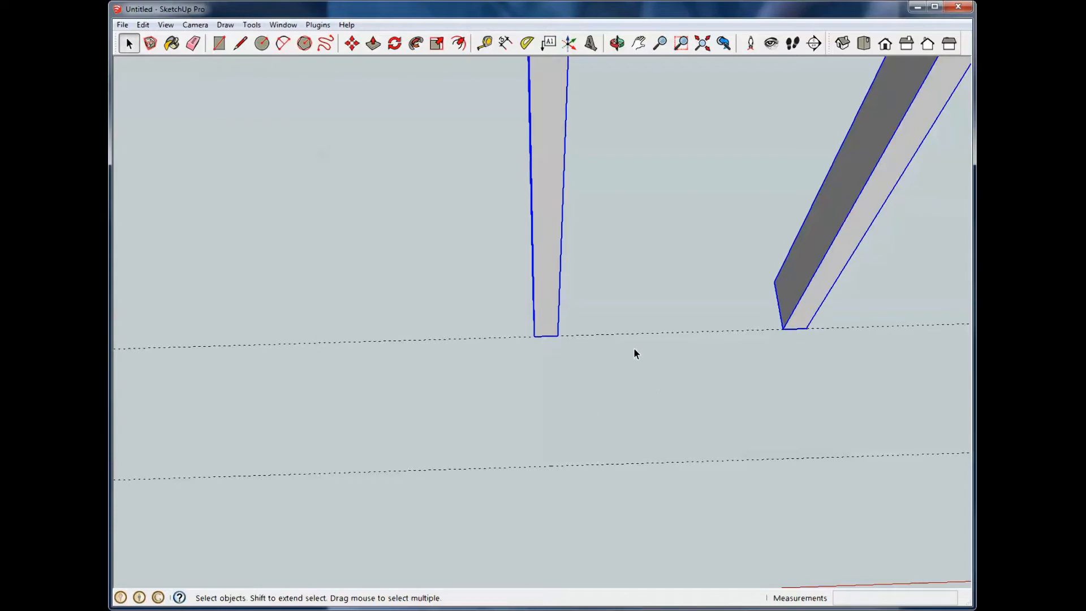
mouse_move(408, 480)
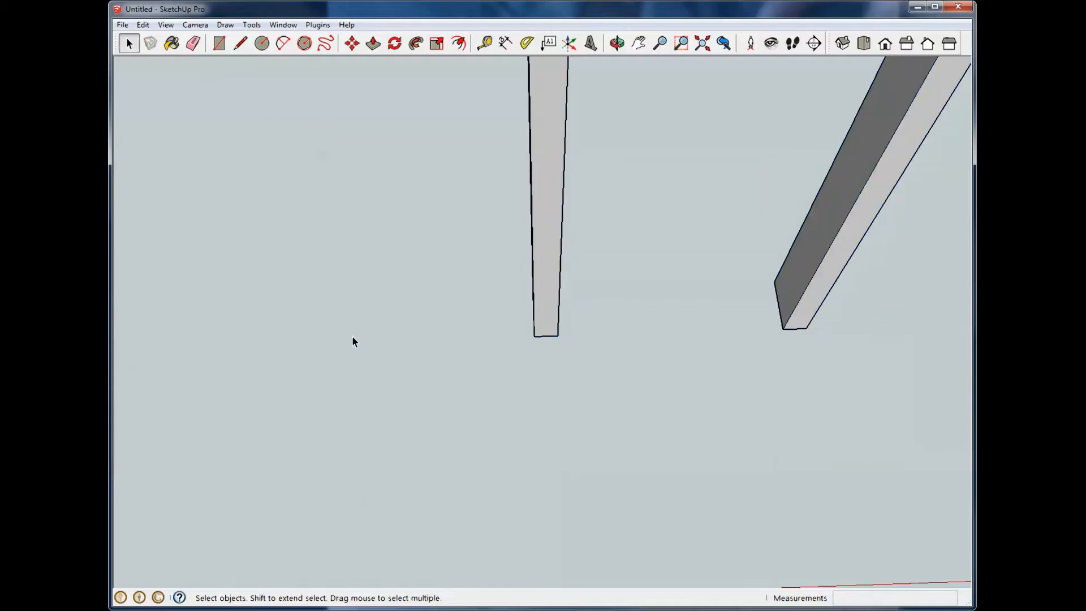
left_click(485, 44)
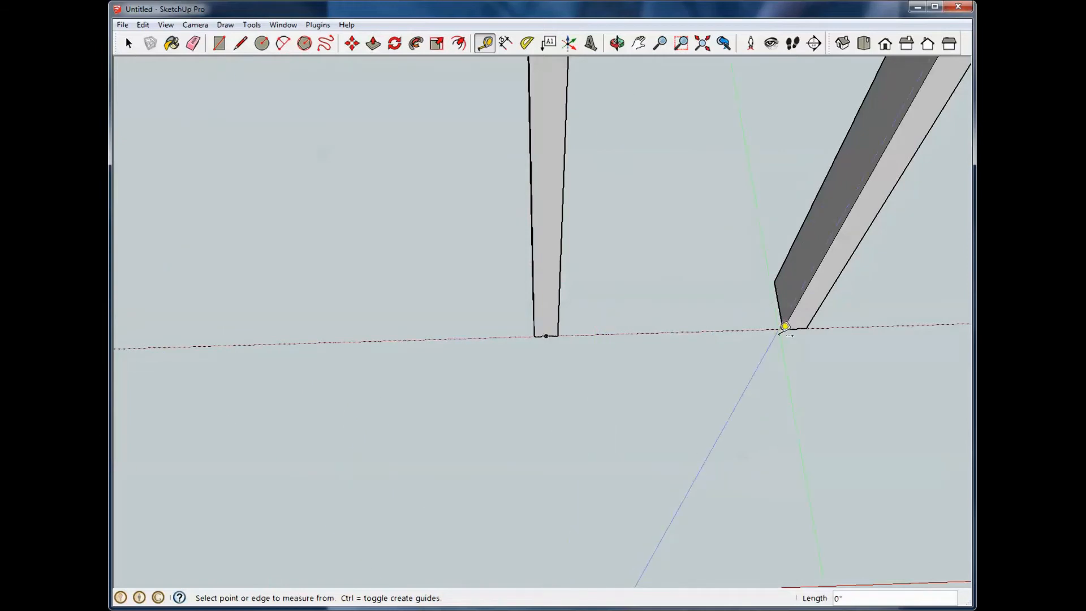
left_click(129, 44)
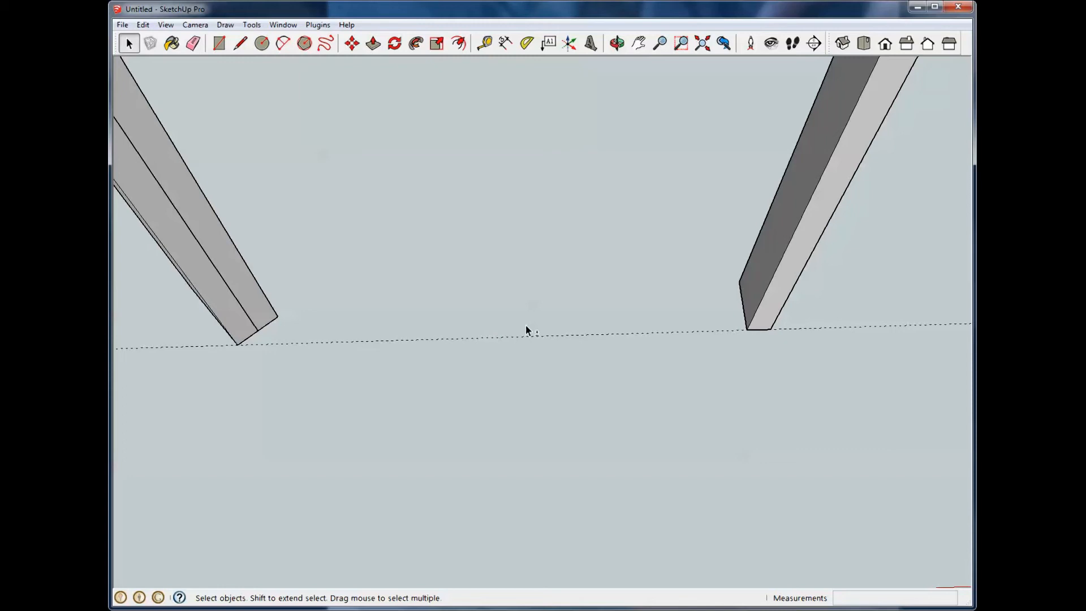
- Select the left angled board and try rotating it about its lower tip, then retry
left_click(619, 43)
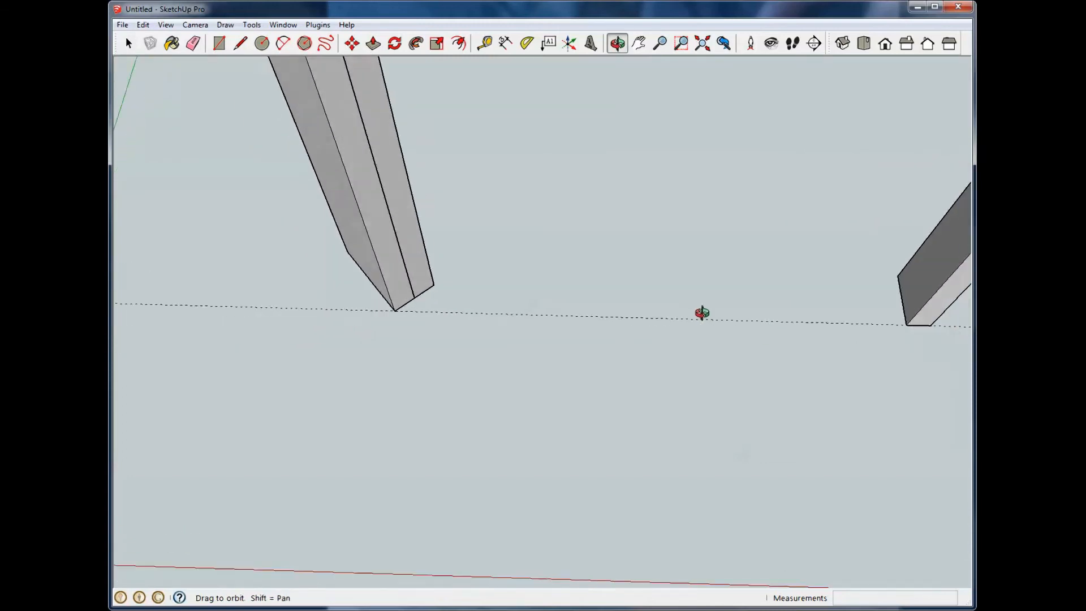
left_click(129, 43)
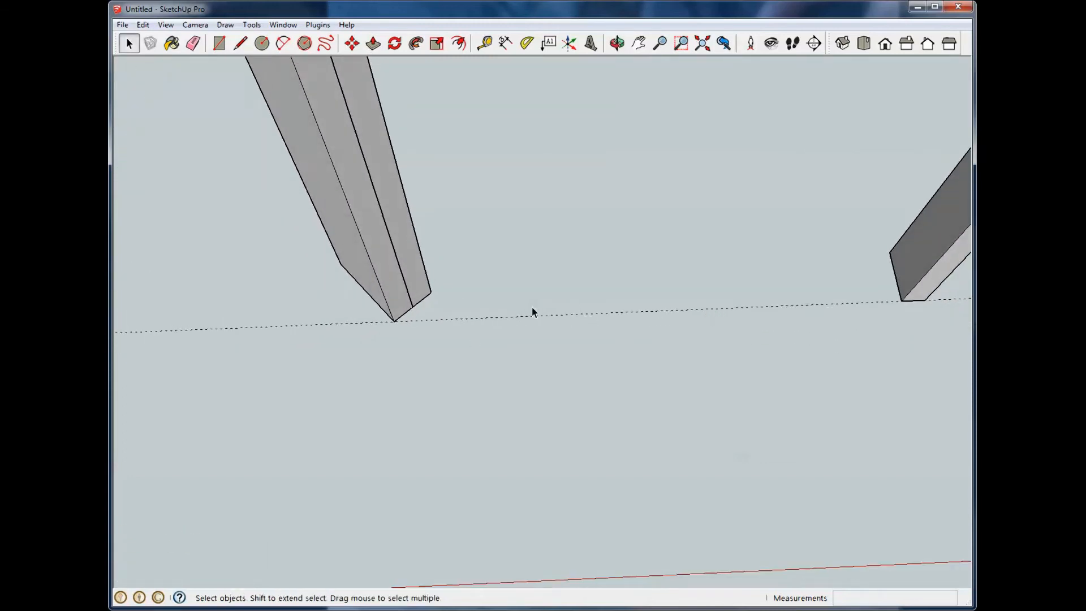
left_click(326, 174)
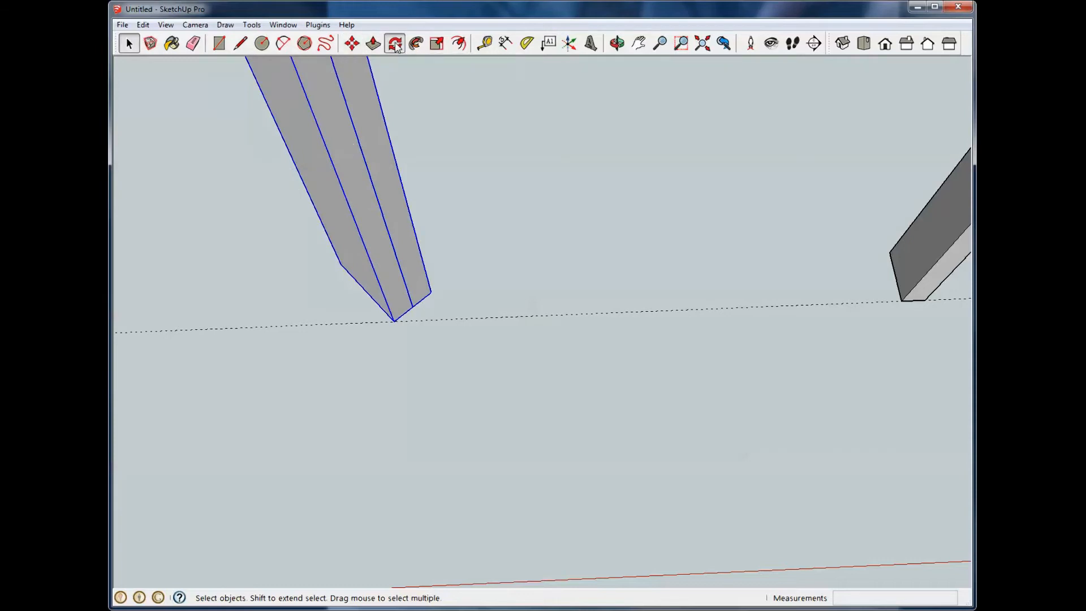
left_click(394, 44)
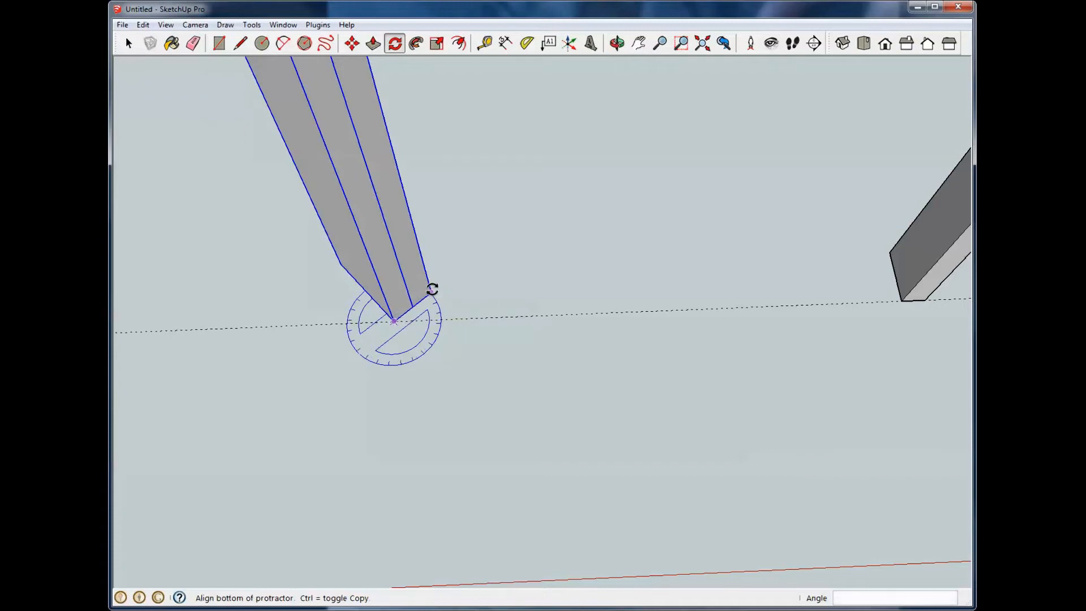
left_click(431, 292)
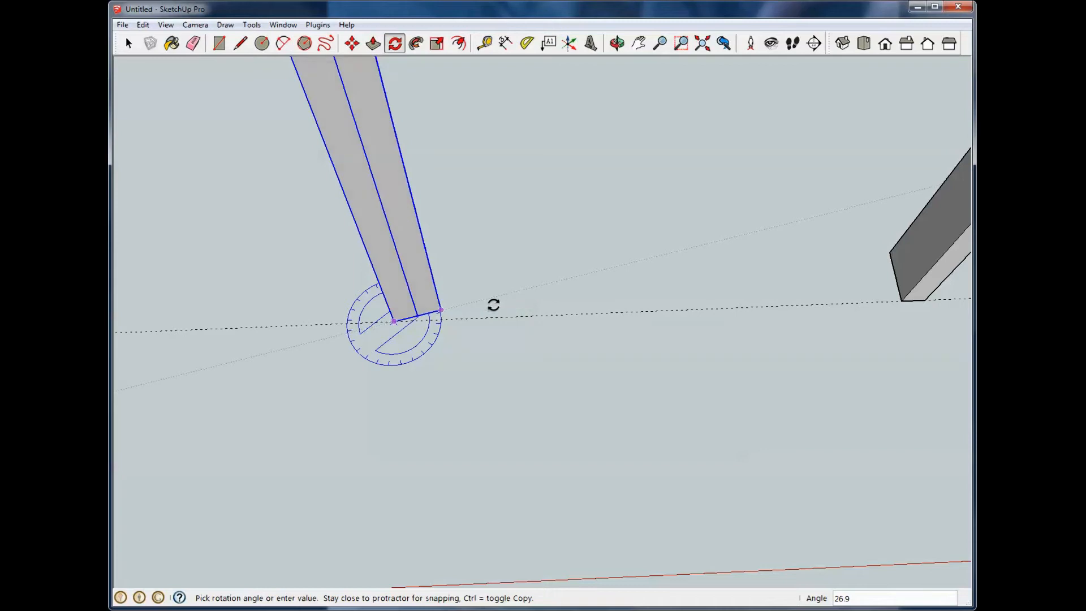
mouse_move(535, 329)
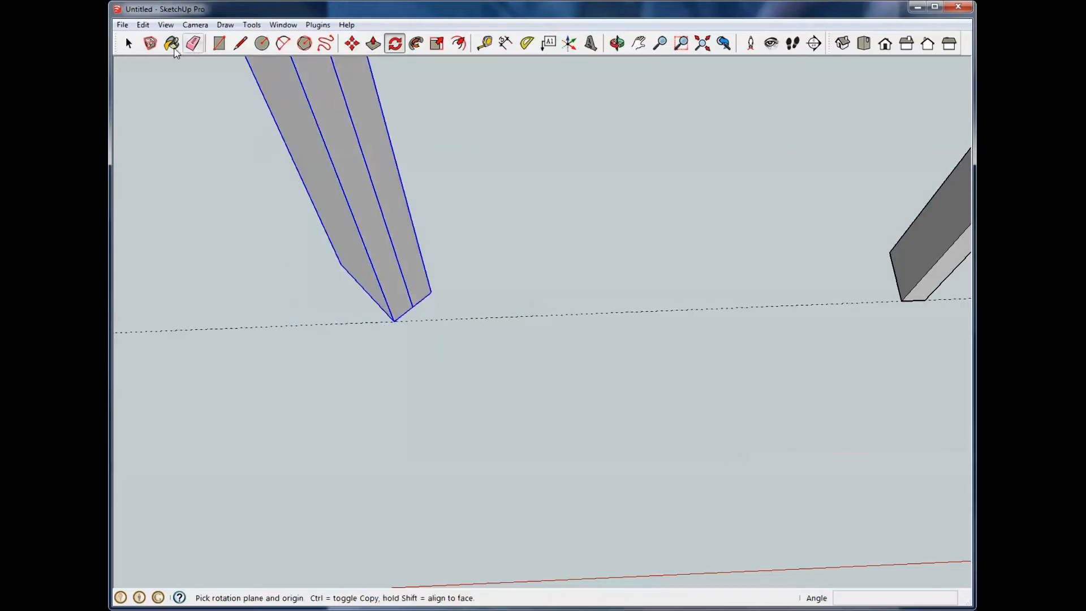
left_click(128, 43)
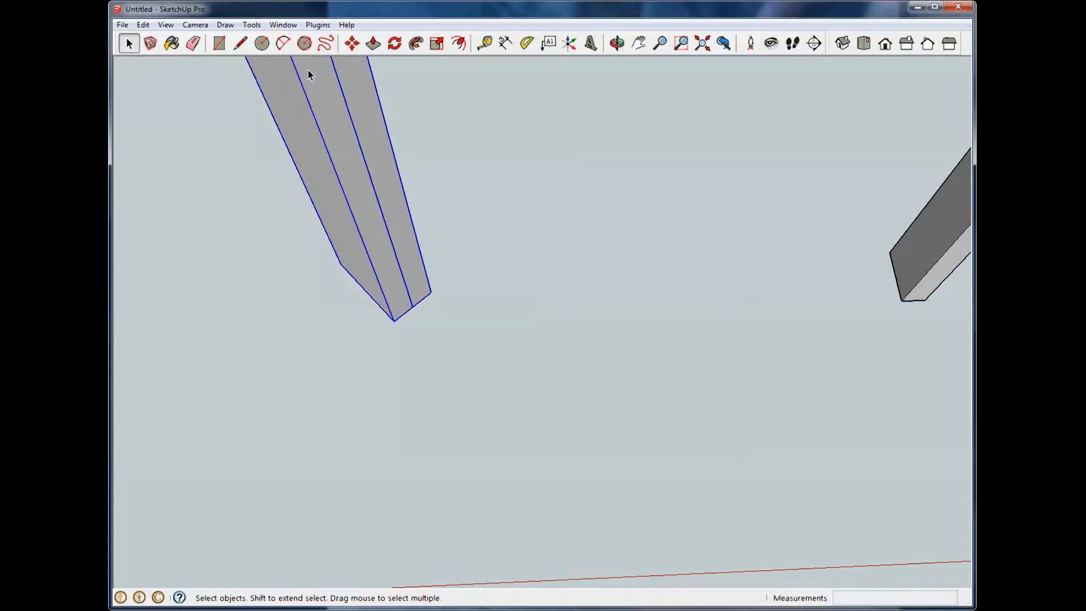
left_click(394, 45)
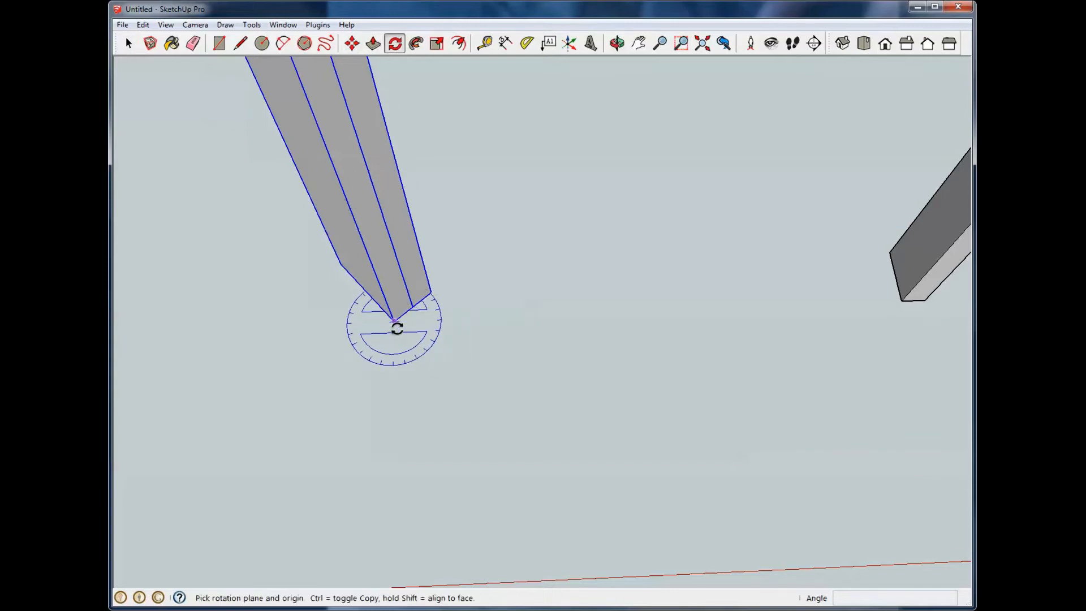
left_click(394, 328)
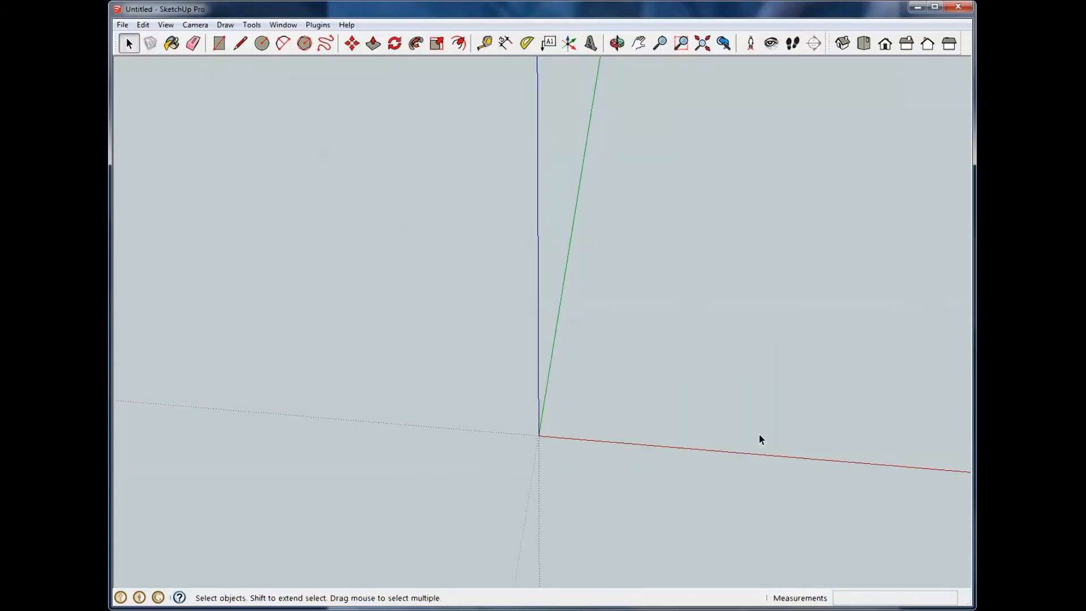
- Draw a 36 by 36 square starting at the axis origin
left_click(219, 44)
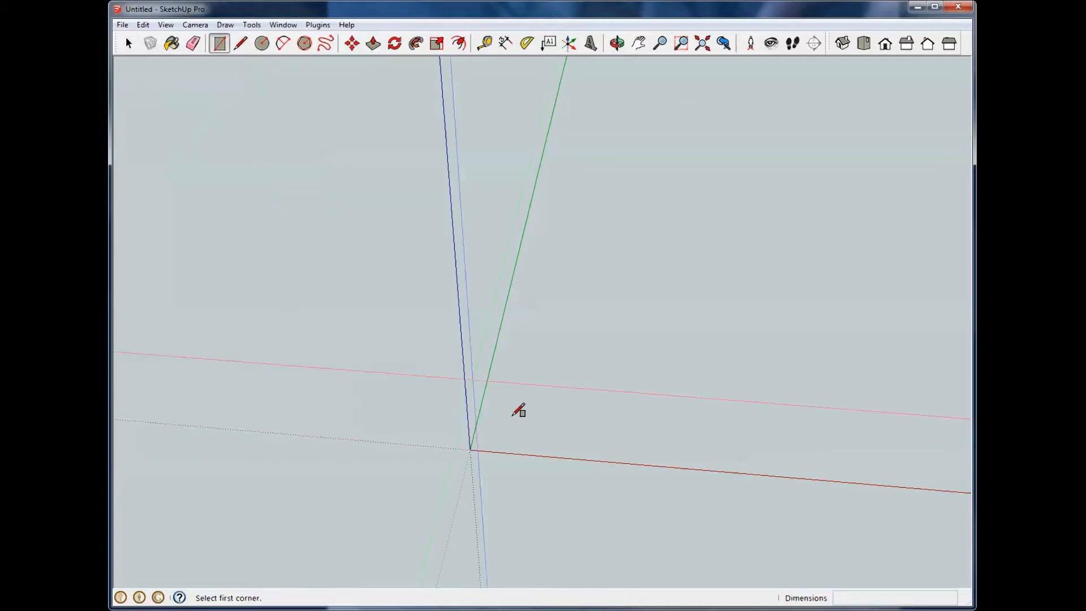
left_click(470, 452)
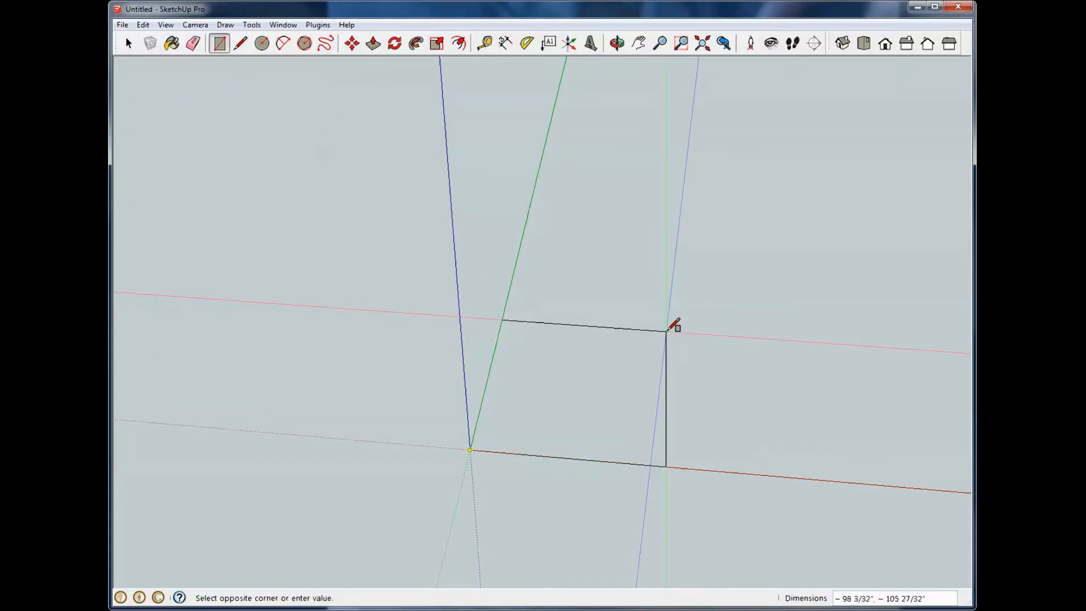
type("36,36")
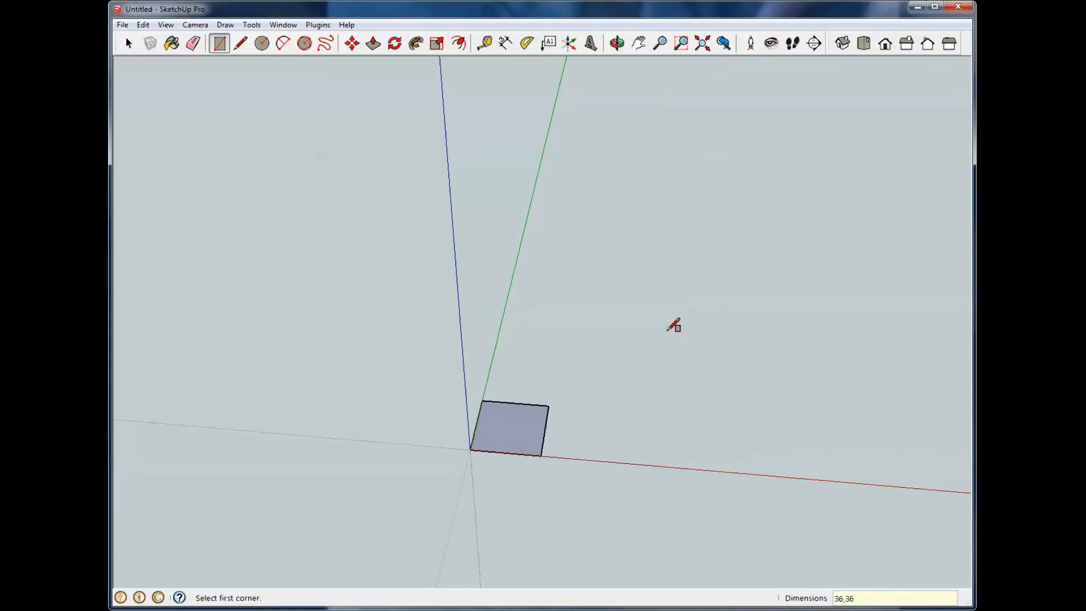
- Push/Pull the square face up 0.3 into a thin slab
left_click(129, 44)
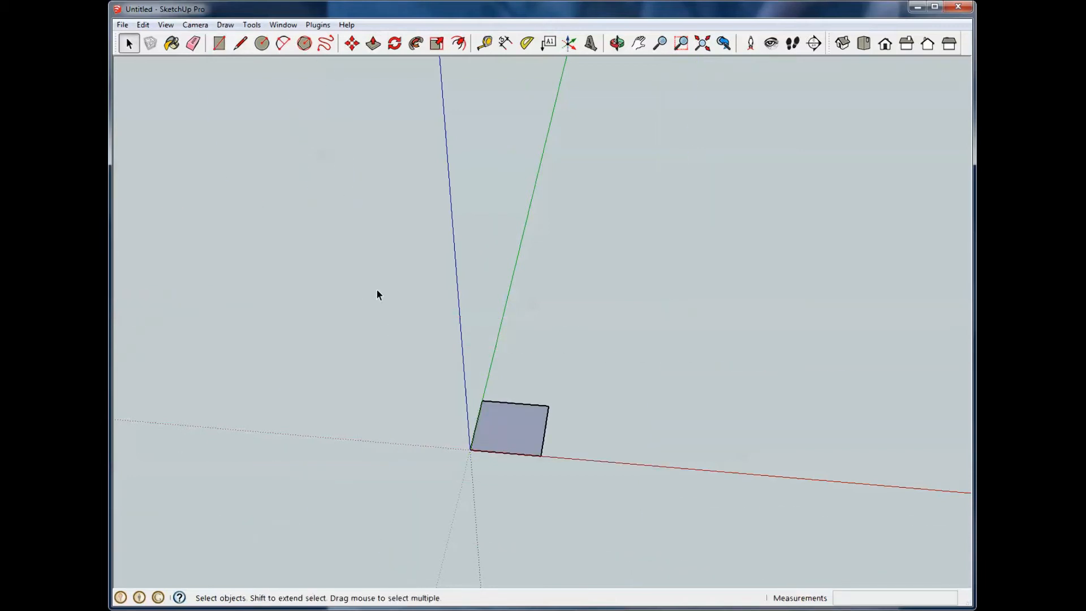
right_click(511, 432)
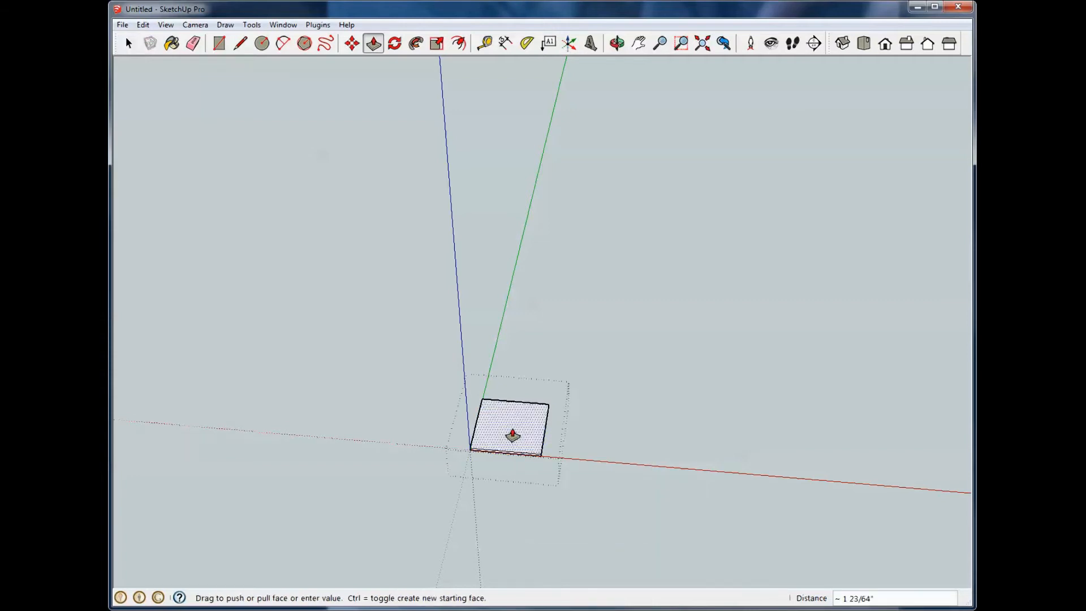
type(".3")
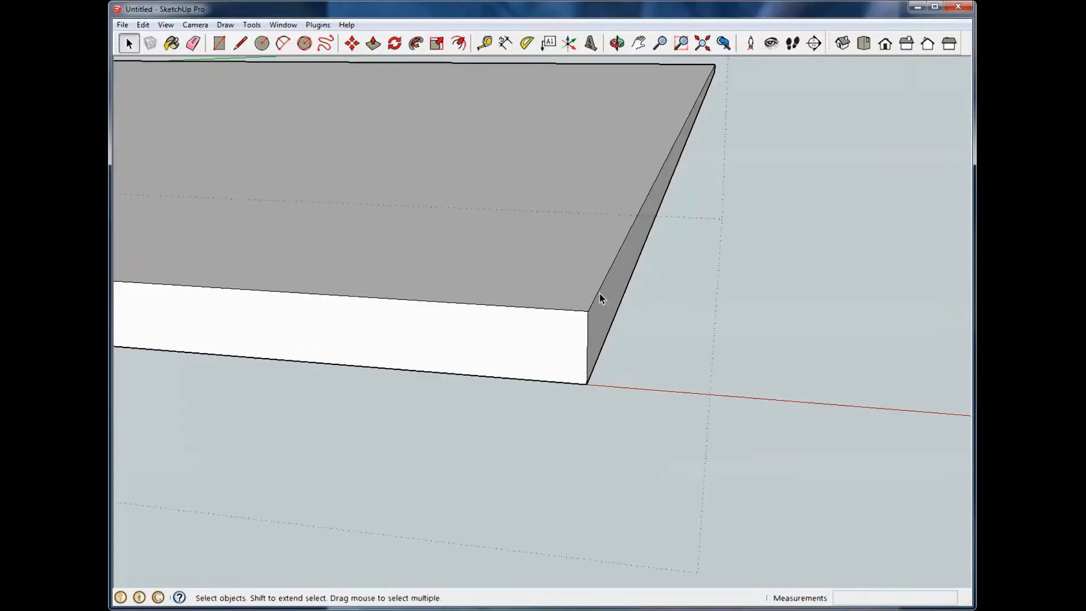
mouse_move(603, 355)
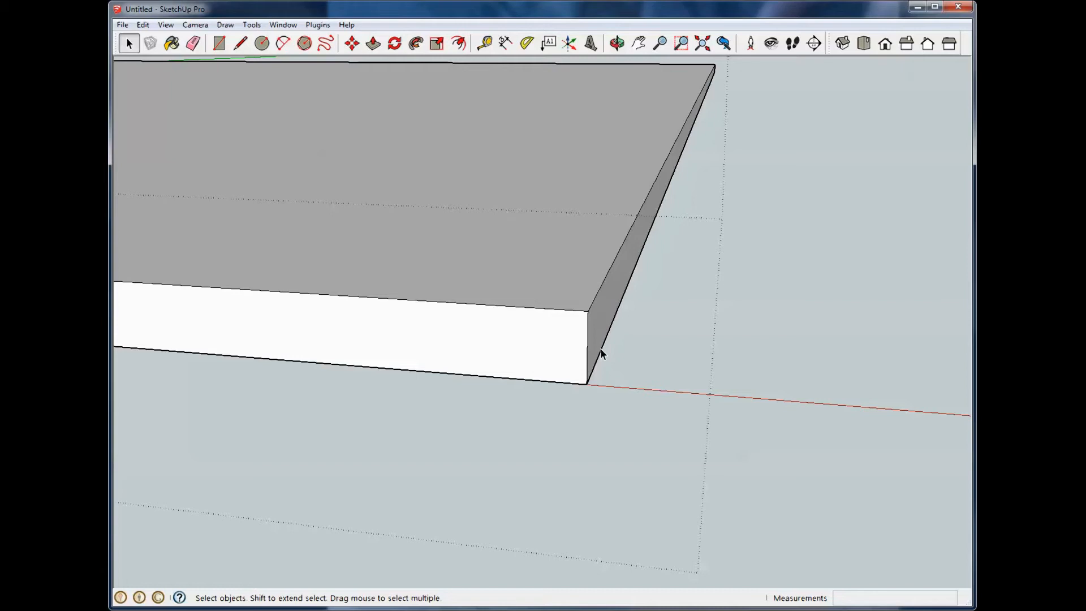
mouse_move(583, 322)
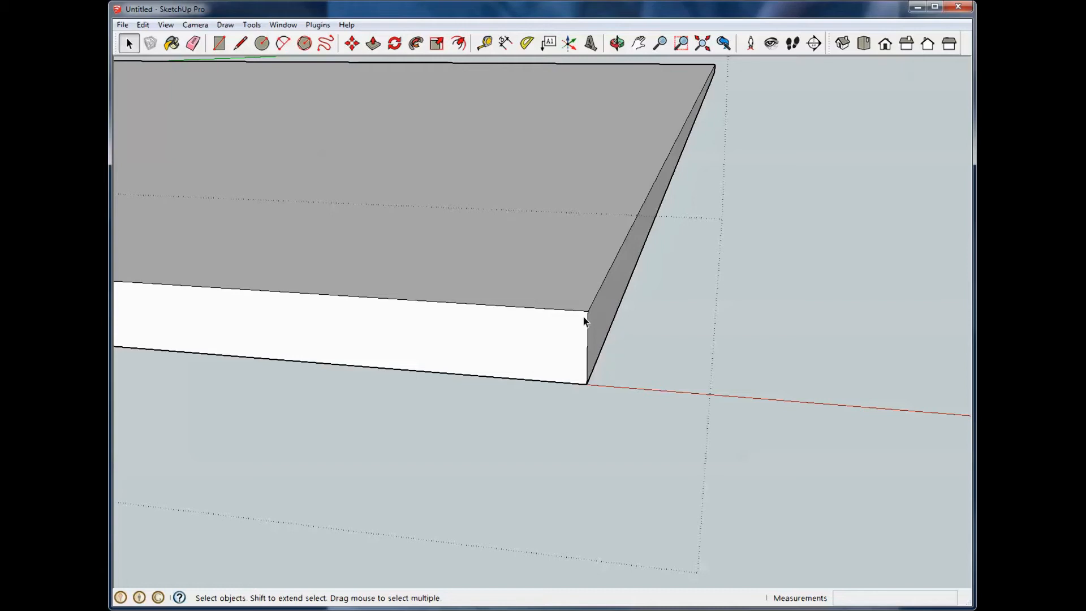
- Switch the camera to the standard Front view of the slab
left_click(619, 42)
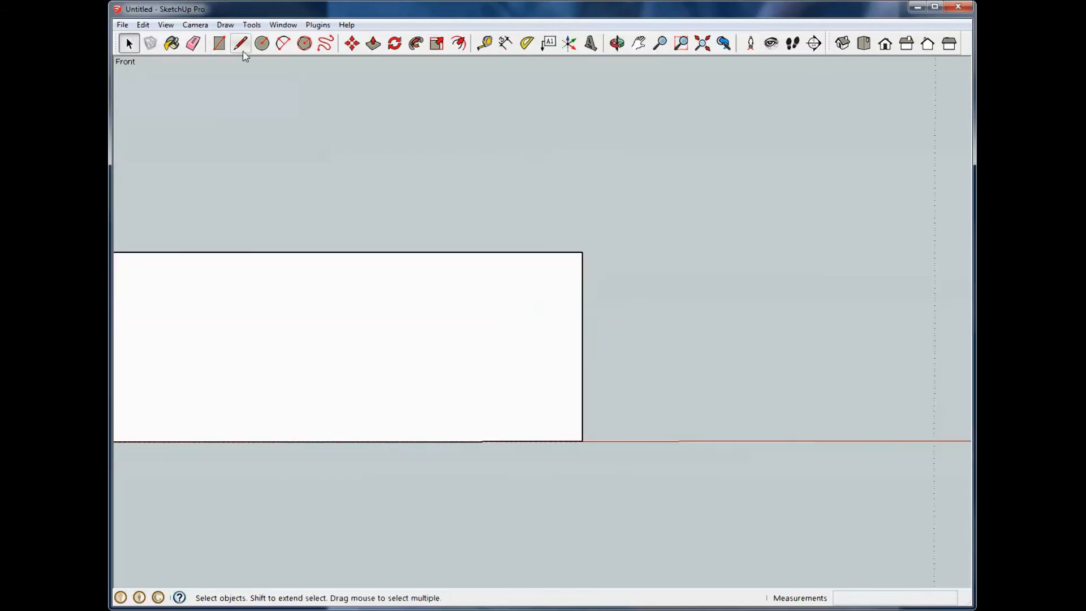
- Place guide lines and draw the upper and lower cove arcs beside the slab edge
left_click(488, 43)
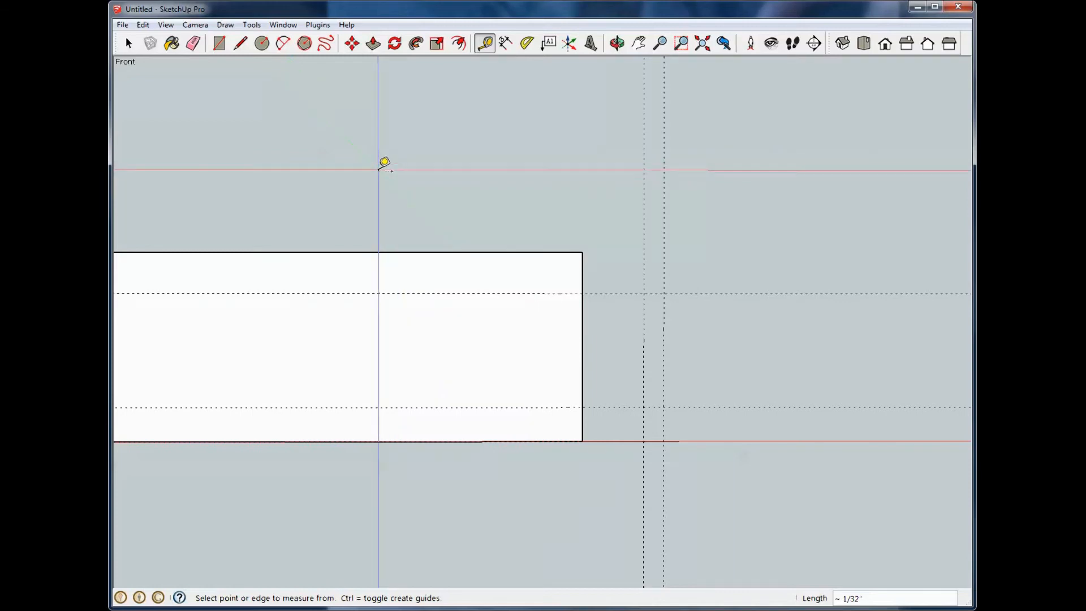
left_click(283, 43)
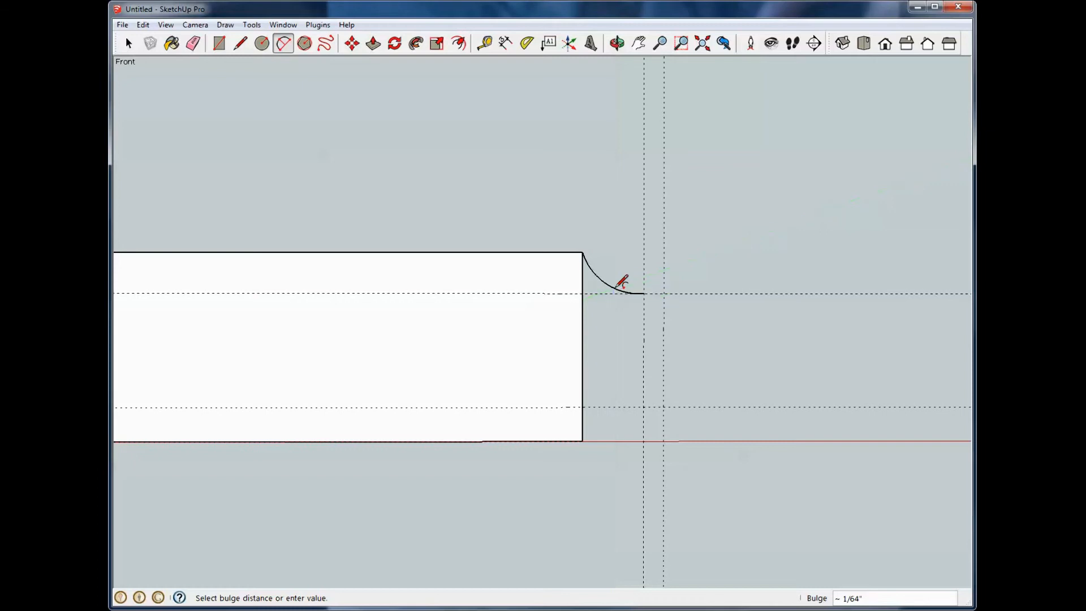
left_click(621, 293)
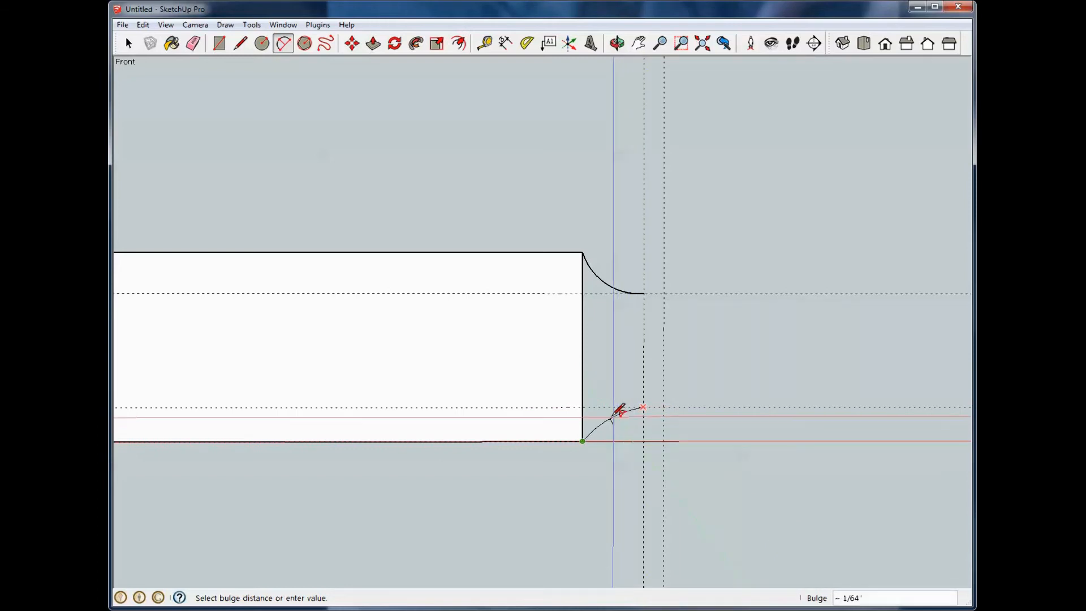
left_click(621, 414)
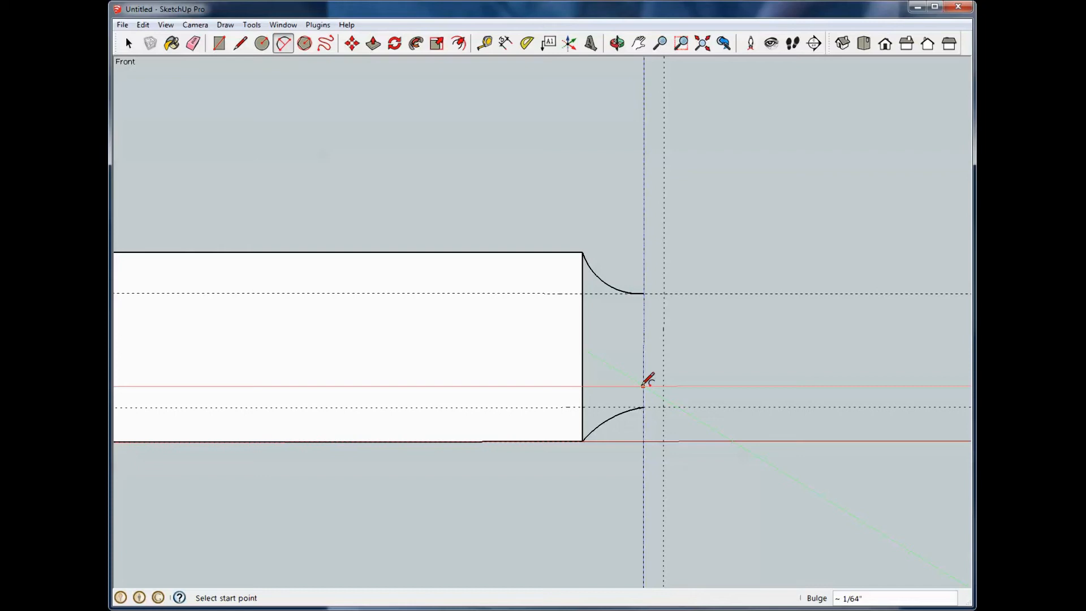
- Draw the small step lines and the rounded bead arc to complete the profile
left_click(240, 42)
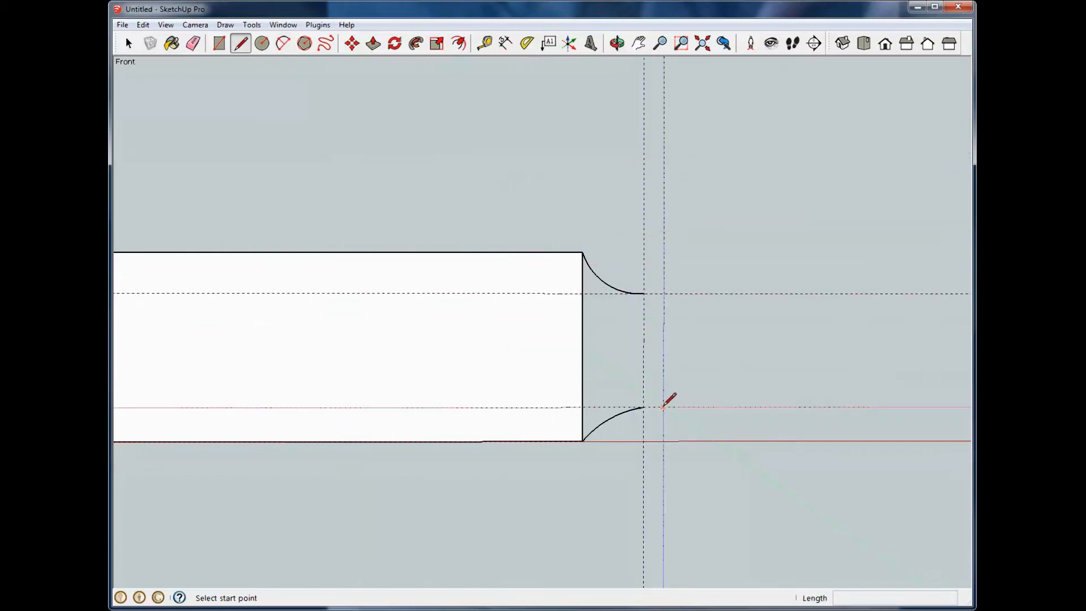
left_click(643, 408)
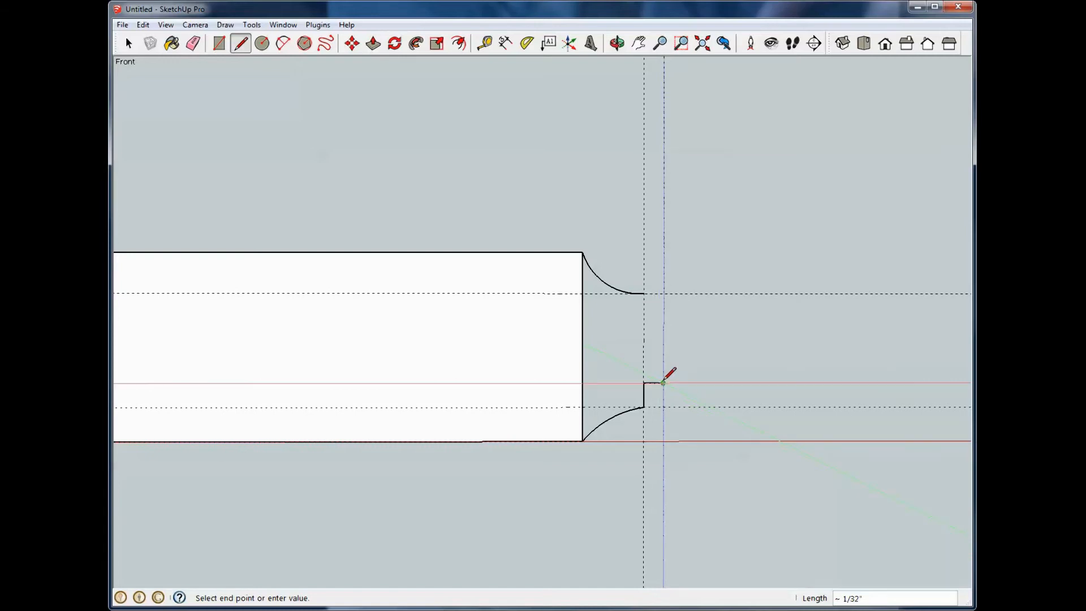
mouse_move(660, 353)
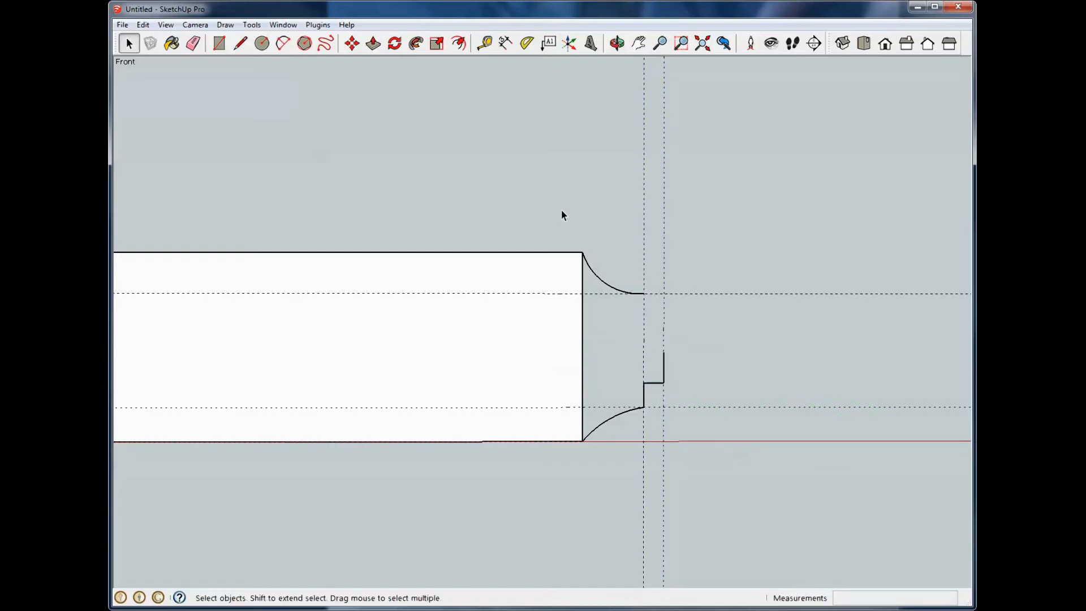
left_click(283, 43)
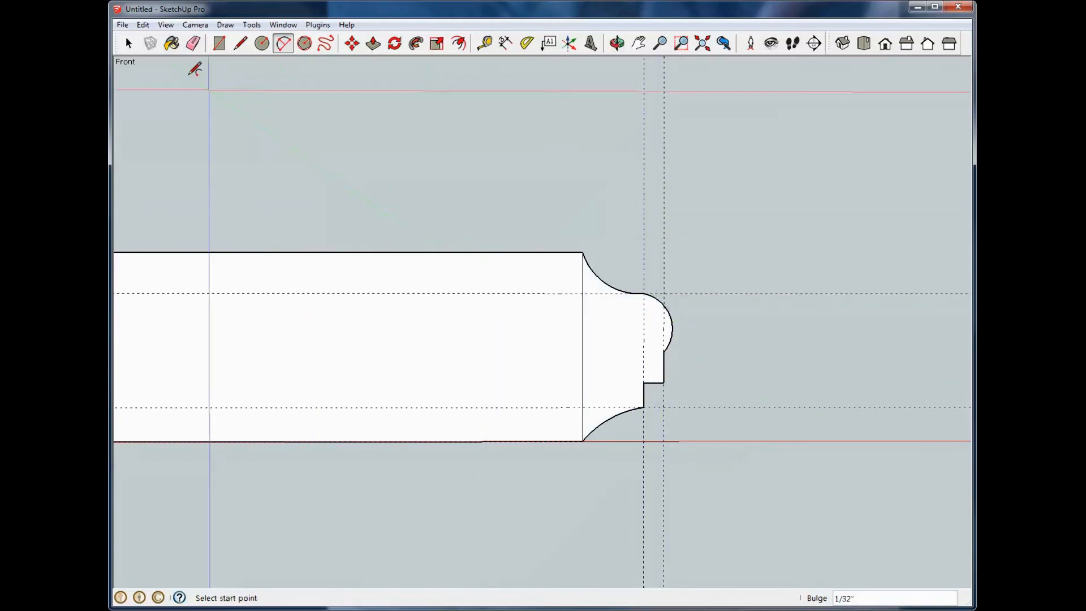
left_click(620, 43)
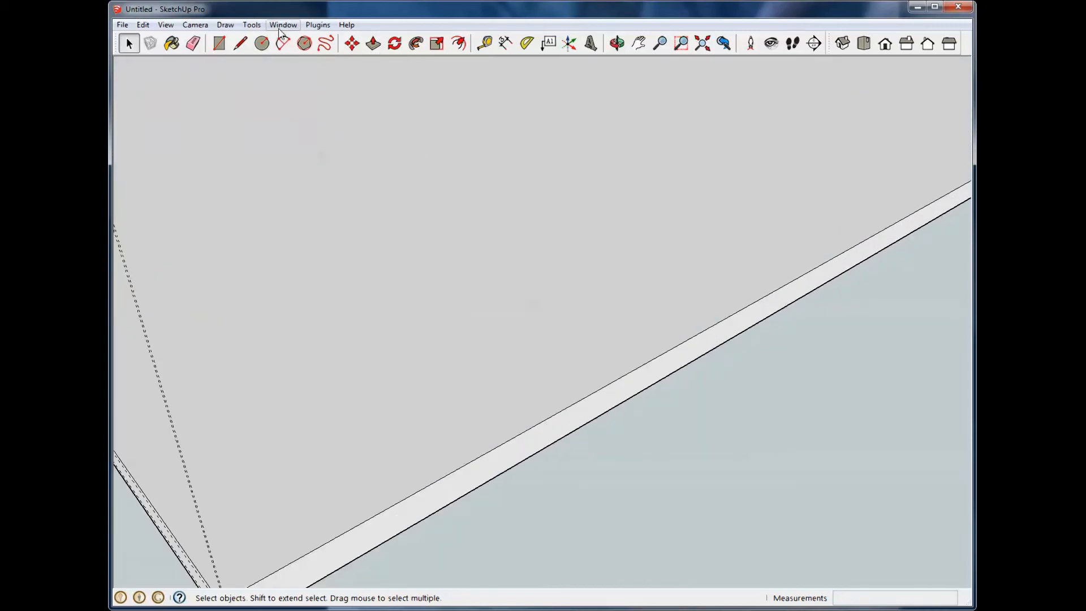
- Leave front view and orbit to the slab corner holding the edge profile
left_click(240, 43)
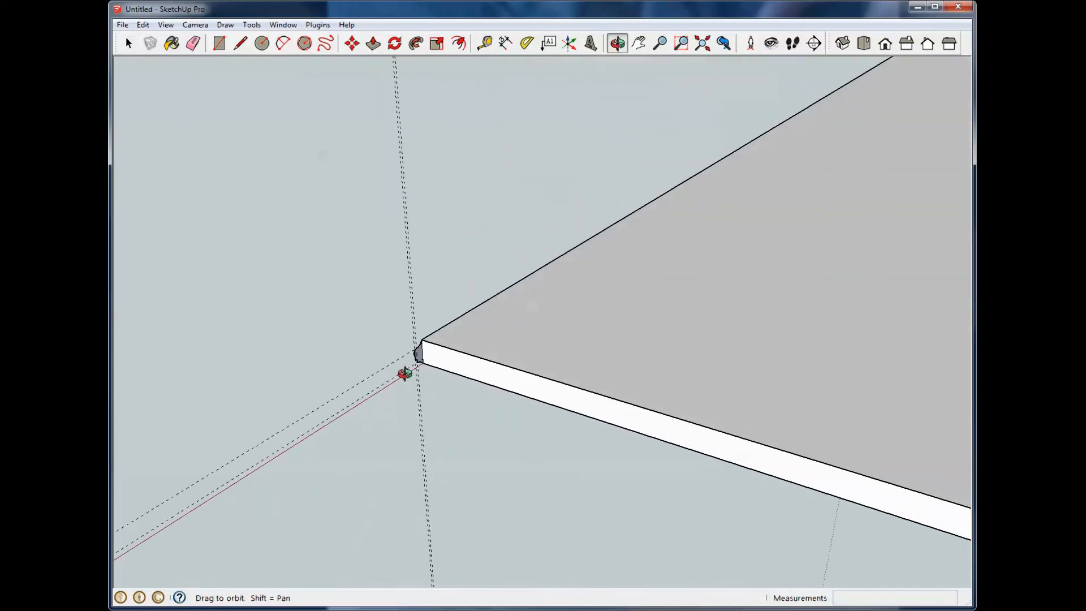
left_click(129, 44)
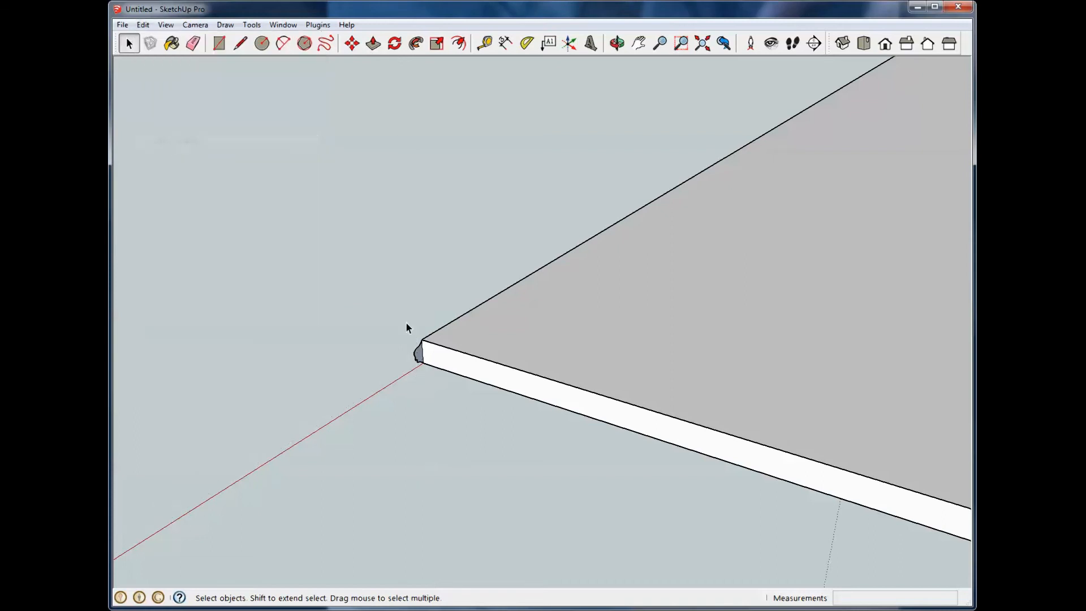
left_click(620, 43)
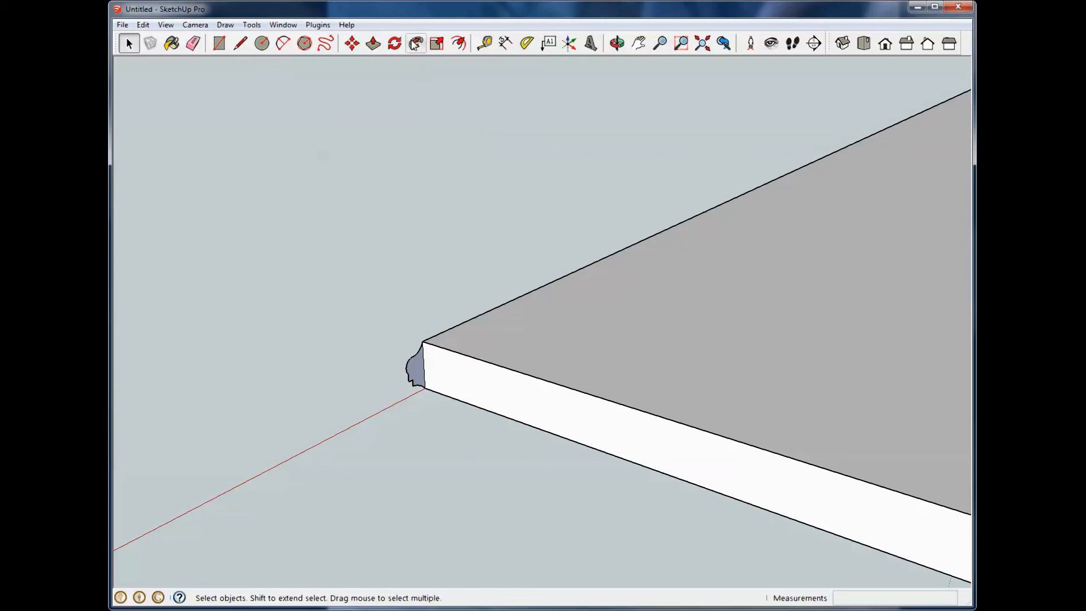
- Activate Follow Me on the profile face to begin sweeping along the top edge
left_click(415, 43)
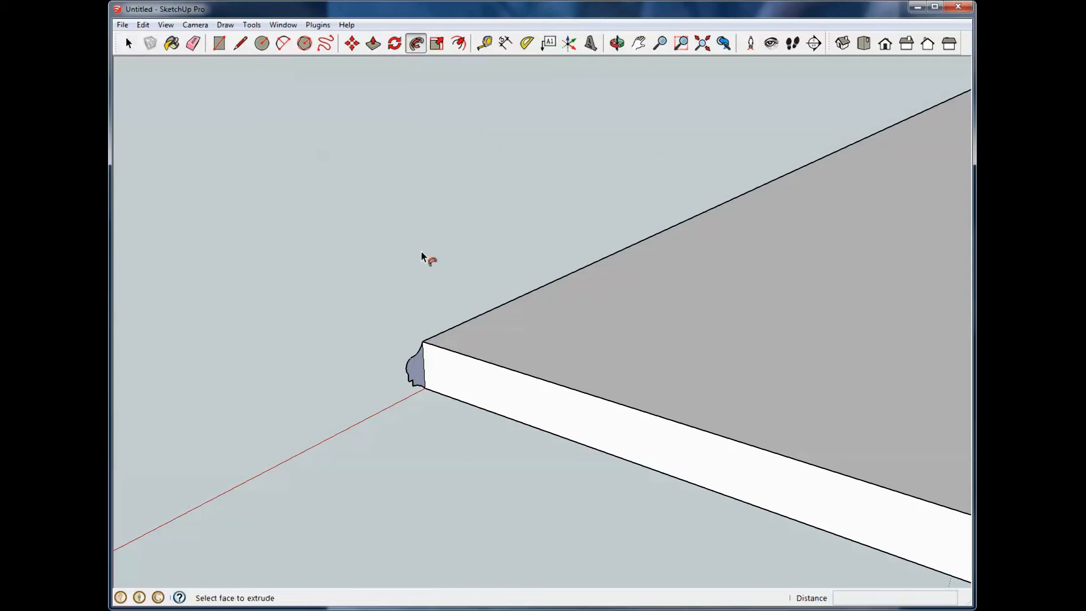
mouse_move(395, 350)
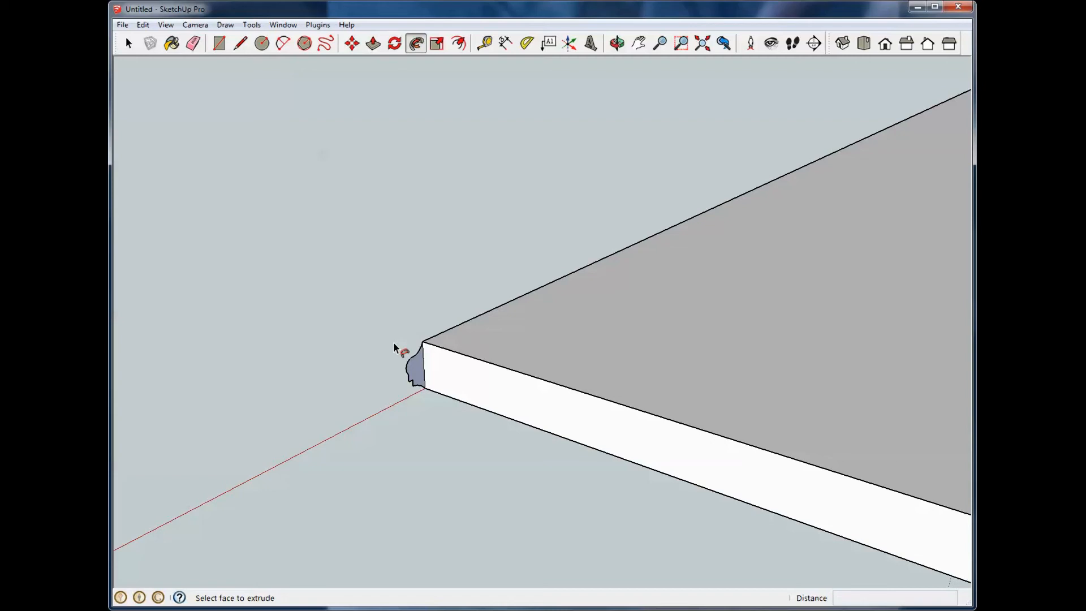
mouse_move(350, 325)
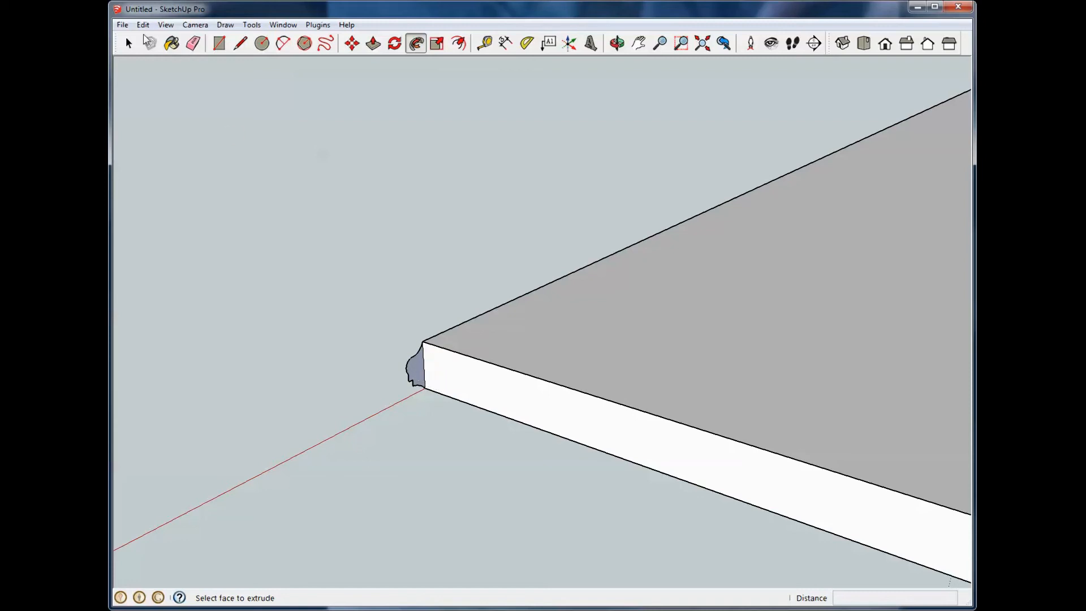
left_click(128, 44)
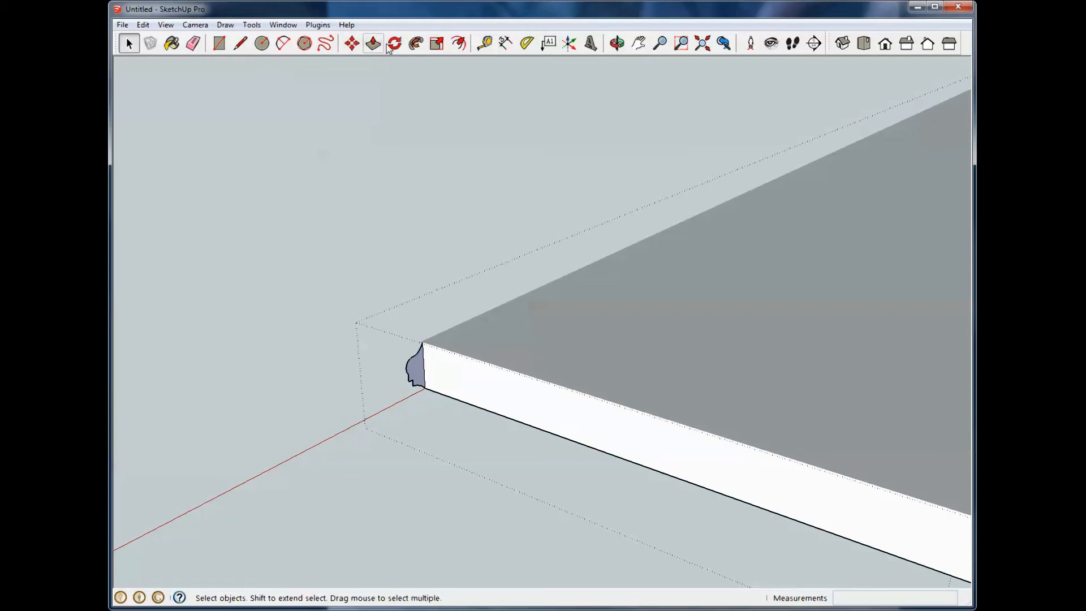
mouse_move(416, 45)
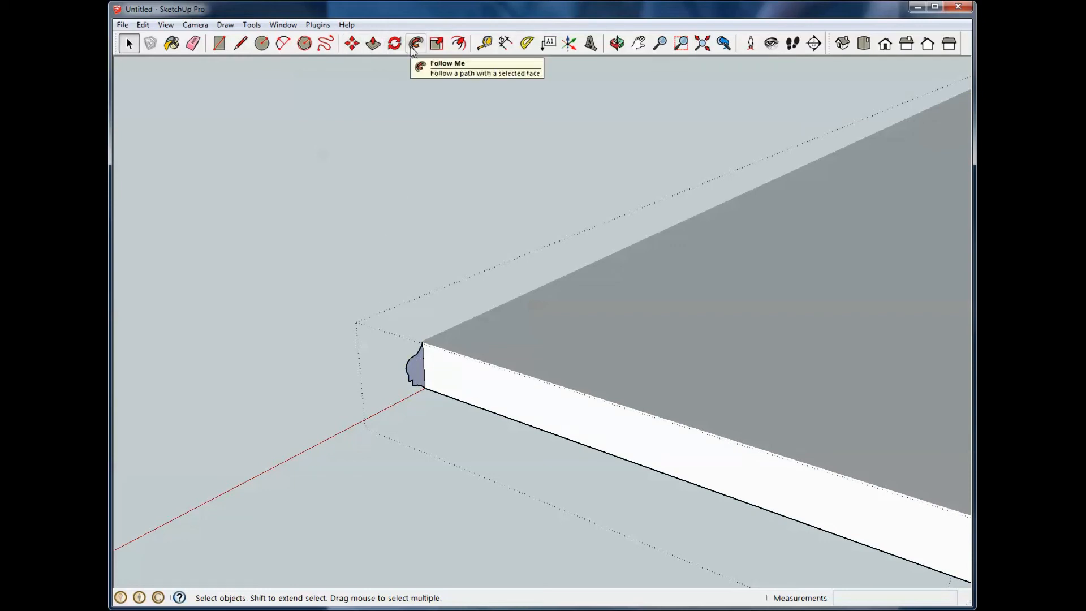
left_click(415, 43)
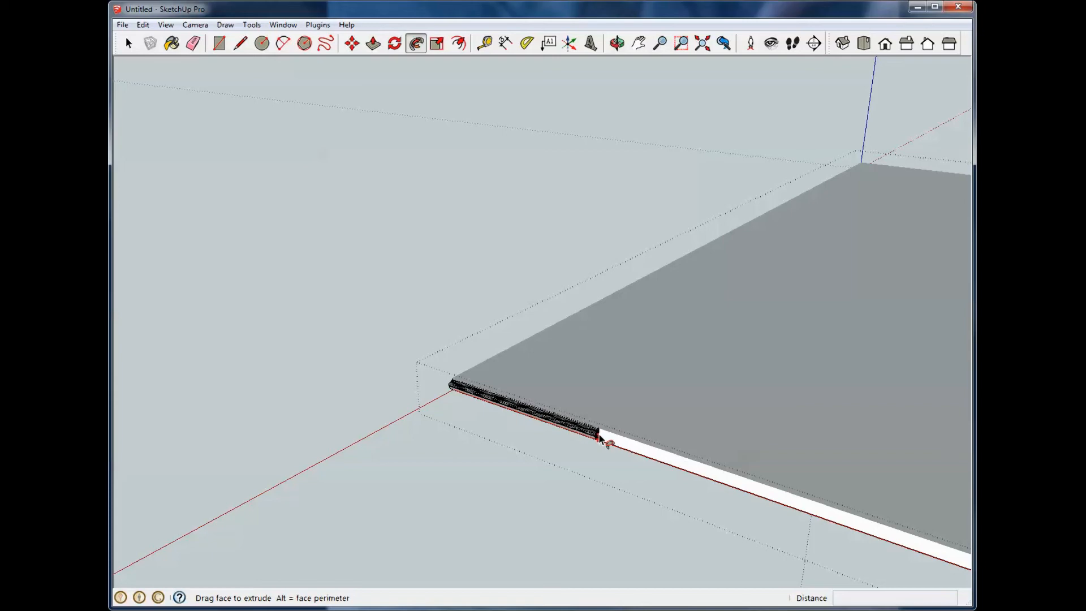
- Orbit while sweeping to carry the profile around the corner onto the next side
left_click(618, 41)
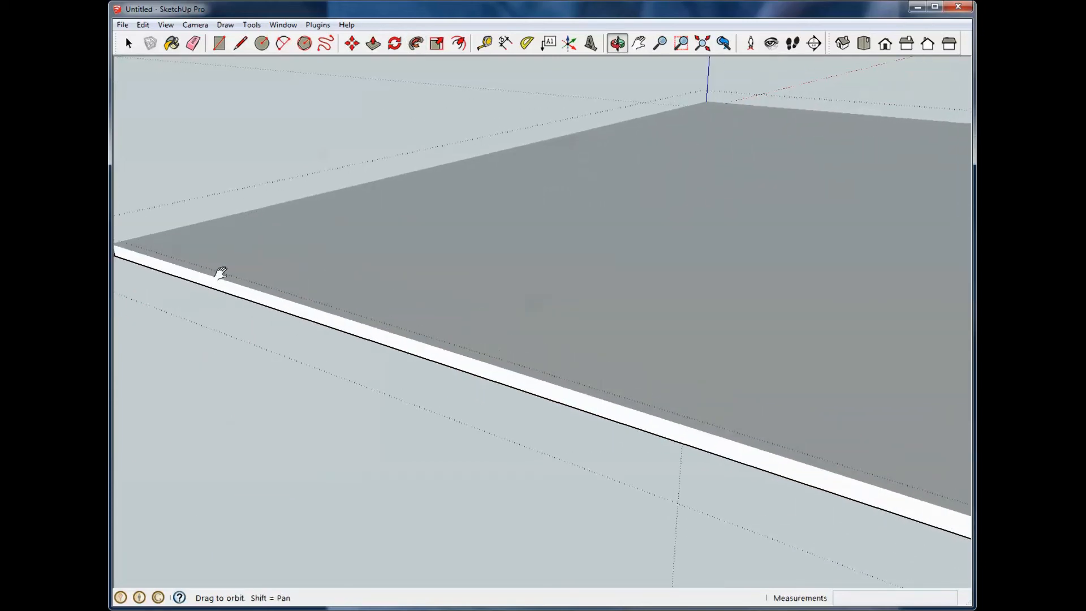
left_click(416, 43)
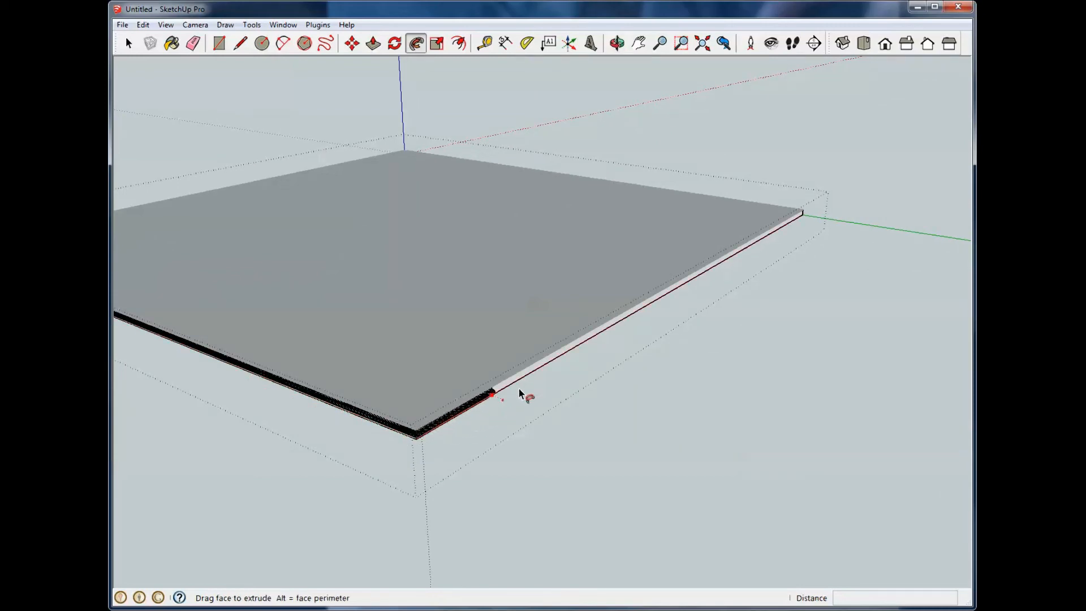
left_click(617, 43)
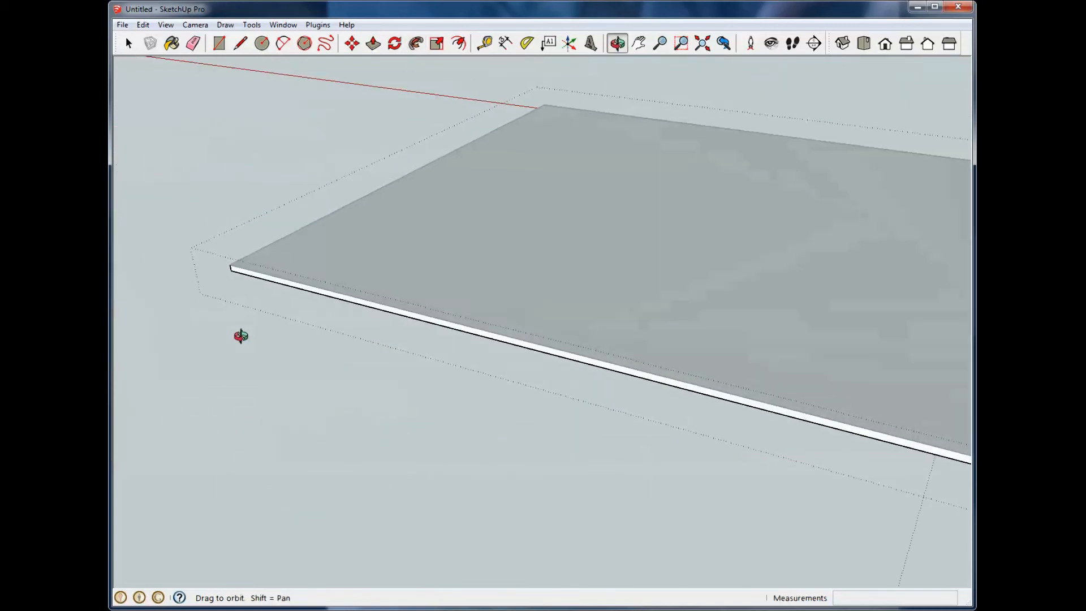
left_click(417, 44)
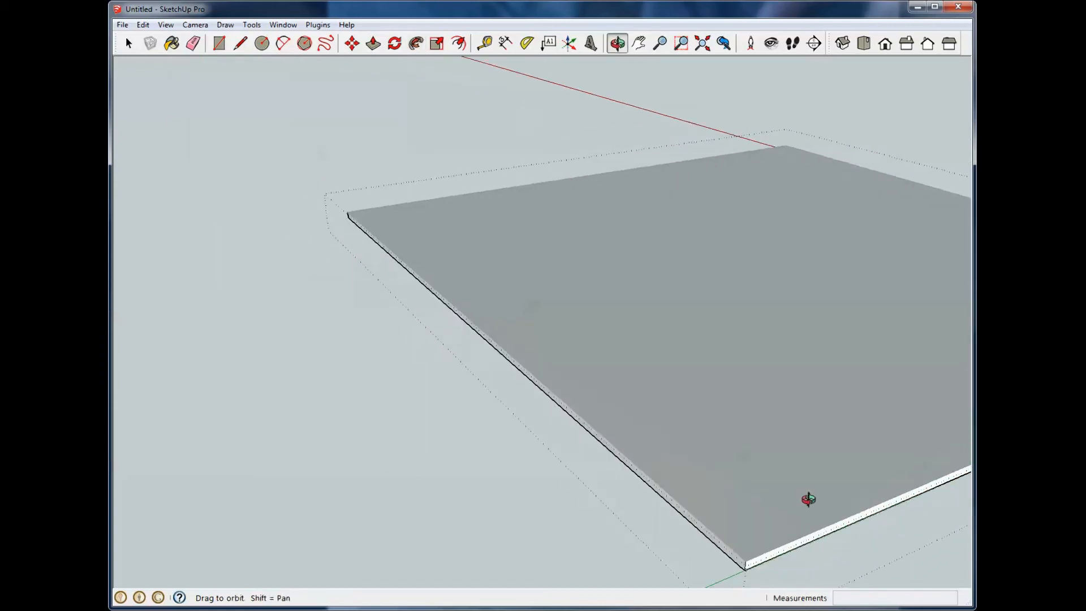
left_click_drag(808, 499, 546, 331)
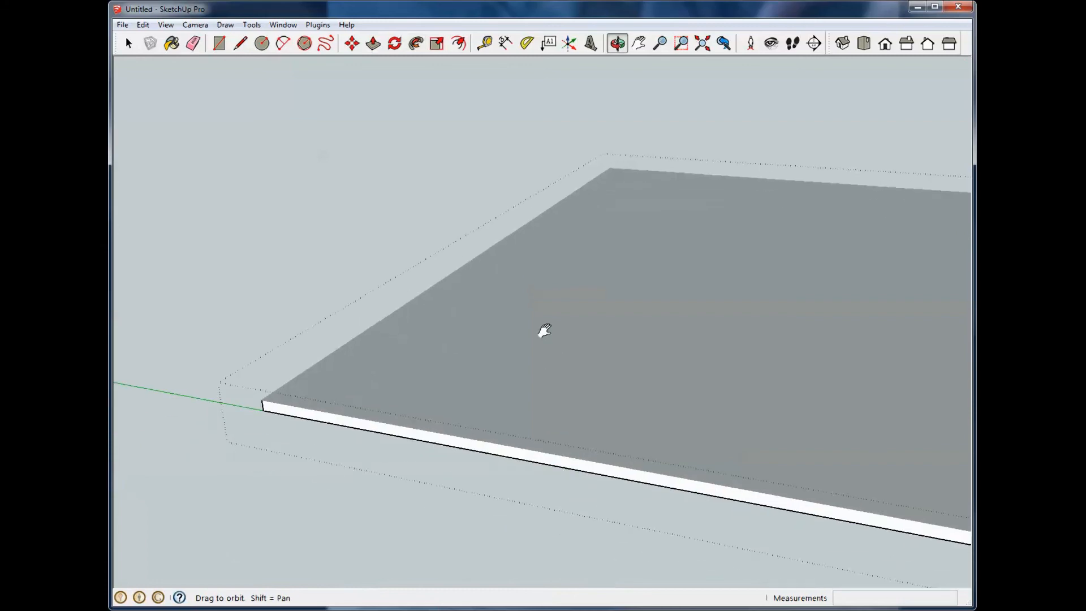
left_click_drag(544, 330, 335, 361)
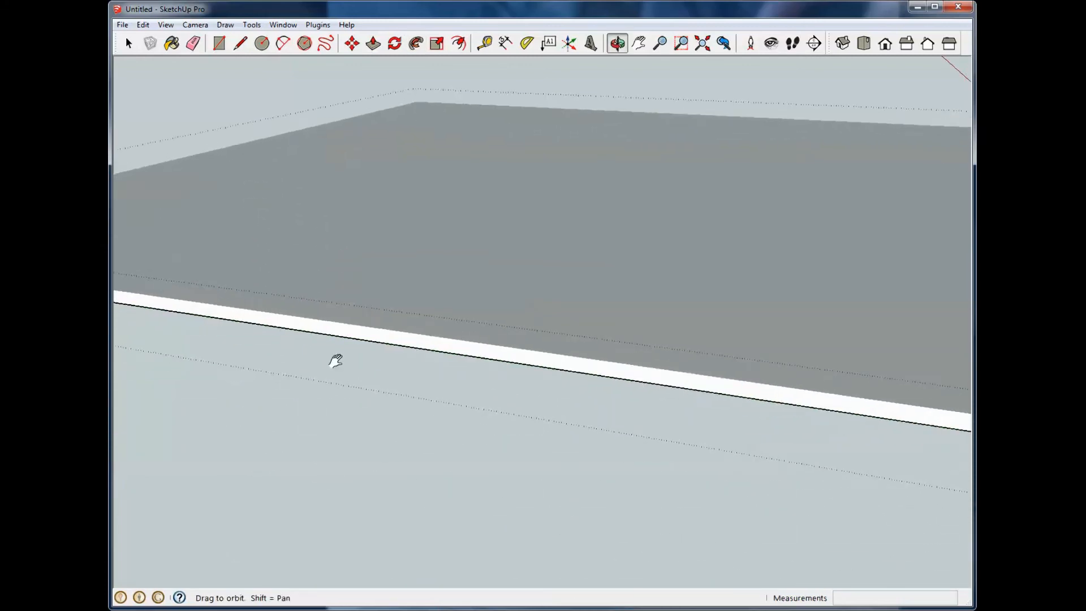
left_click(416, 42)
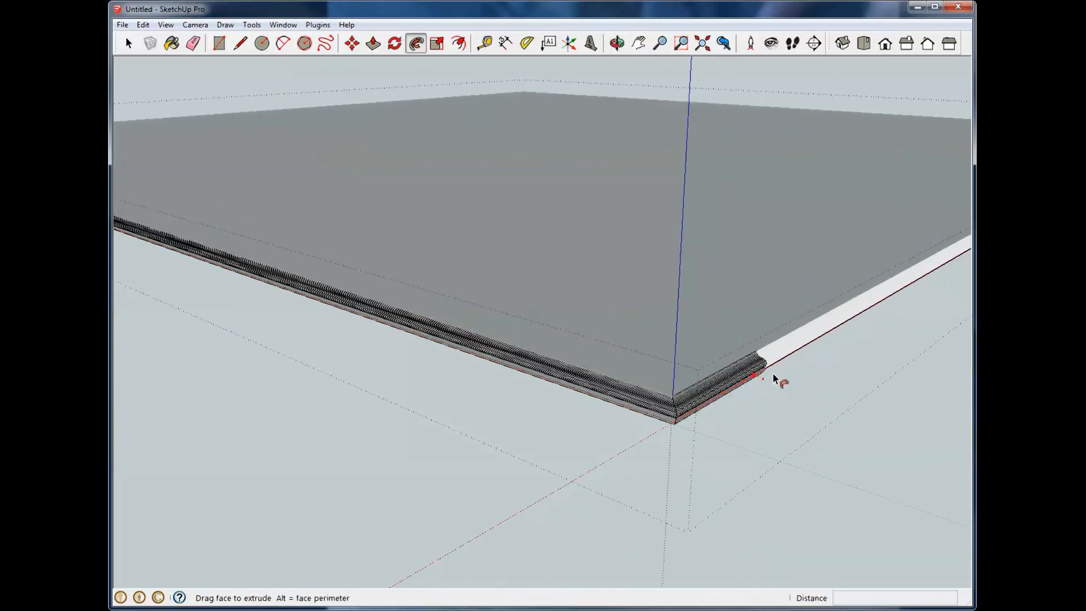
- Drag Follow Me along the last board edges and close the routed profile at the starting corner
left_click(620, 41)
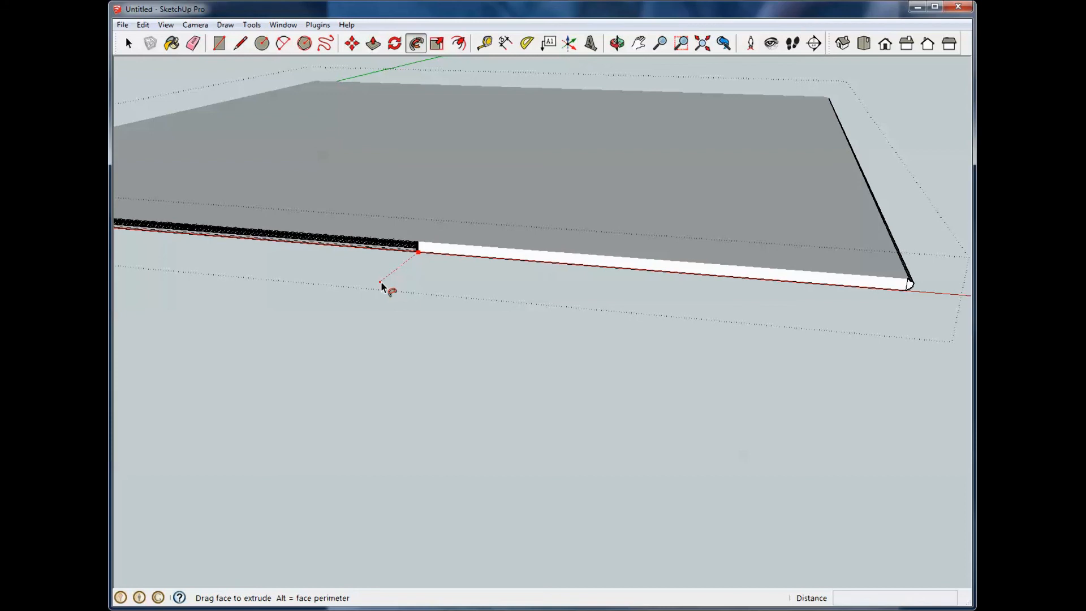
left_click(617, 41)
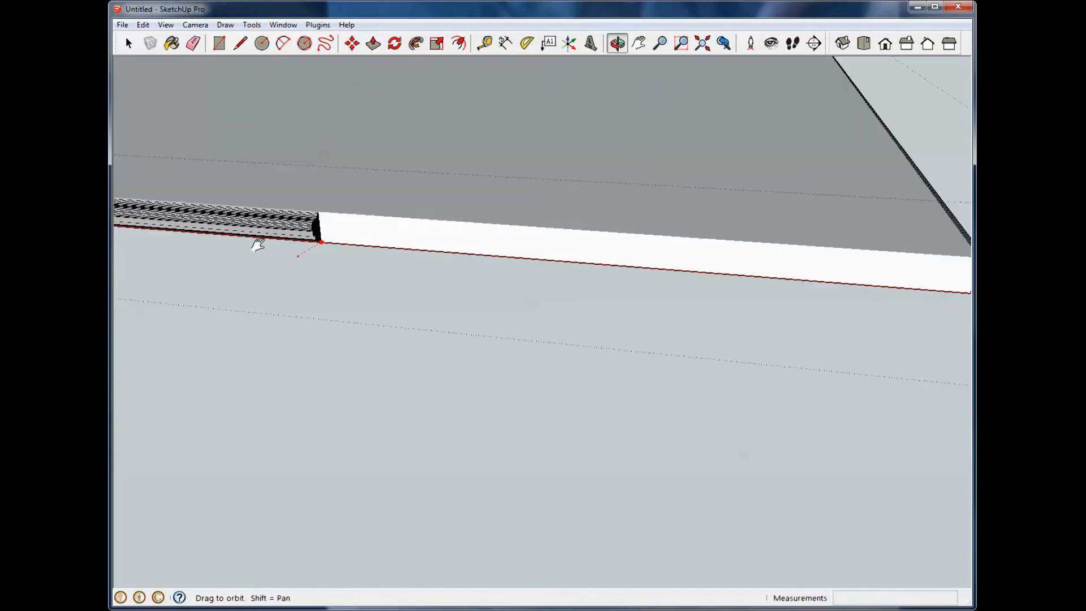
left_click_drag(256, 246, 411, 231)
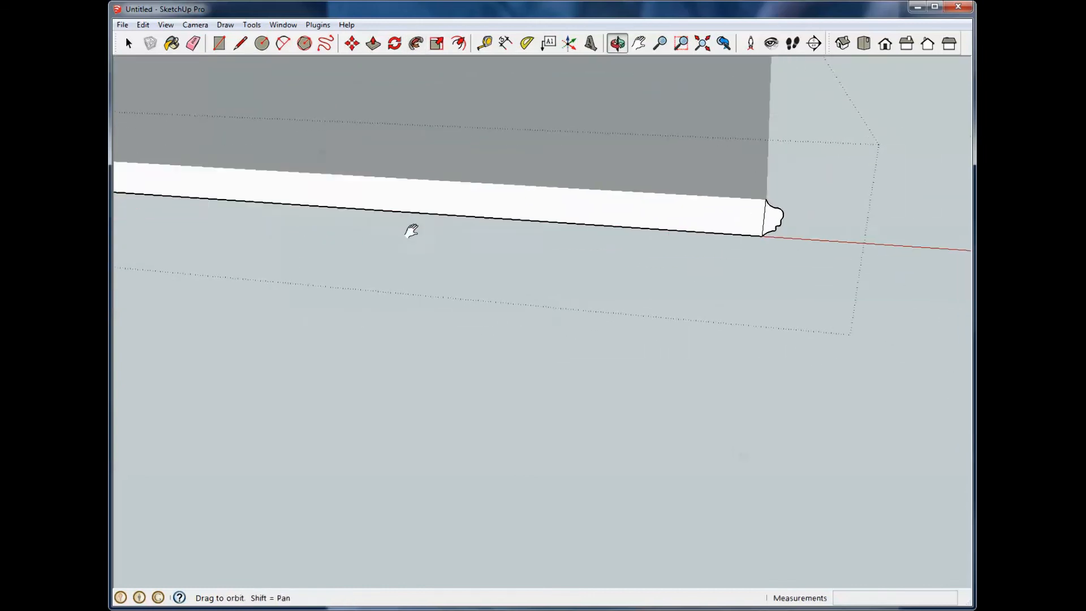
left_click_drag(411, 229, 143, 226)
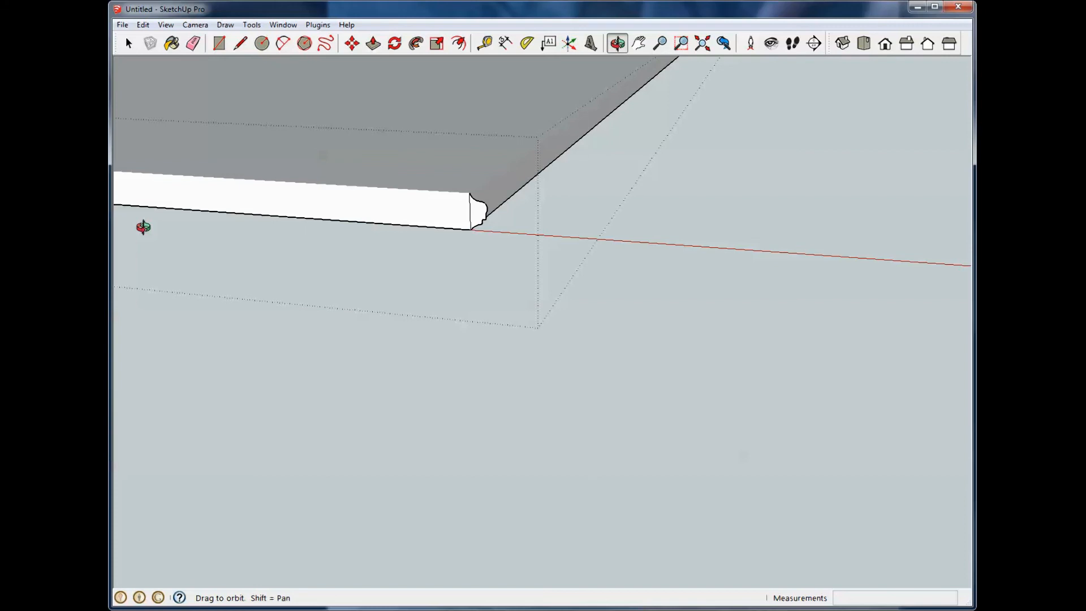
left_click(416, 44)
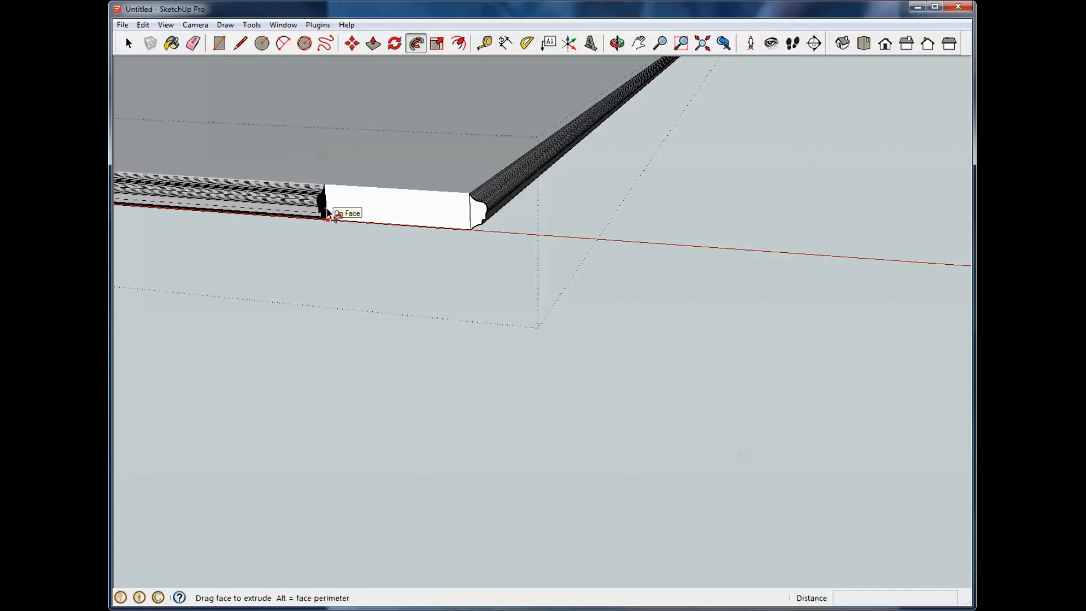
left_click_drag(335, 216, 436, 222)
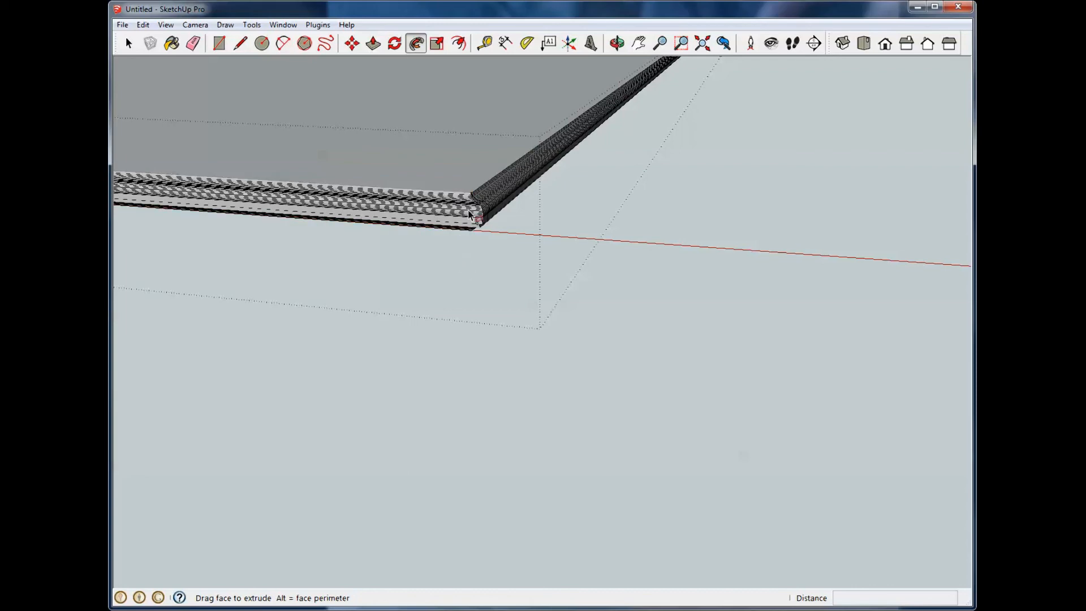
left_click_drag(471, 215, 502, 207)
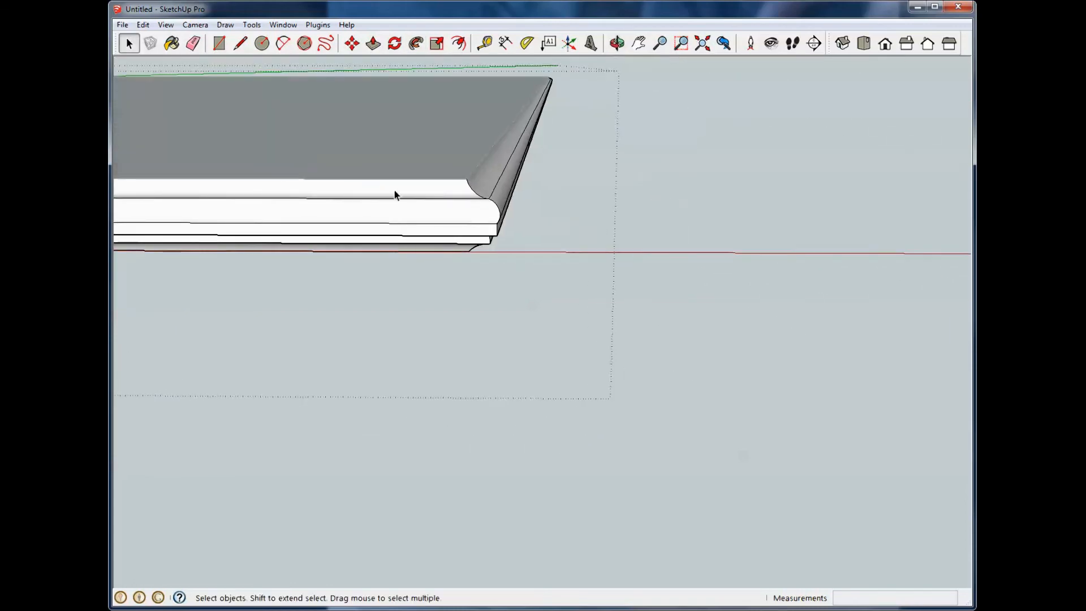
left_click(618, 42)
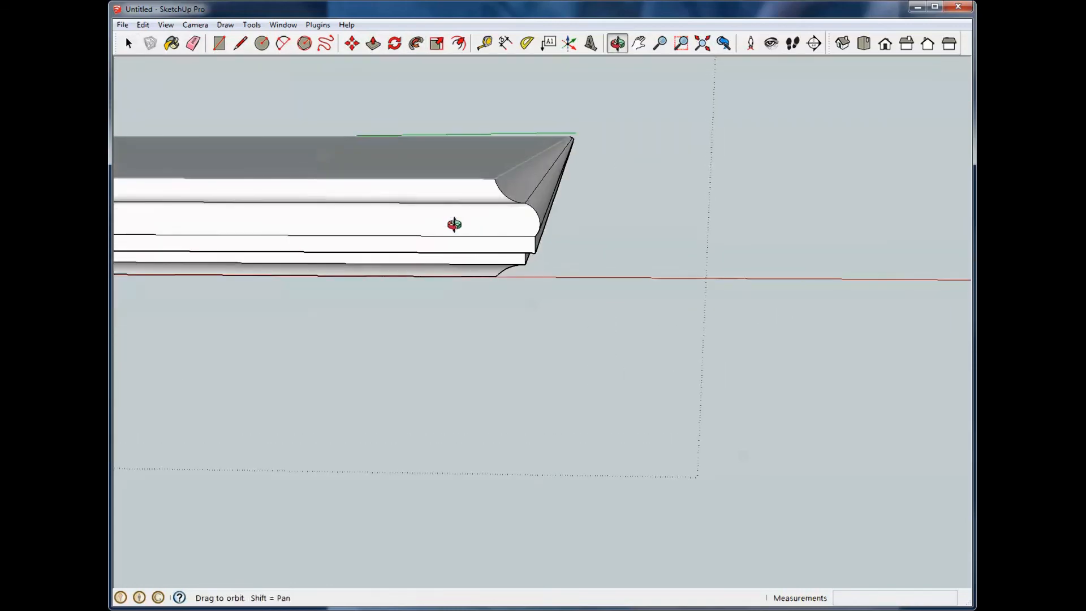
left_click_drag(454, 224, 451, 209)
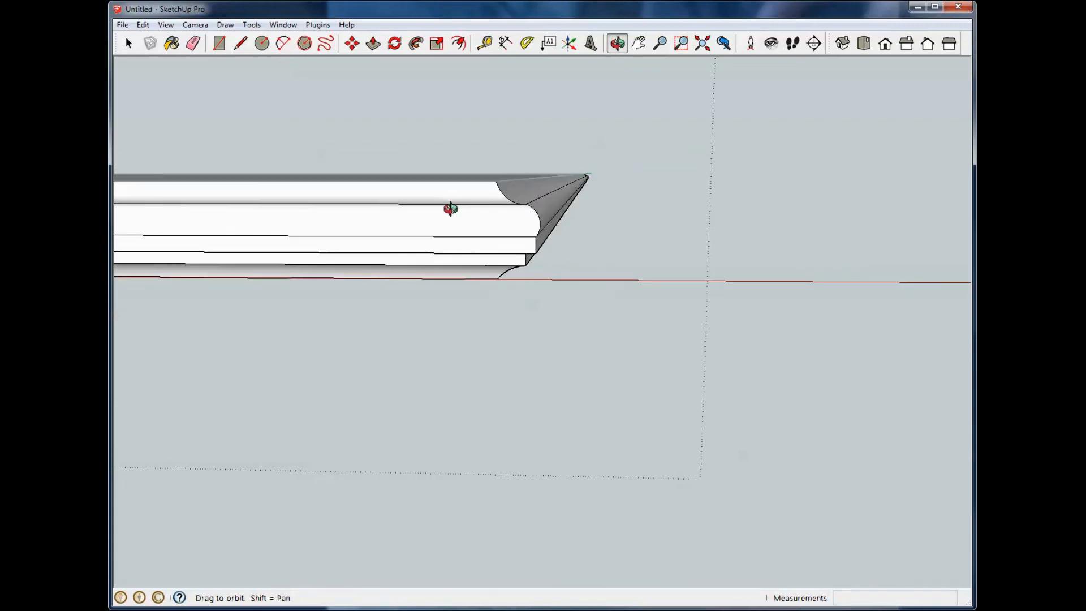
left_click(129, 43)
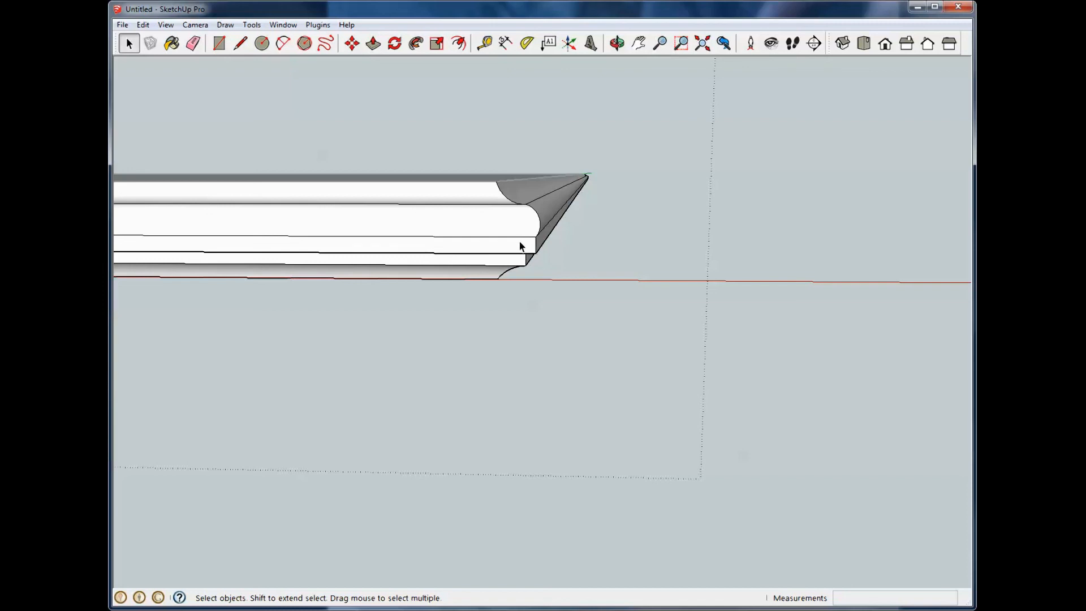
left_click(619, 41)
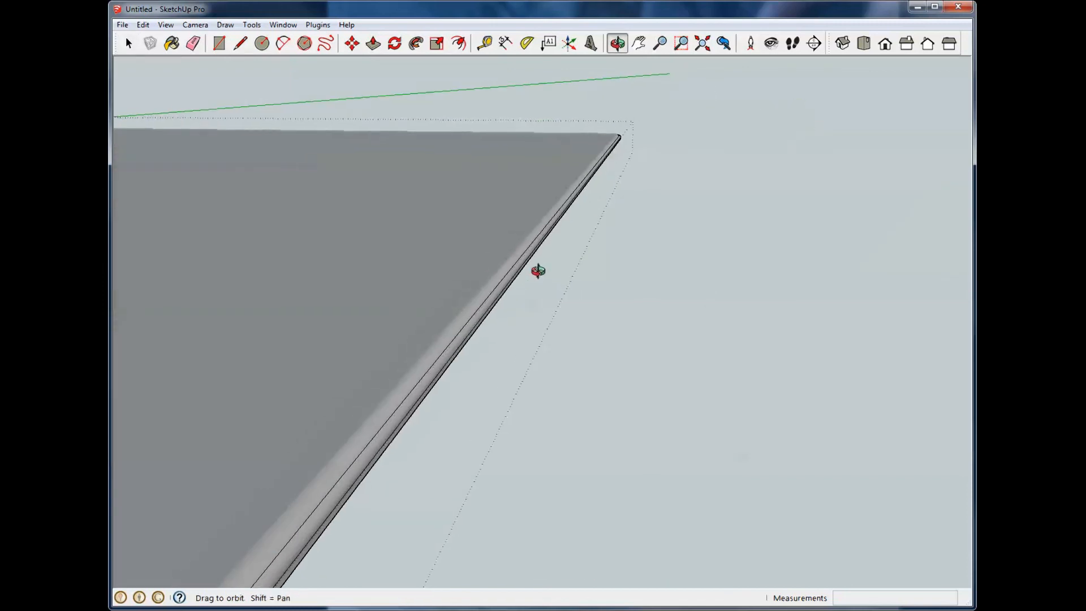
left_click_drag(538, 270, 454, 382)
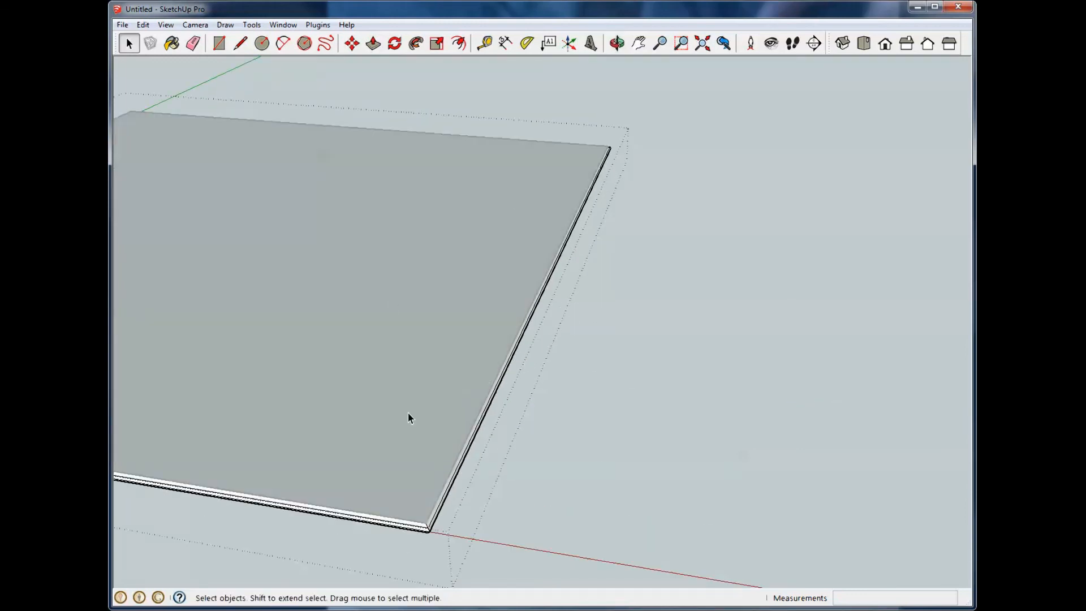
mouse_move(578, 352)
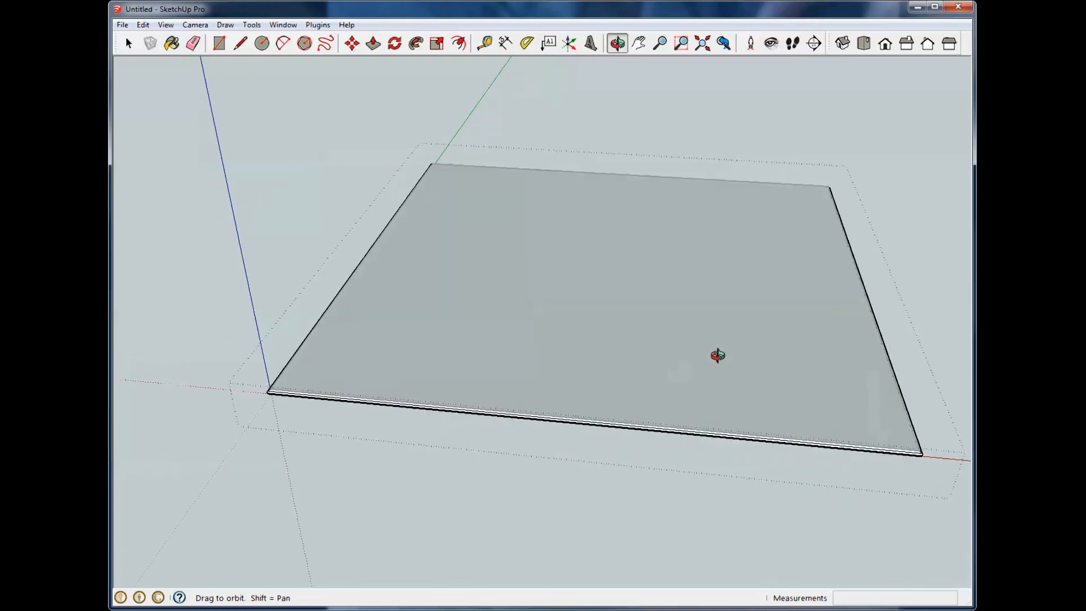
left_click(129, 44)
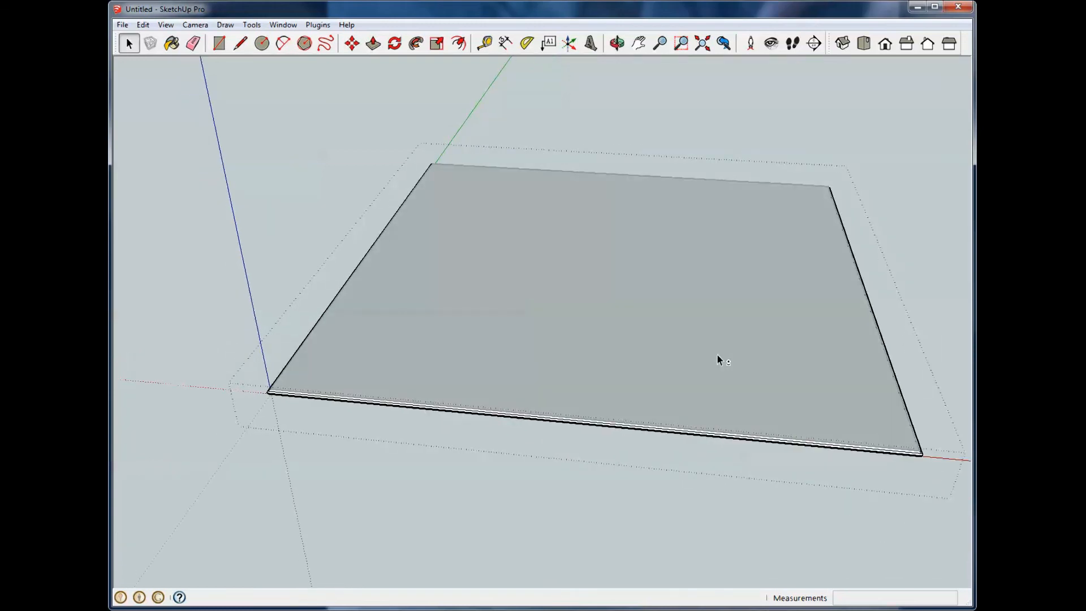